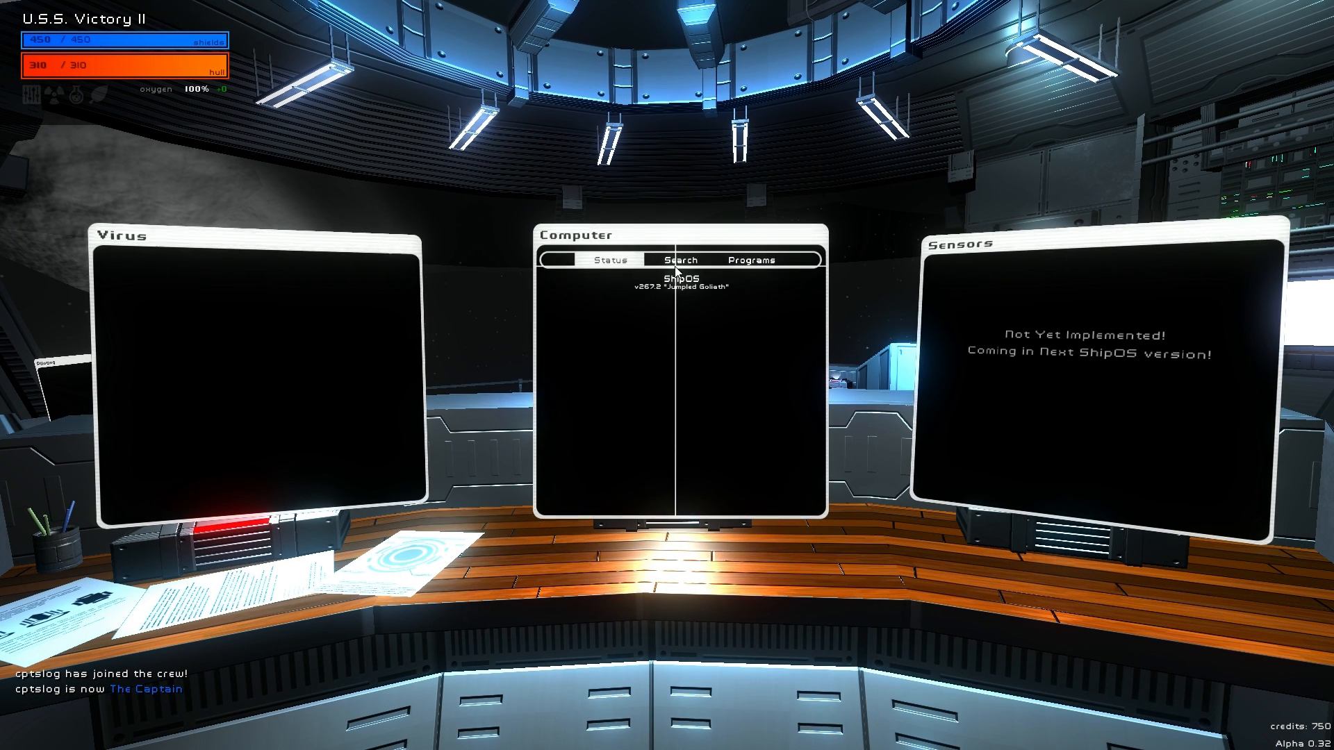
Switch the ship computer between Search and Status, ending on the empty search keypad.
{"action": "left_click", "coordinate": [680, 260]}
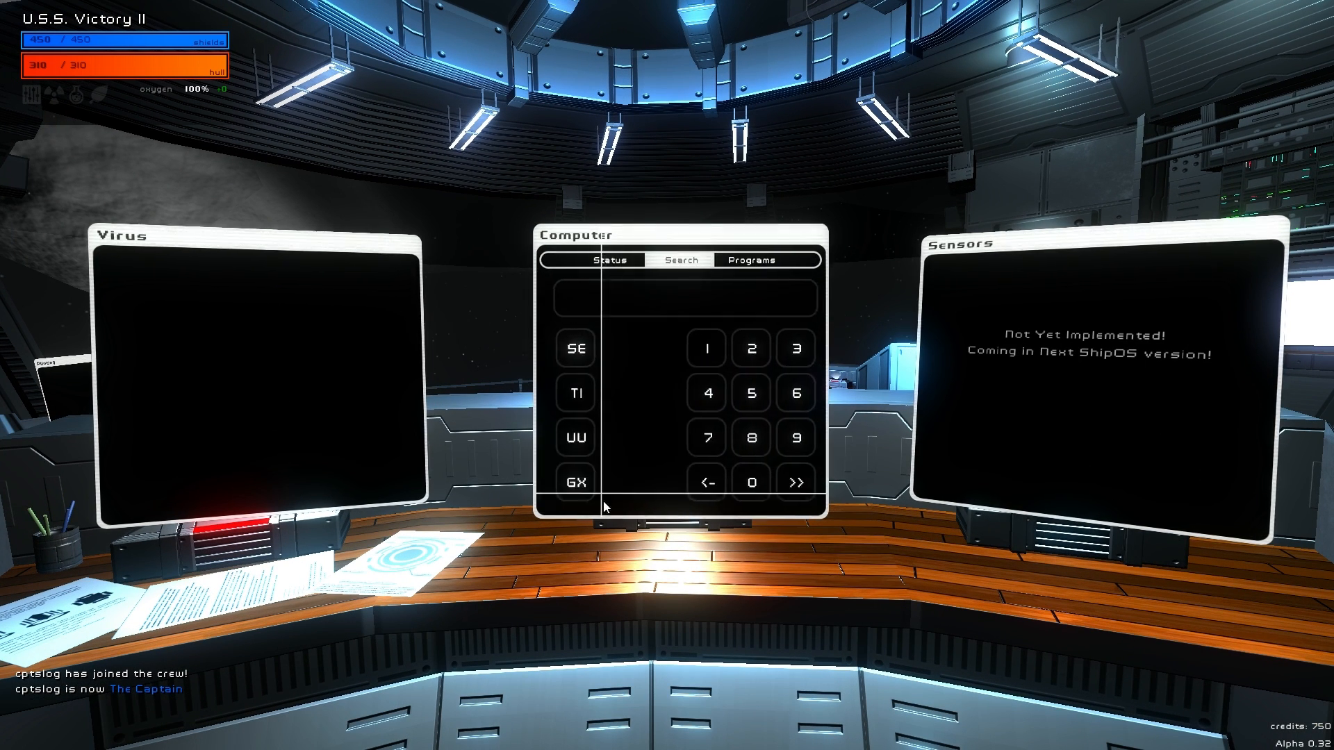
{"action": "left_click", "coordinate": [608, 260]}
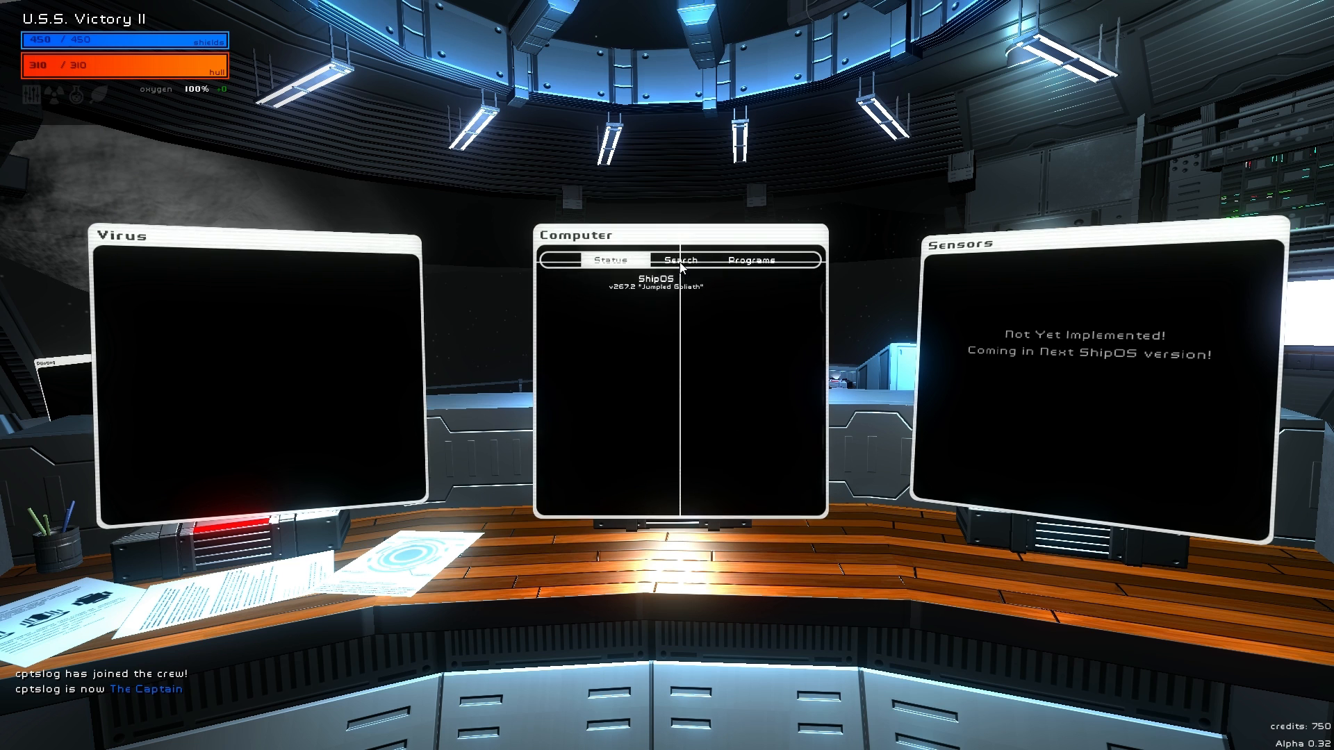
{"action": "left_click", "coordinate": [679, 260]}
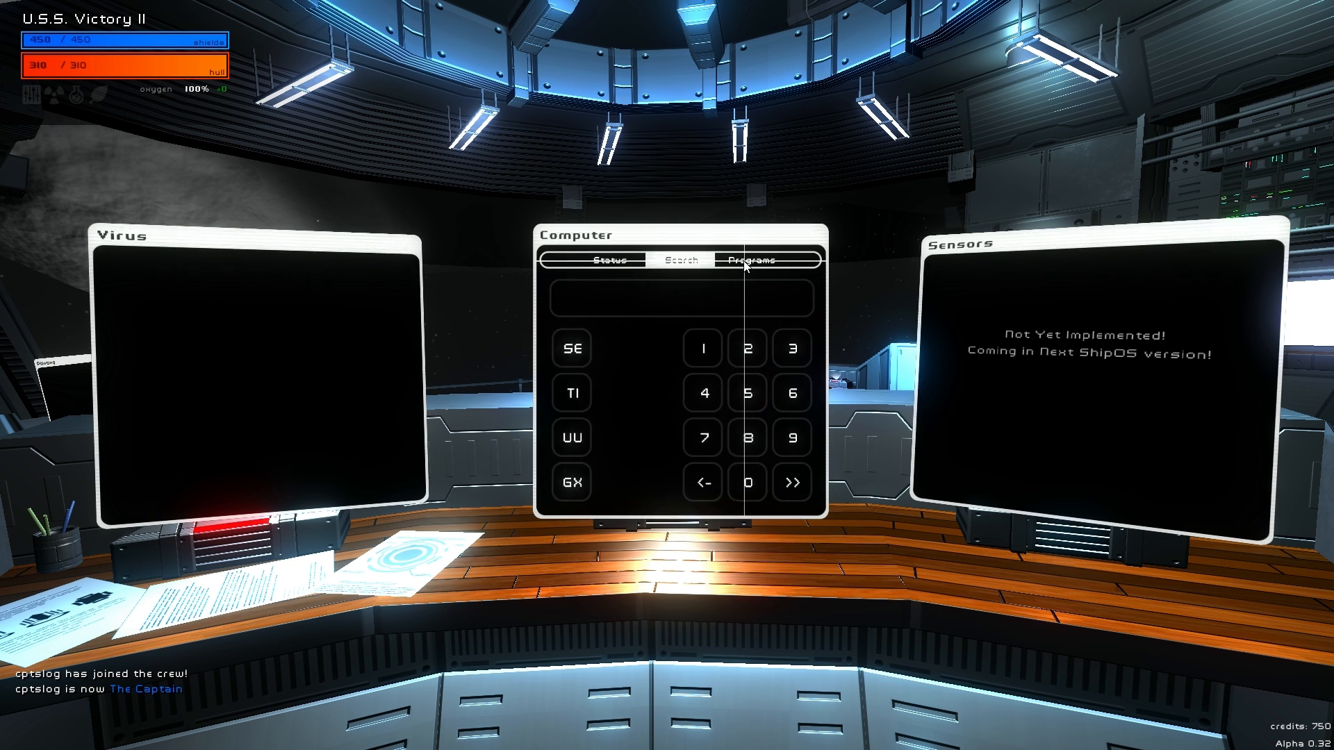
Show the installed programs and read the Emergency Shield Boosting and Instant Warp Charge details.
{"action": "left_click", "coordinate": [750, 260]}
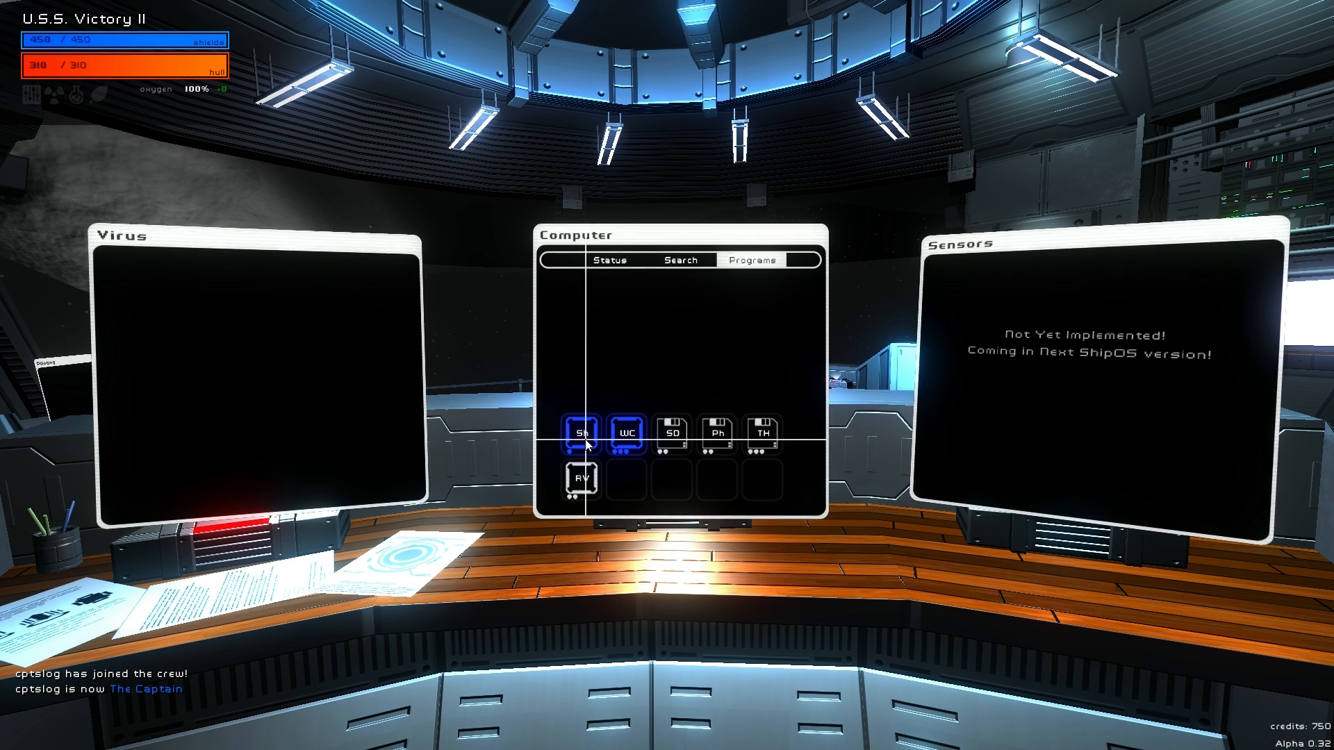
{"action": "left_click", "coordinate": [582, 434]}
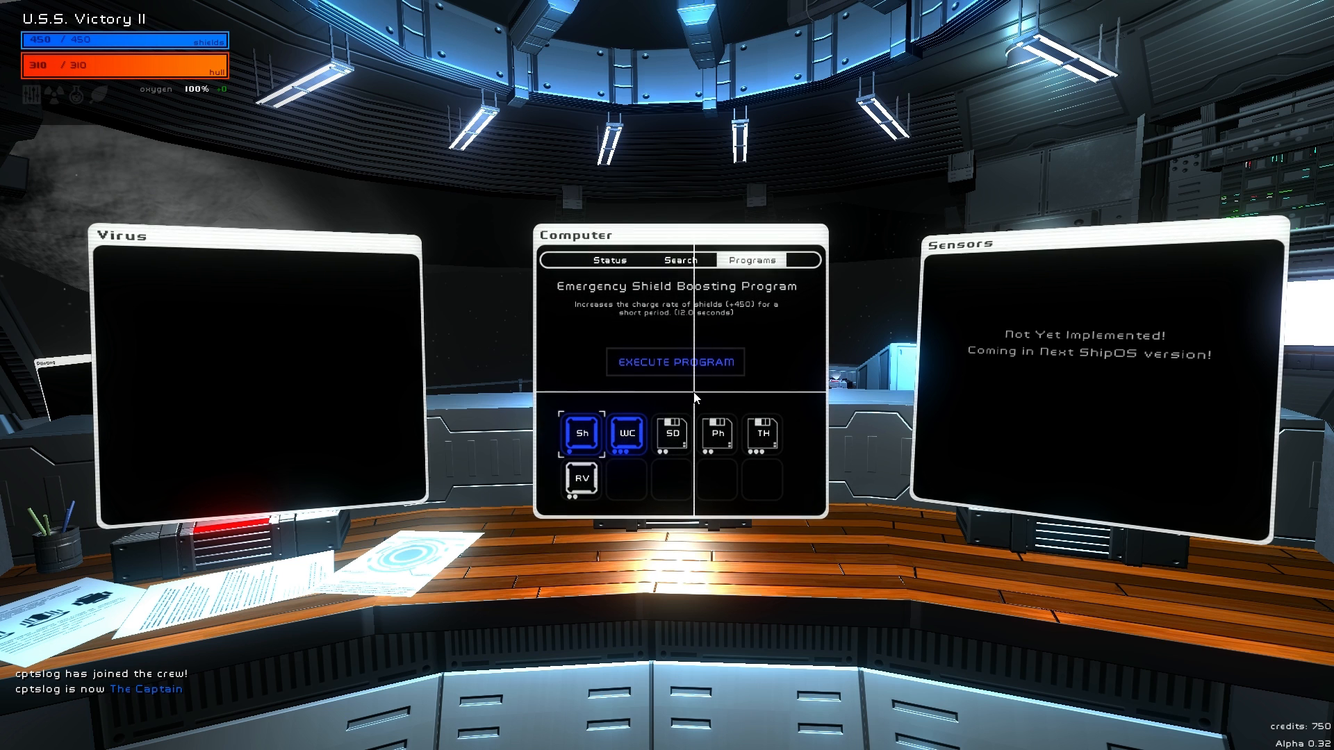
{"action": "mouse_move", "coordinate": [699, 478]}
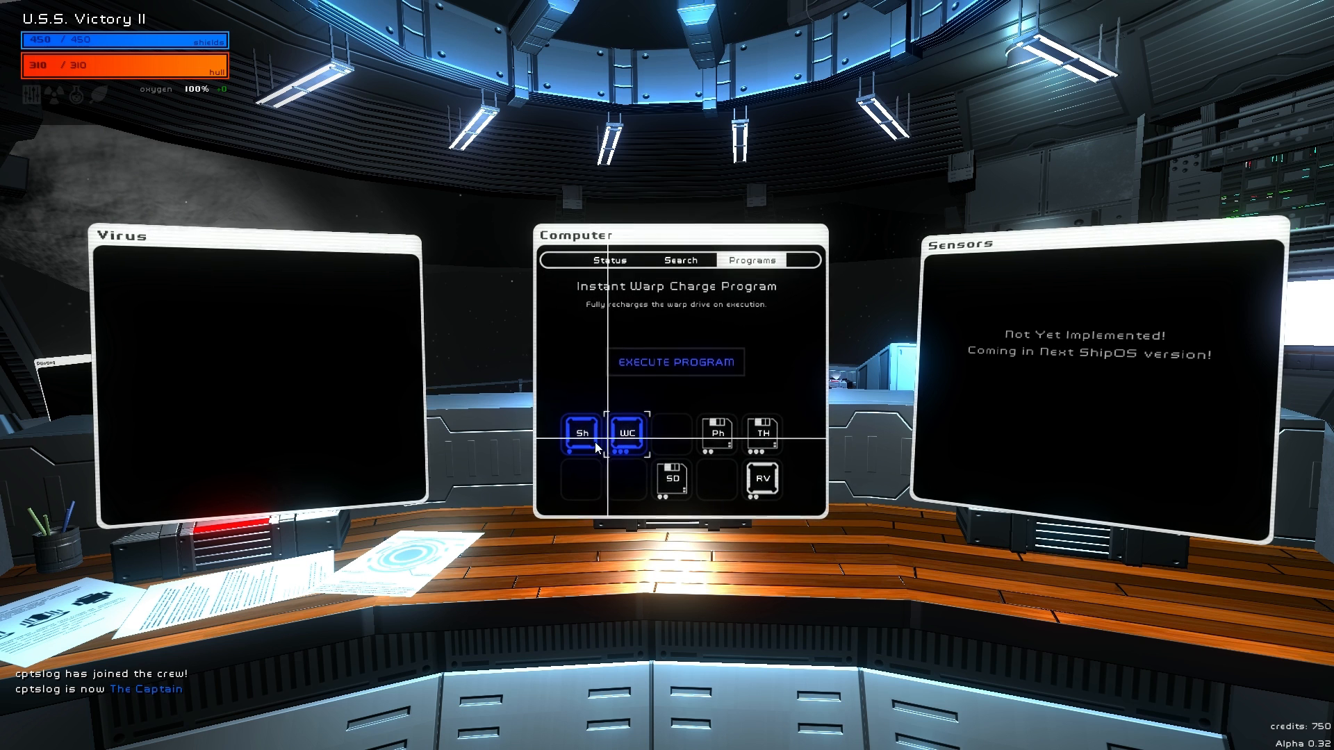
{"action": "left_click", "coordinate": [581, 434]}
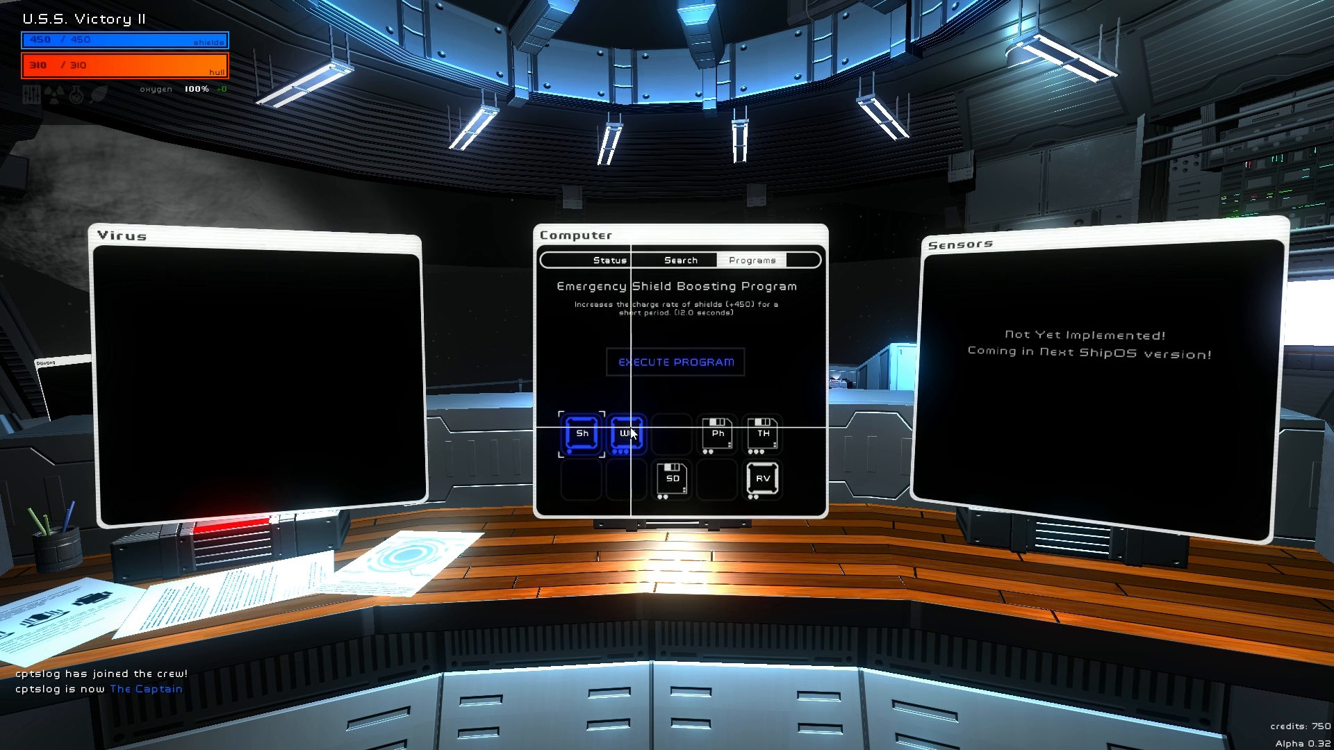
{"action": "left_click", "coordinate": [627, 433]}
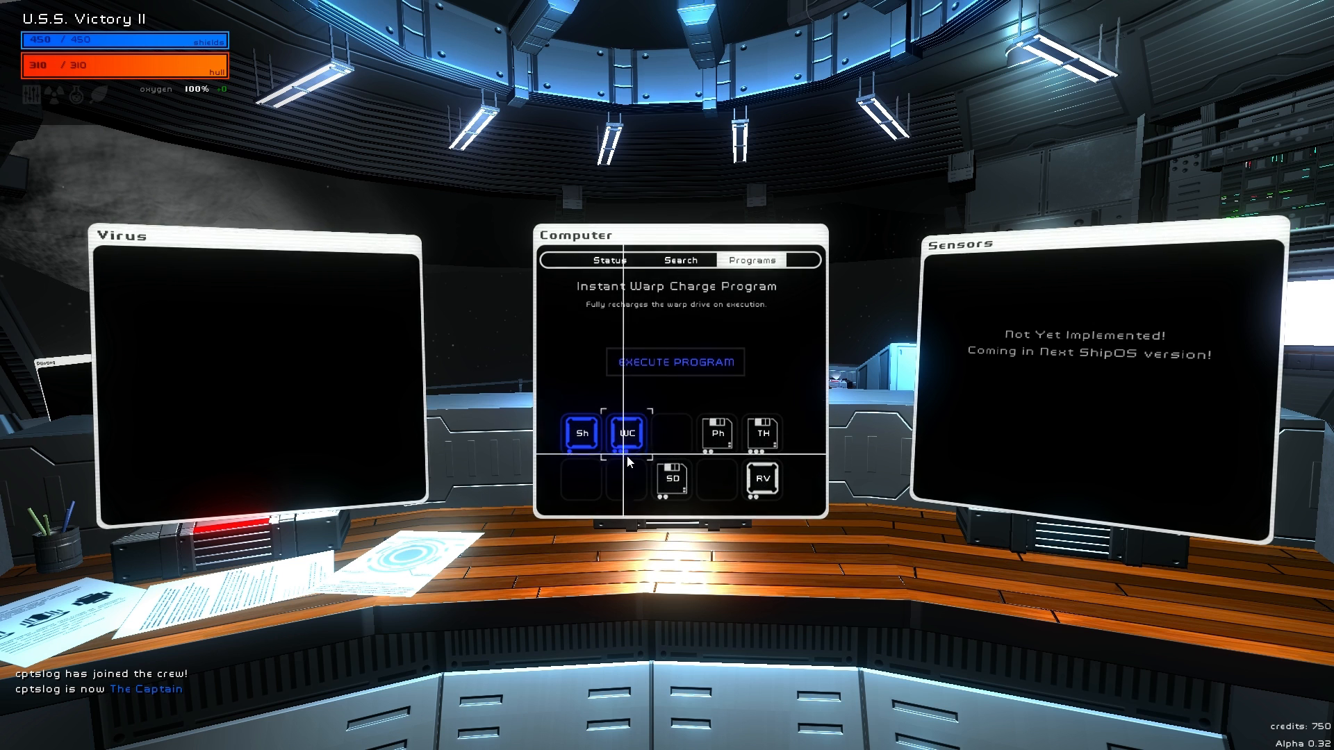
{"action": "mouse_move", "coordinate": [692, 319]}
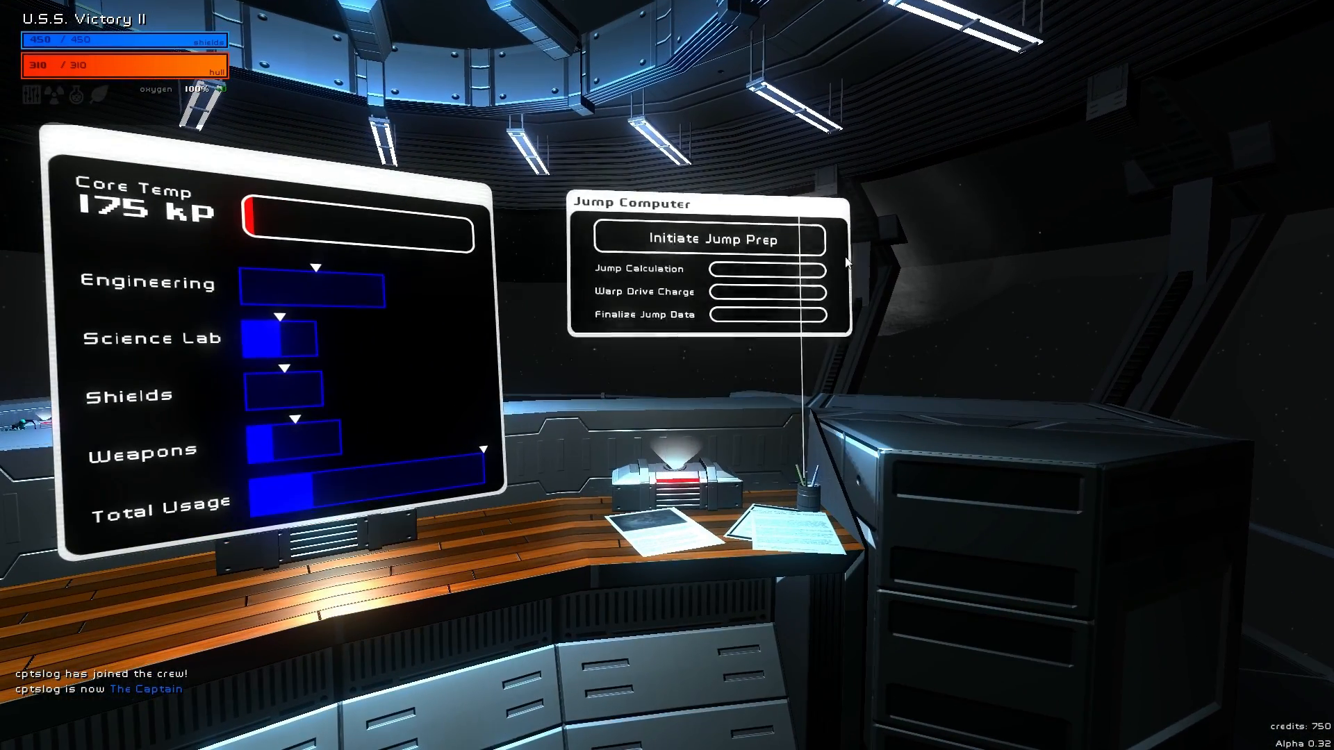
{"action": "mouse_move", "coordinate": [678, 363]}
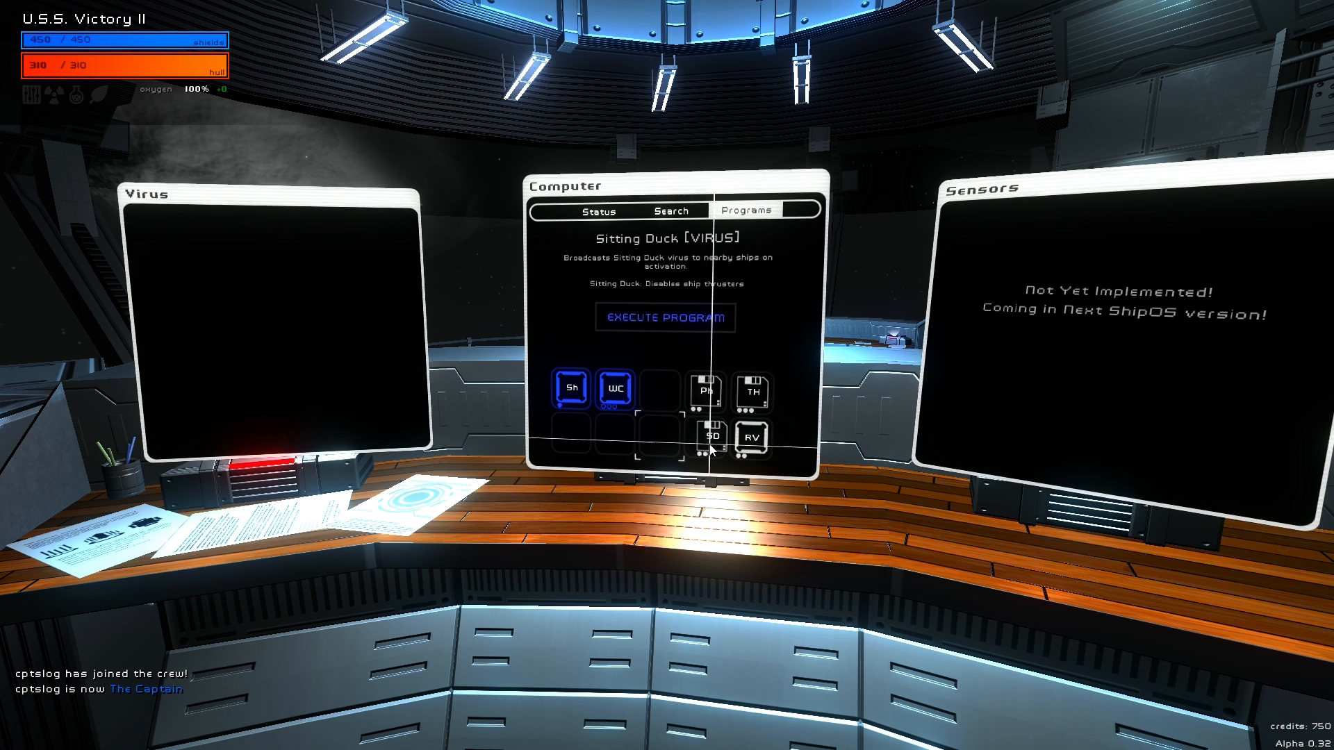
Show the Instant Warp Charge Program details before leaving the console.
{"action": "left_click", "coordinate": [614, 390]}
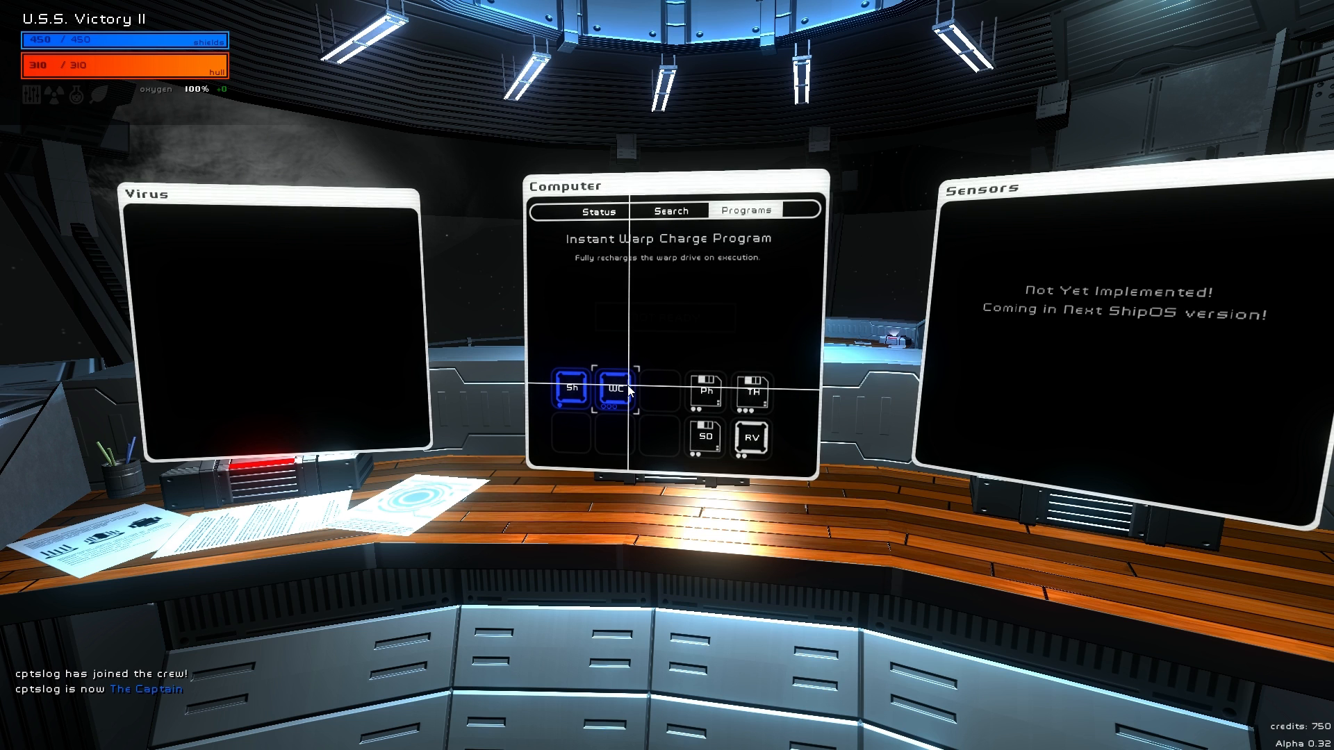
{"action": "left_click", "coordinate": [570, 389]}
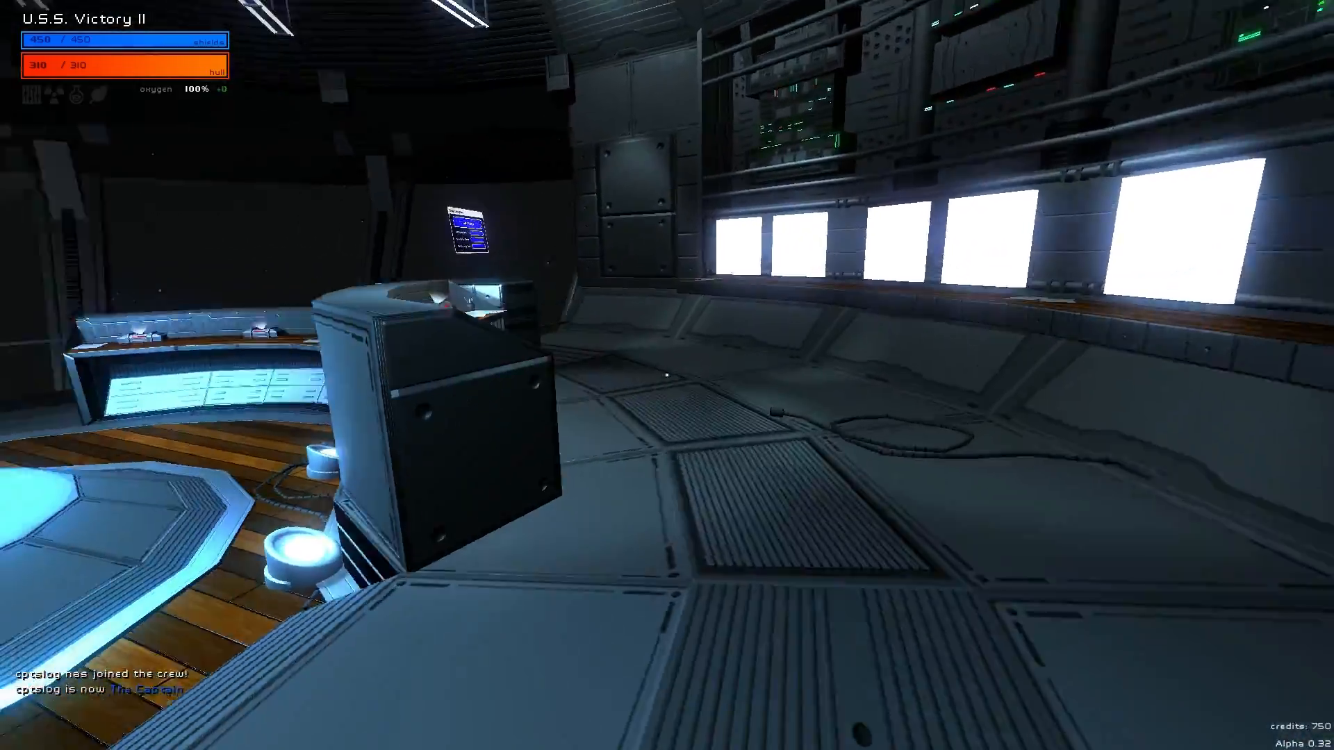
{"action": "mouse_move", "coordinate": [667, 376]}
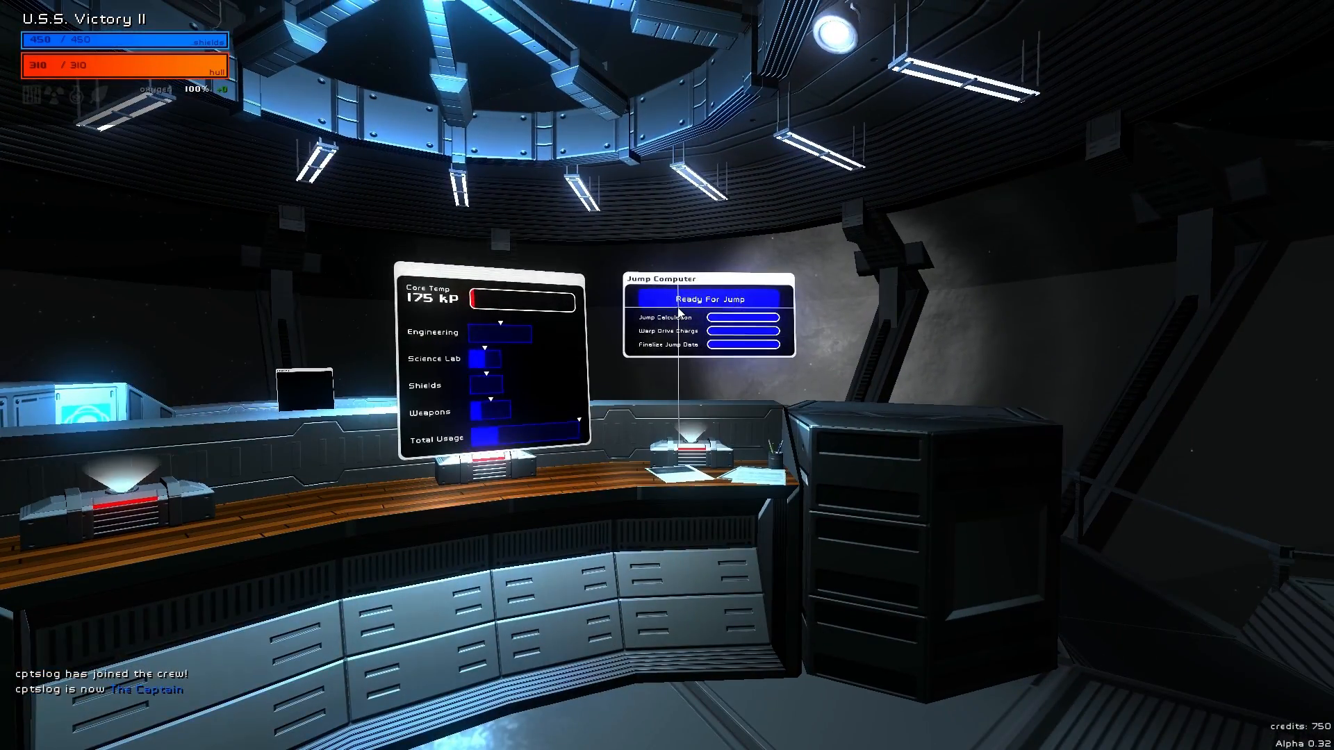
{"action": "mouse_move", "coordinate": [667, 376]}
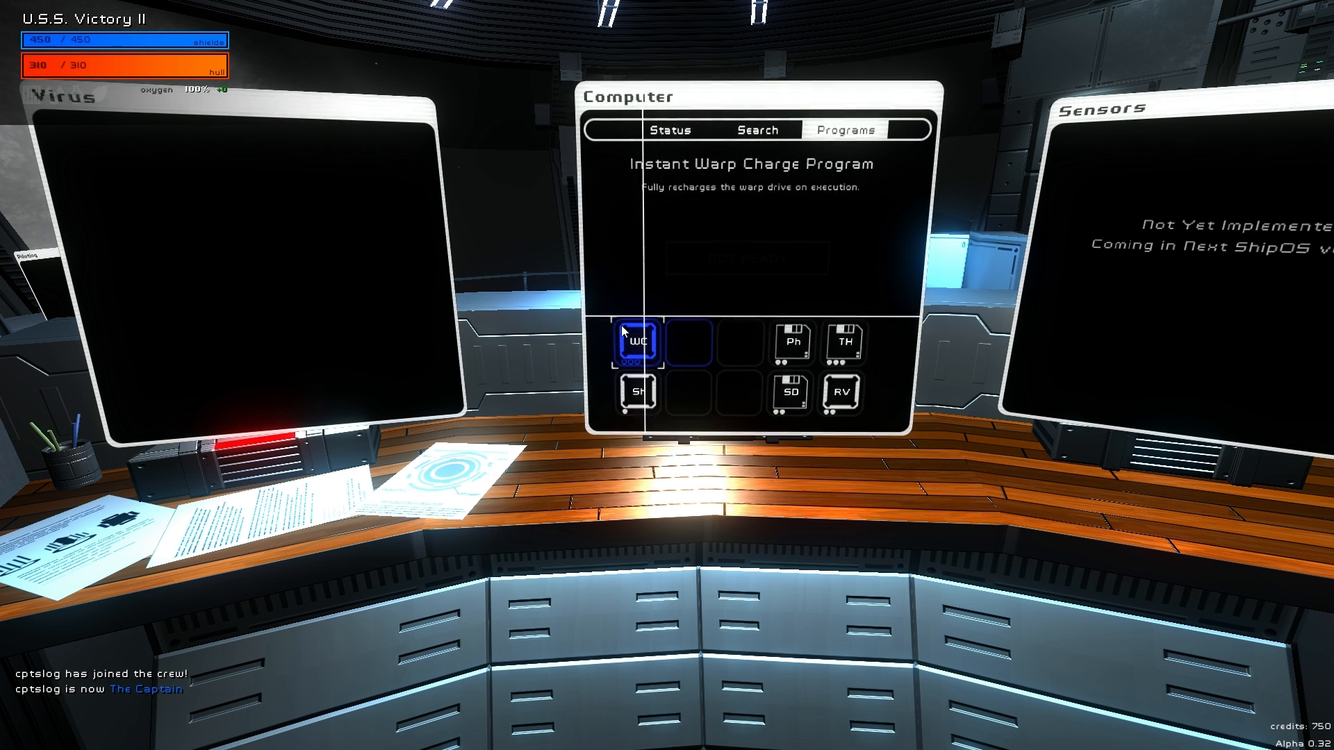
{"action": "mouse_move", "coordinate": [644, 351]}
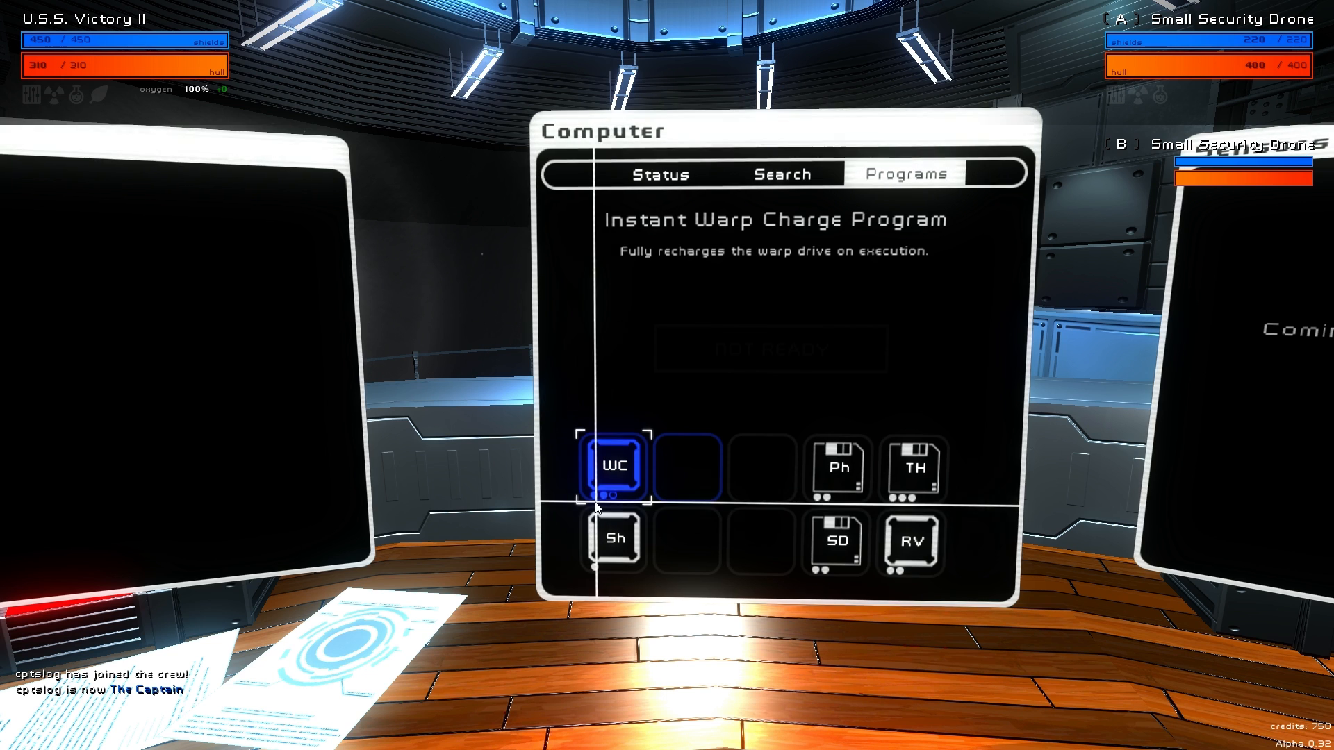
{"action": "mouse_move", "coordinate": [617, 412]}
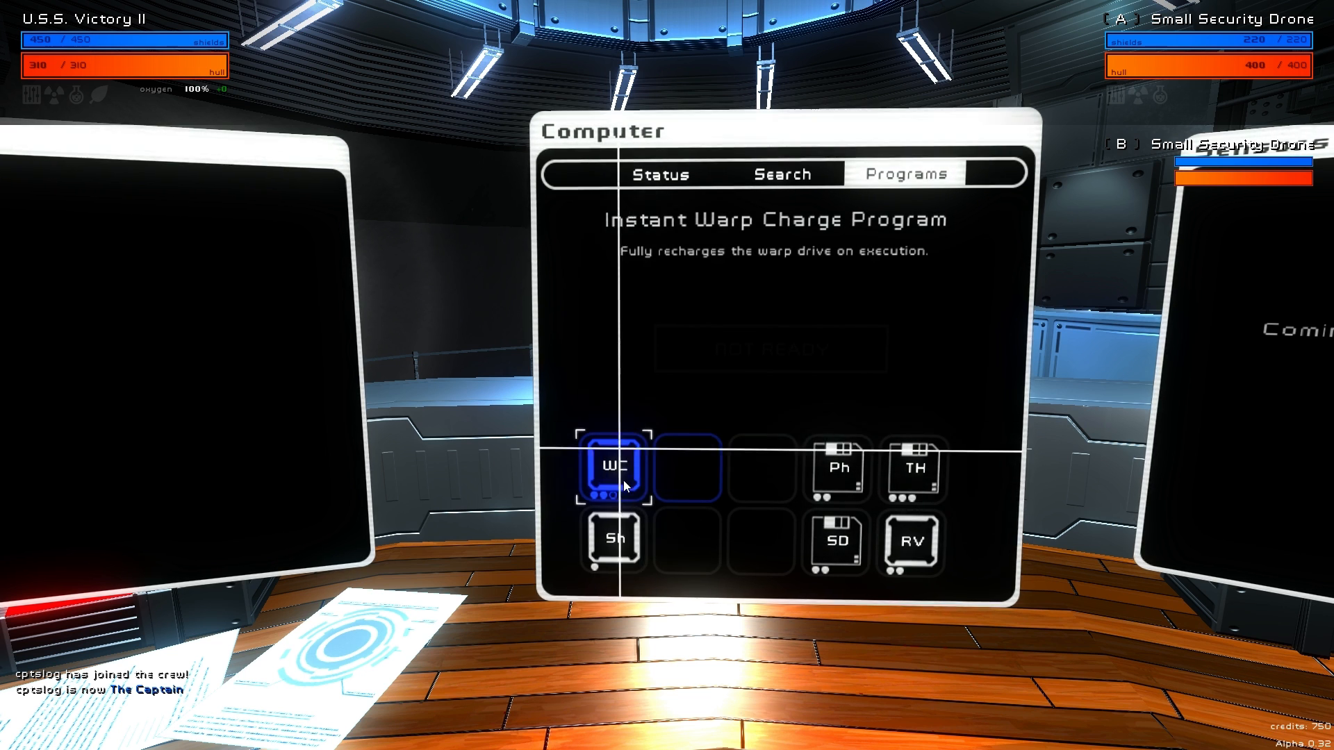
{"action": "mouse_move", "coordinate": [701, 365]}
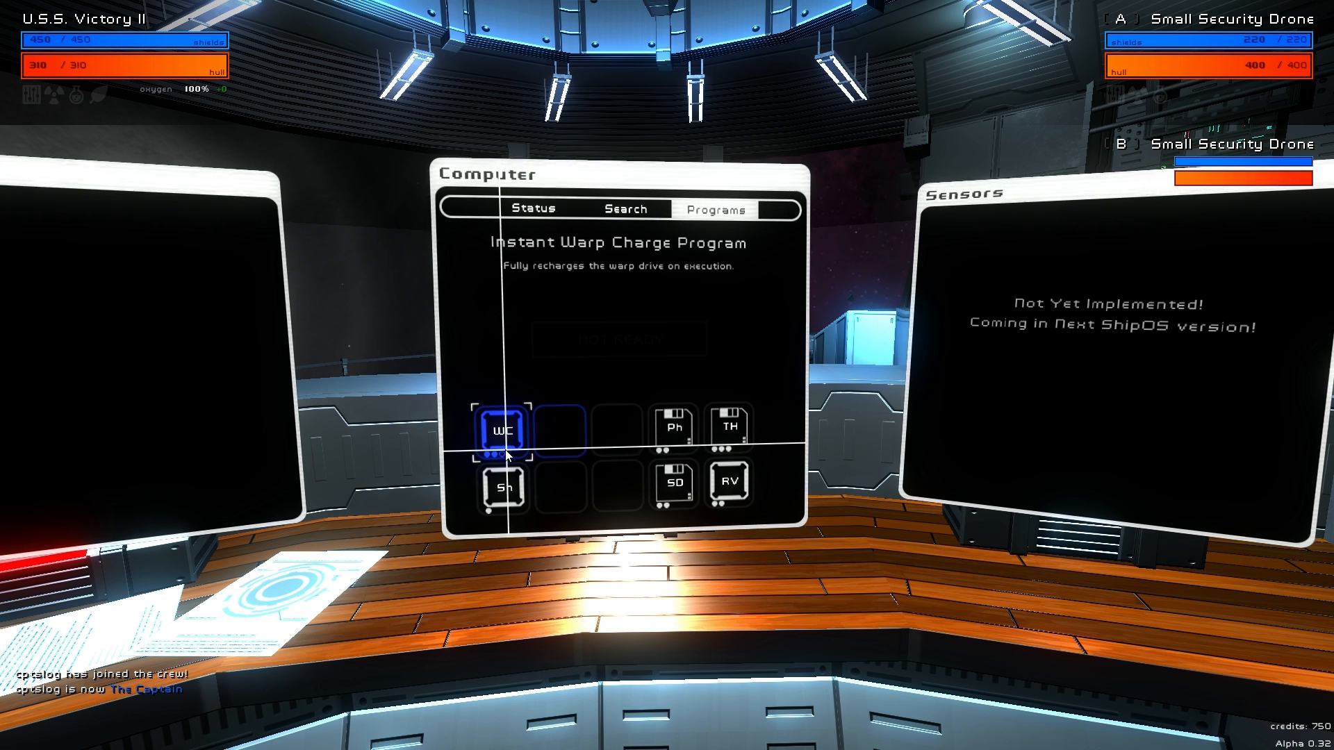
{"action": "mouse_move", "coordinate": [506, 455]}
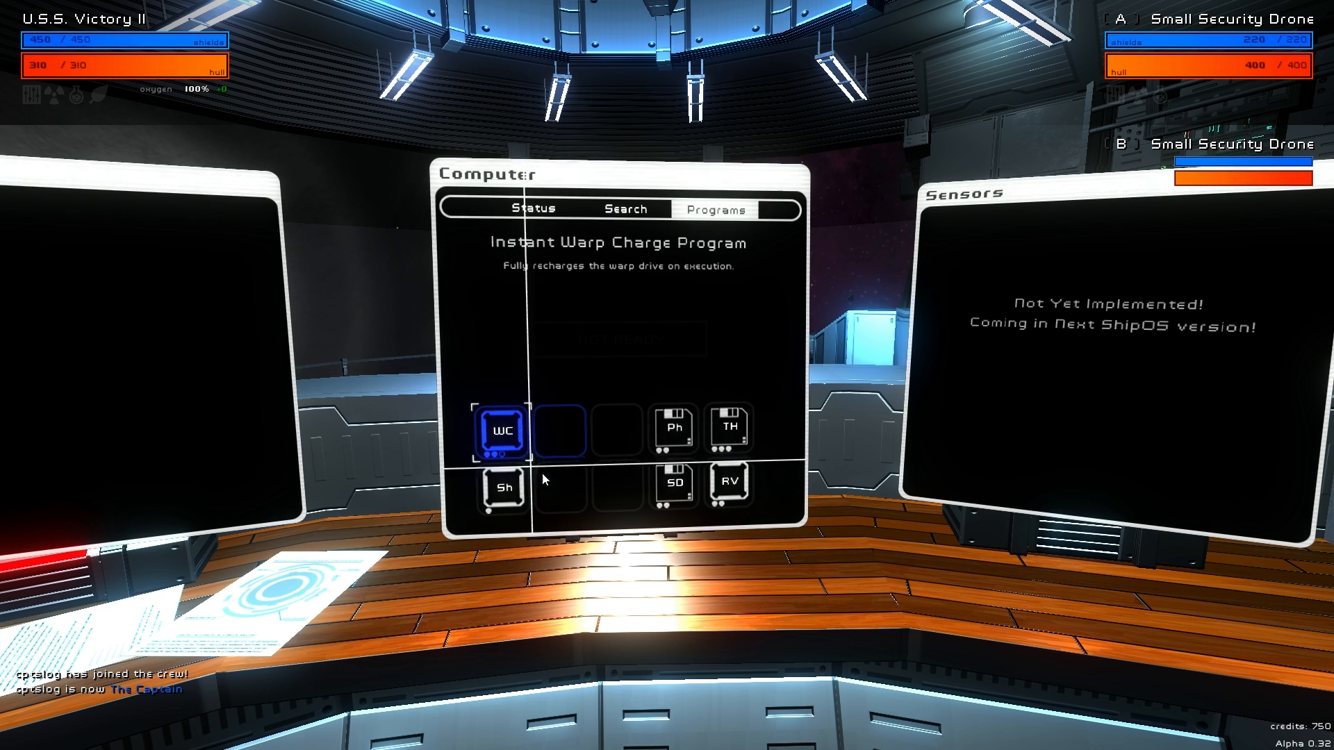
{"action": "mouse_move", "coordinate": [592, 524]}
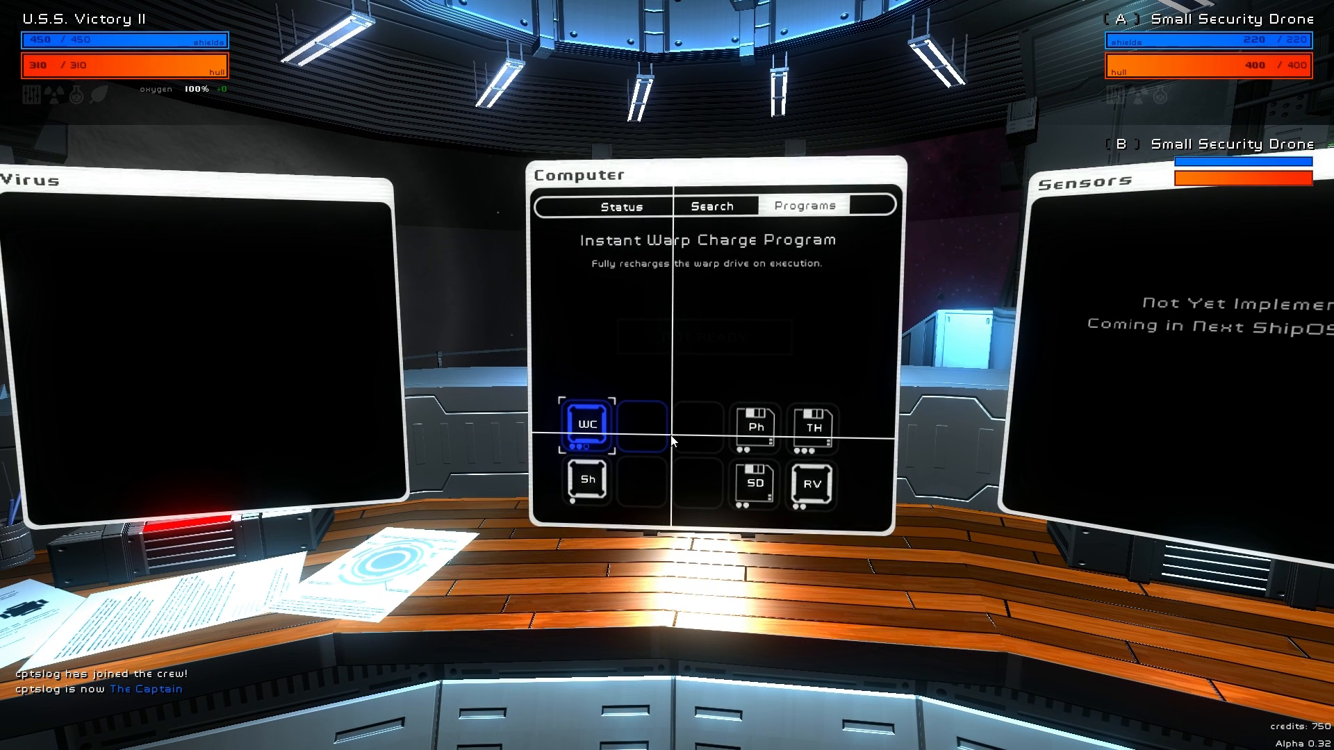
Show the Emergency Shield Boosting Program details on the ship computer.
{"action": "left_click", "coordinate": [586, 481]}
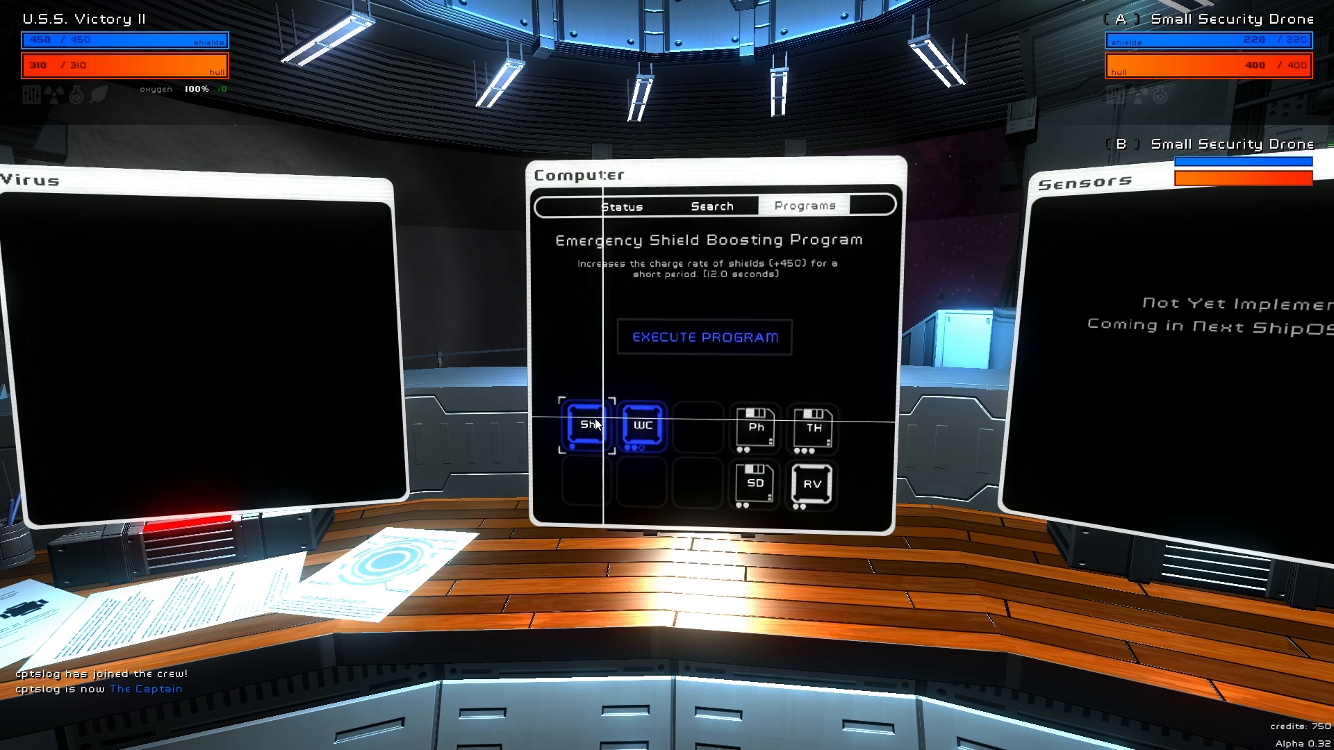
{"action": "mouse_move", "coordinate": [602, 431]}
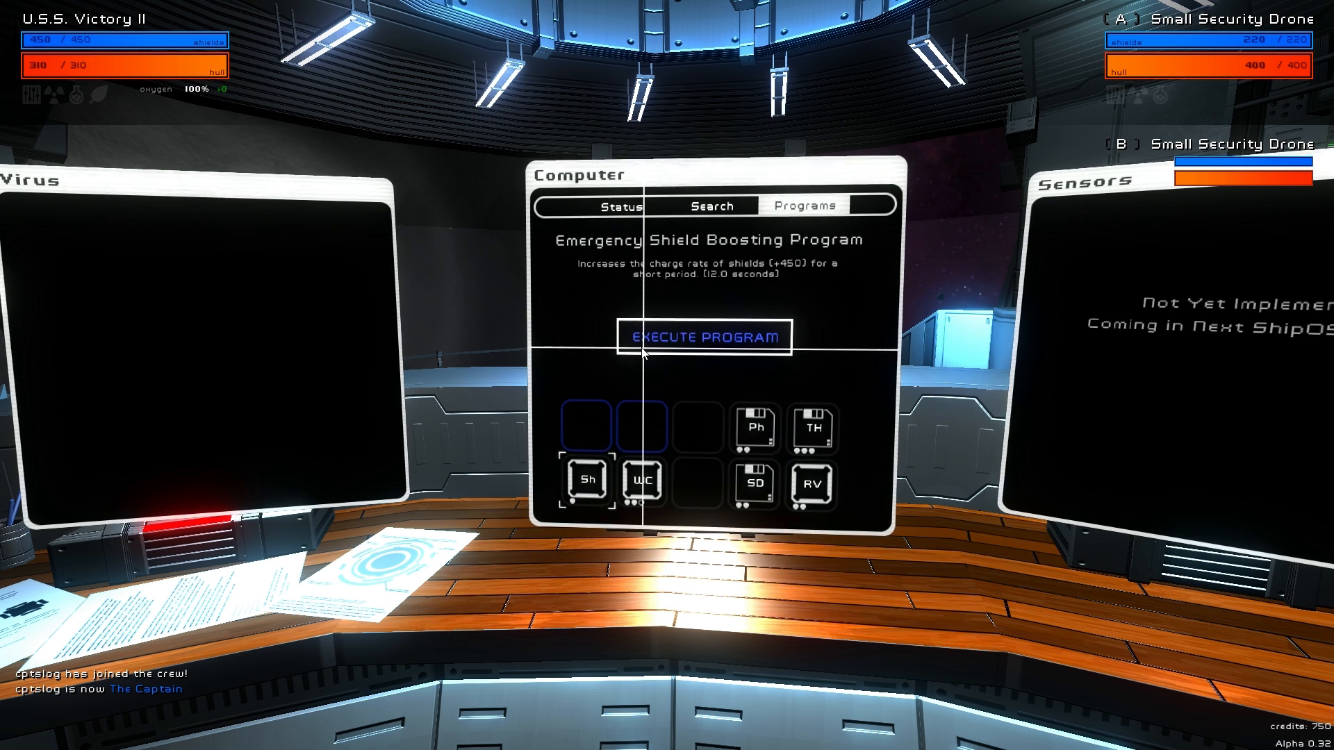
{"action": "mouse_move", "coordinate": [642, 481]}
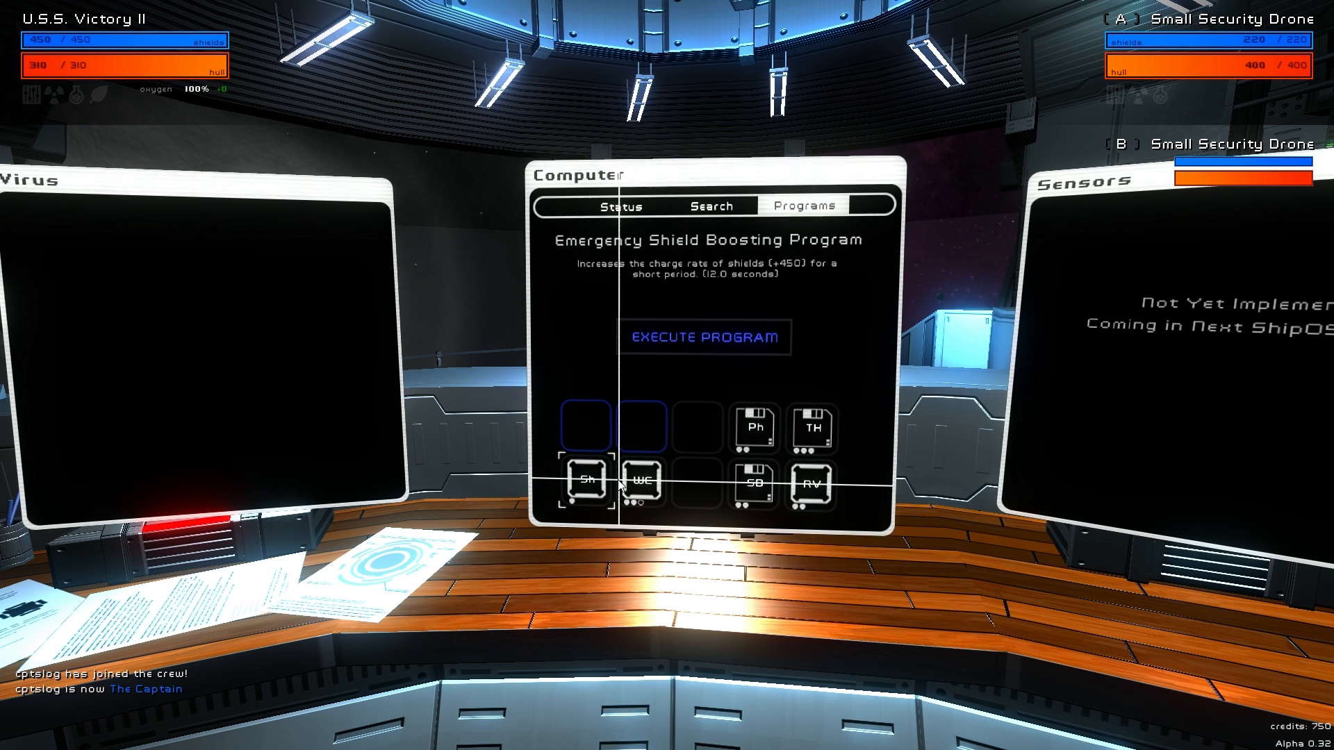
Load RV into an active slot, check the Backdoor virus, and select the Phalanx virus program.
{"action": "left_click", "coordinate": [754, 427]}
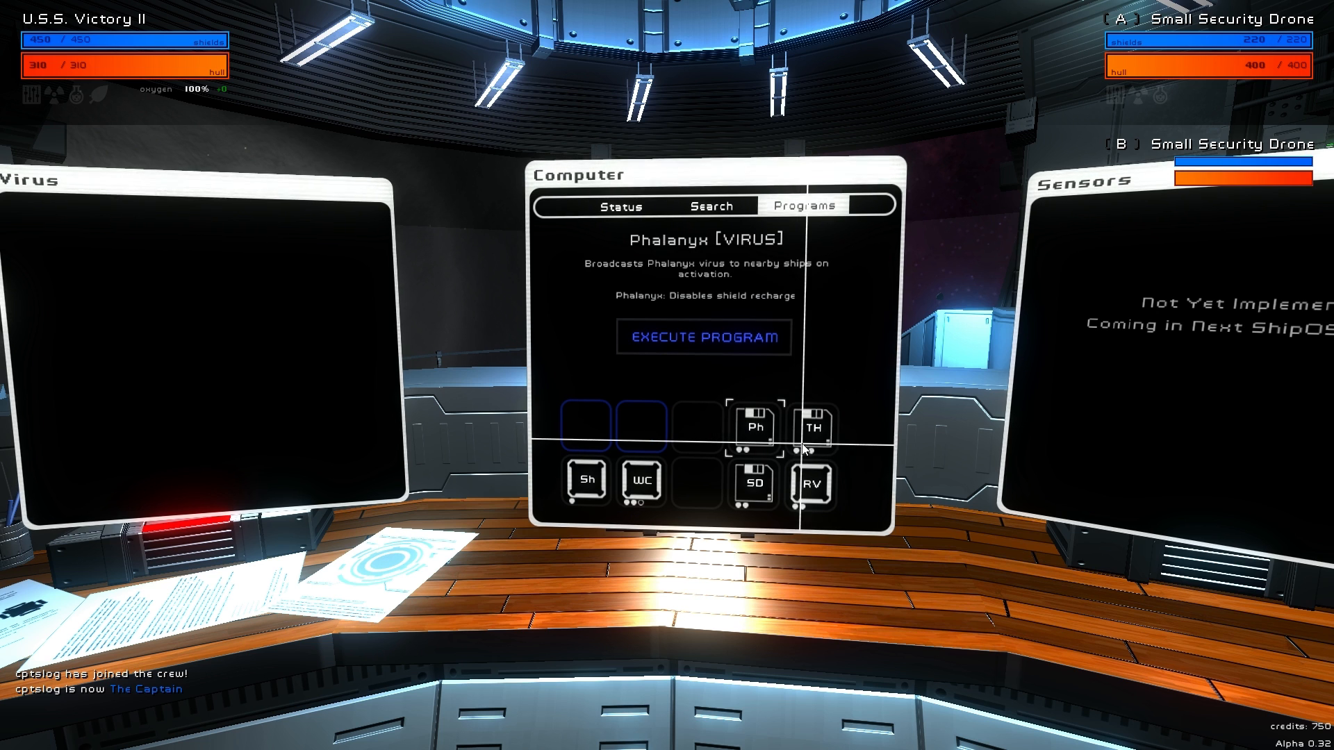
{"action": "left_click", "coordinate": [753, 482]}
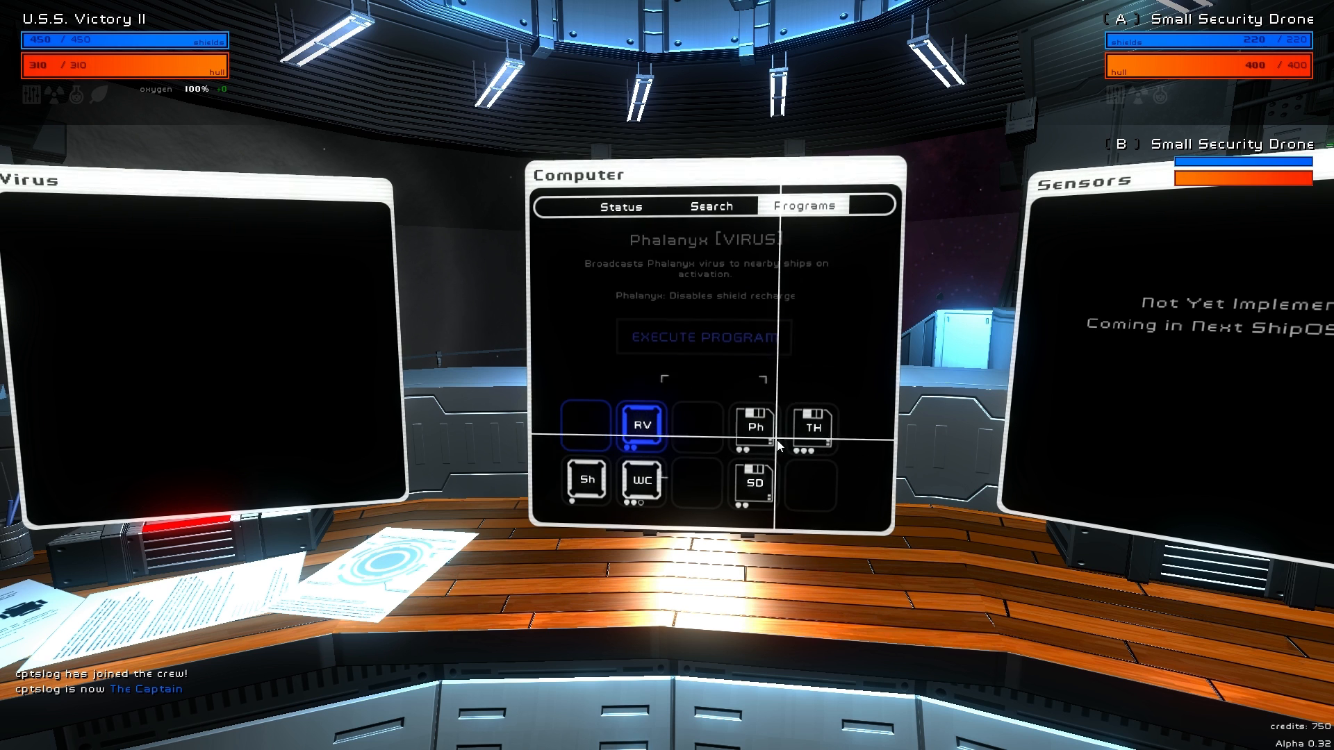
{"action": "left_click", "coordinate": [813, 427]}
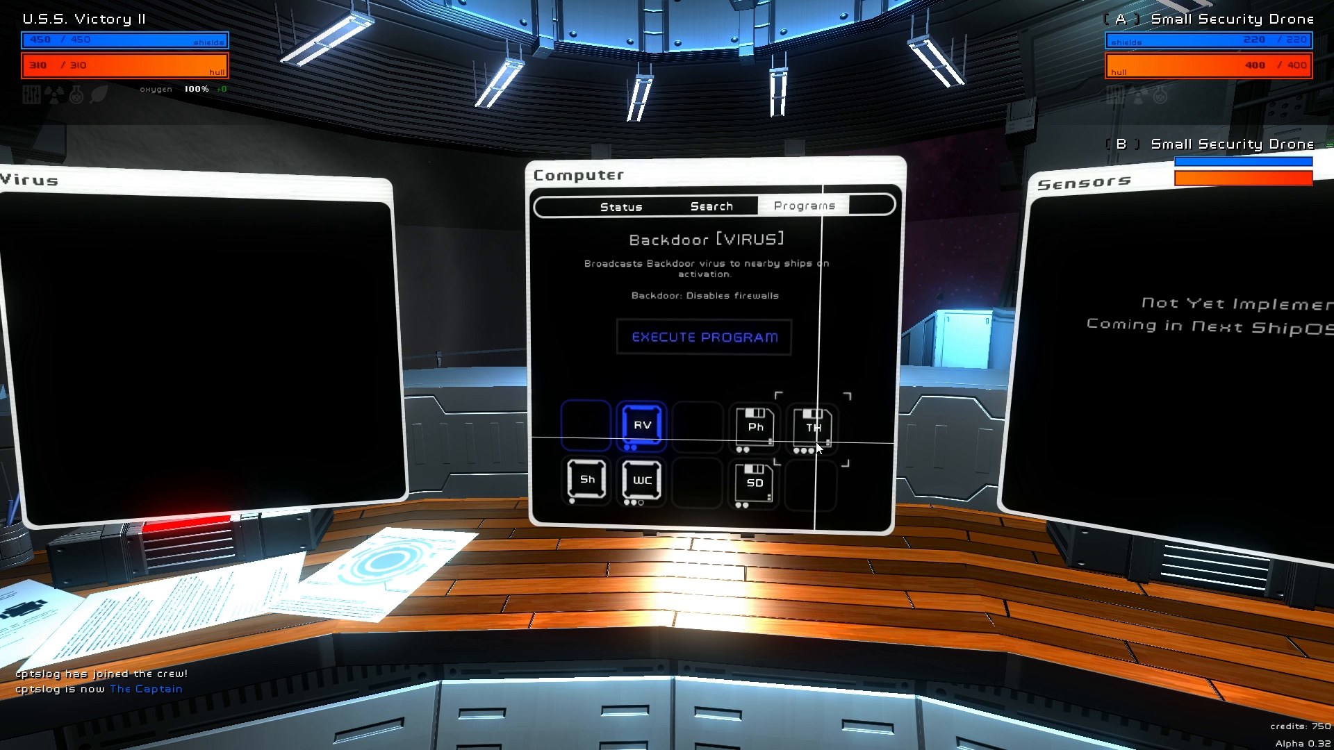
{"action": "left_click", "coordinate": [754, 426]}
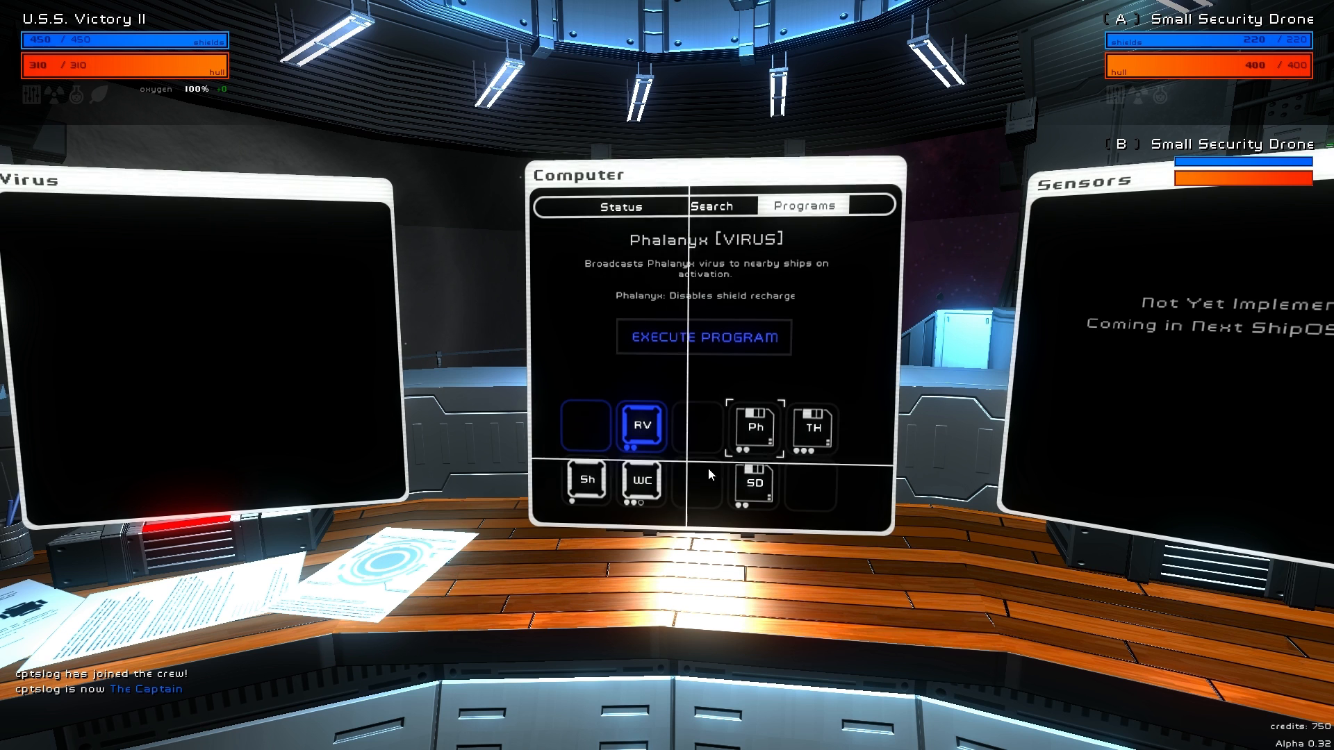
{"action": "mouse_move", "coordinate": [765, 432]}
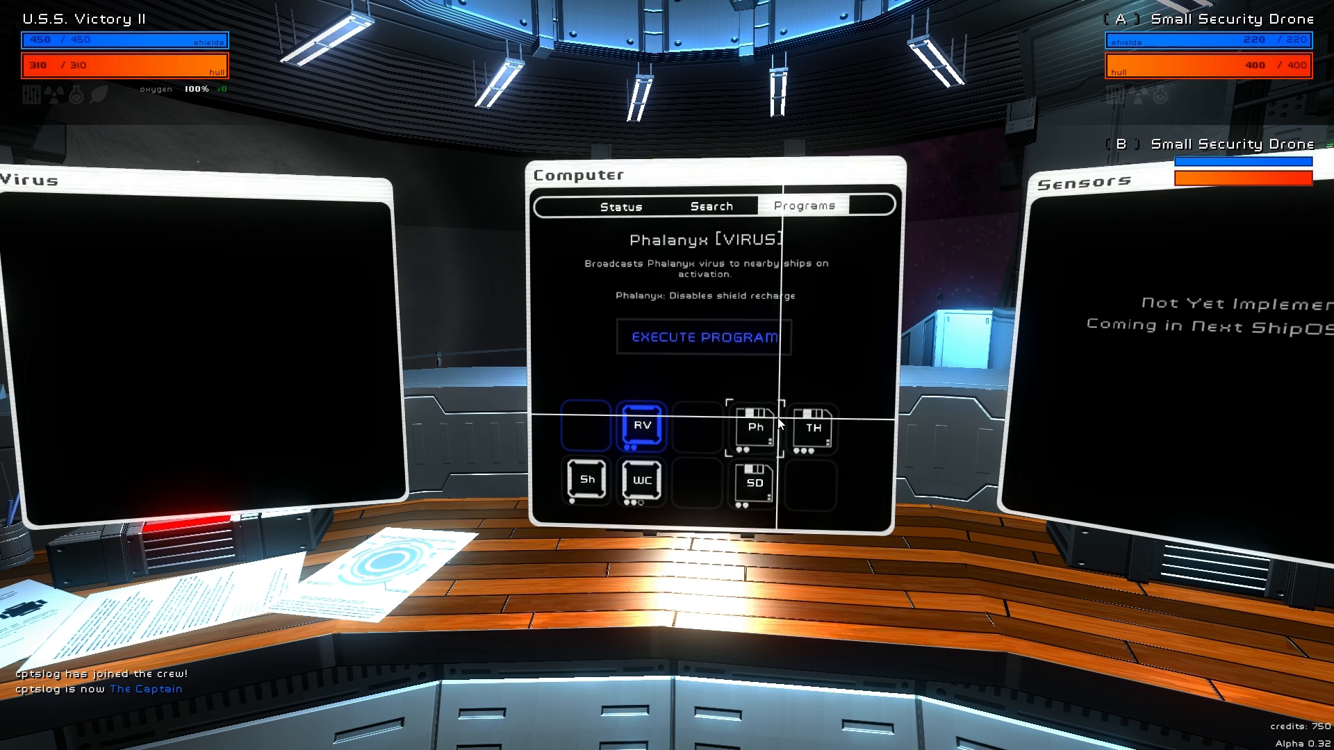
{"action": "mouse_move", "coordinate": [706, 413]}
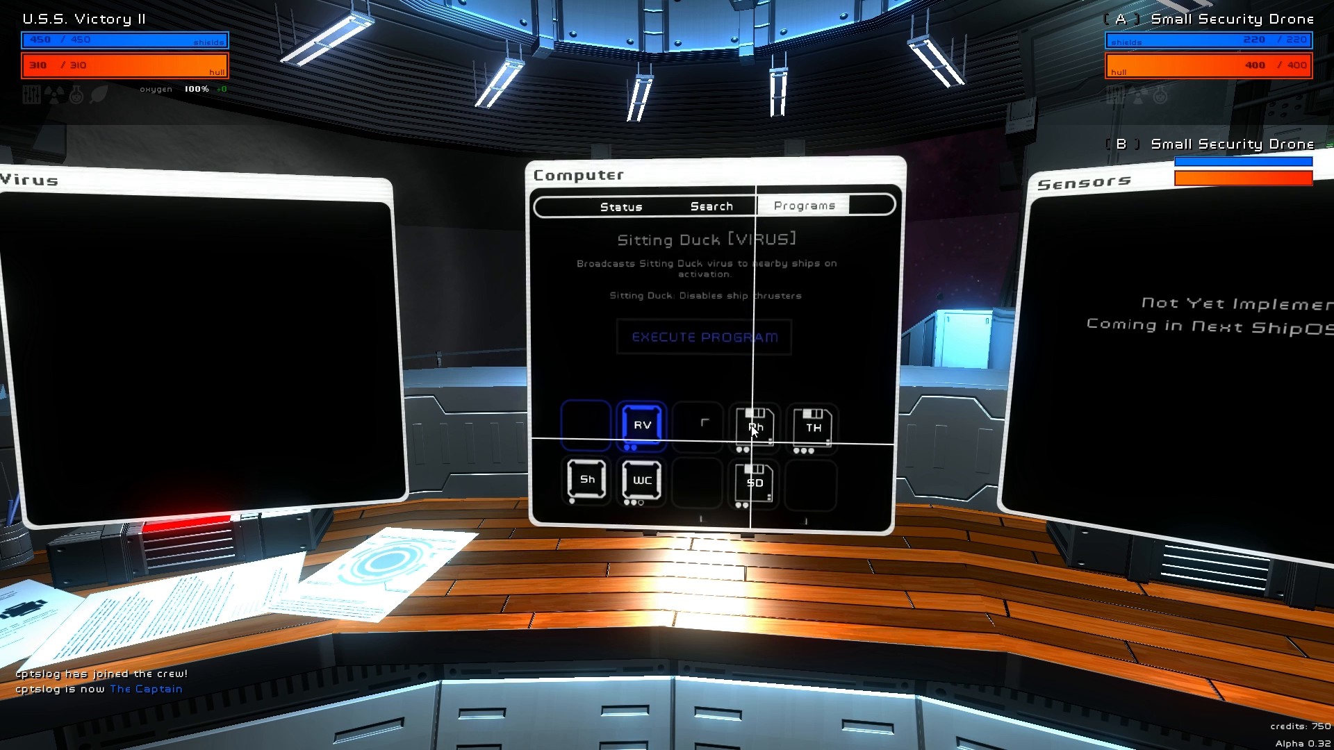
{"action": "left_click", "coordinate": [753, 427]}
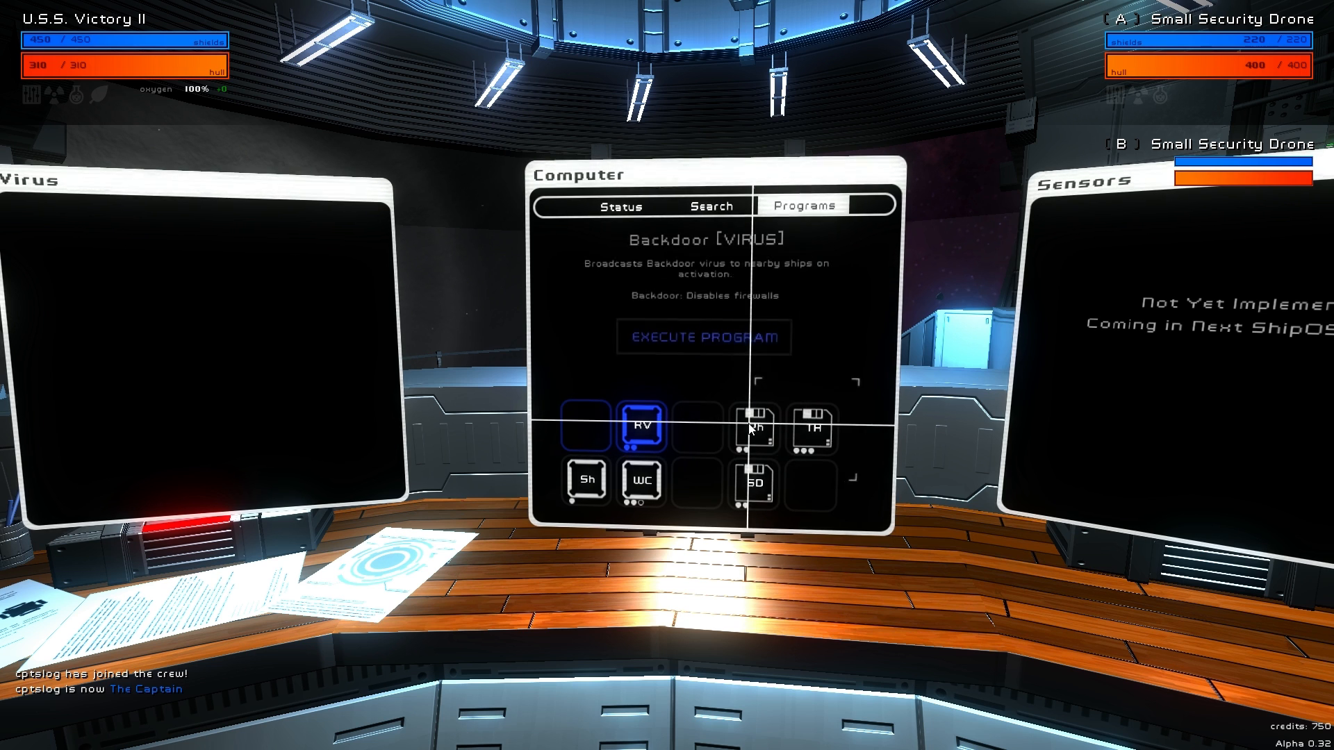
{"action": "left_click", "coordinate": [756, 426]}
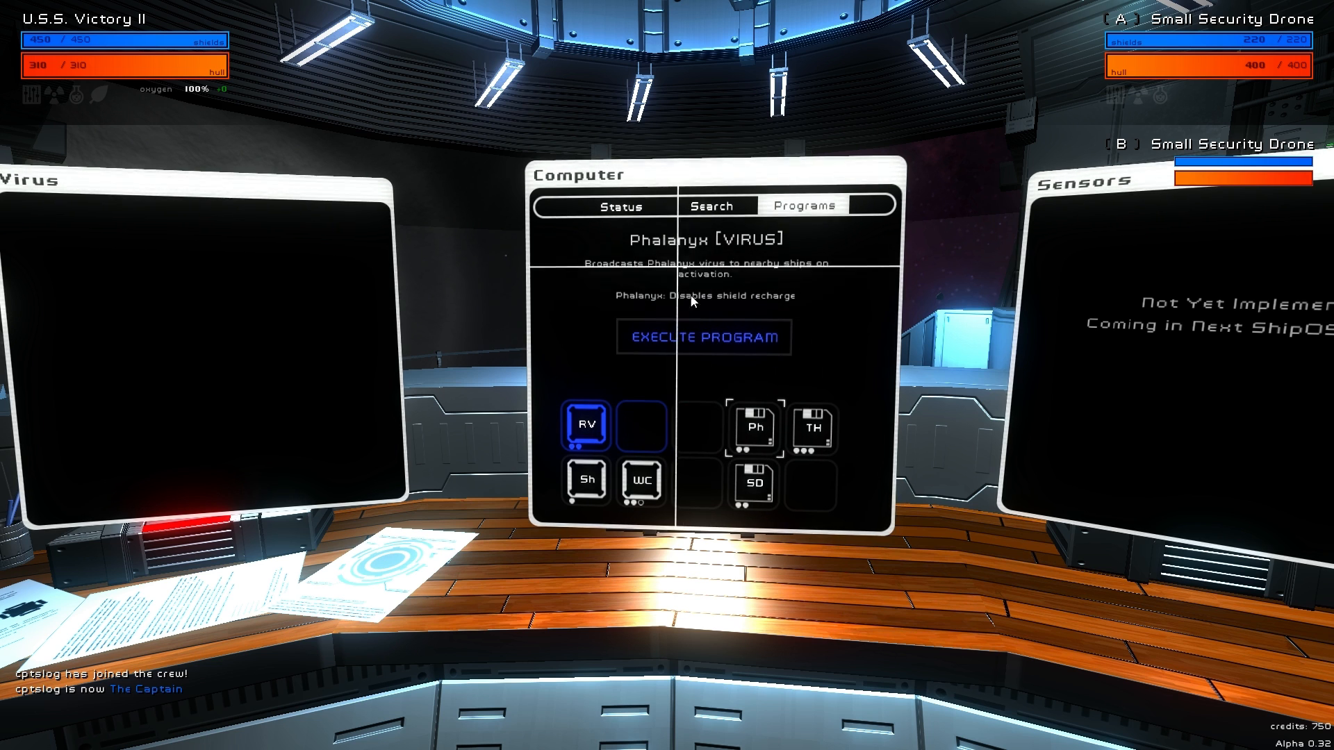
{"action": "mouse_move", "coordinate": [569, 332]}
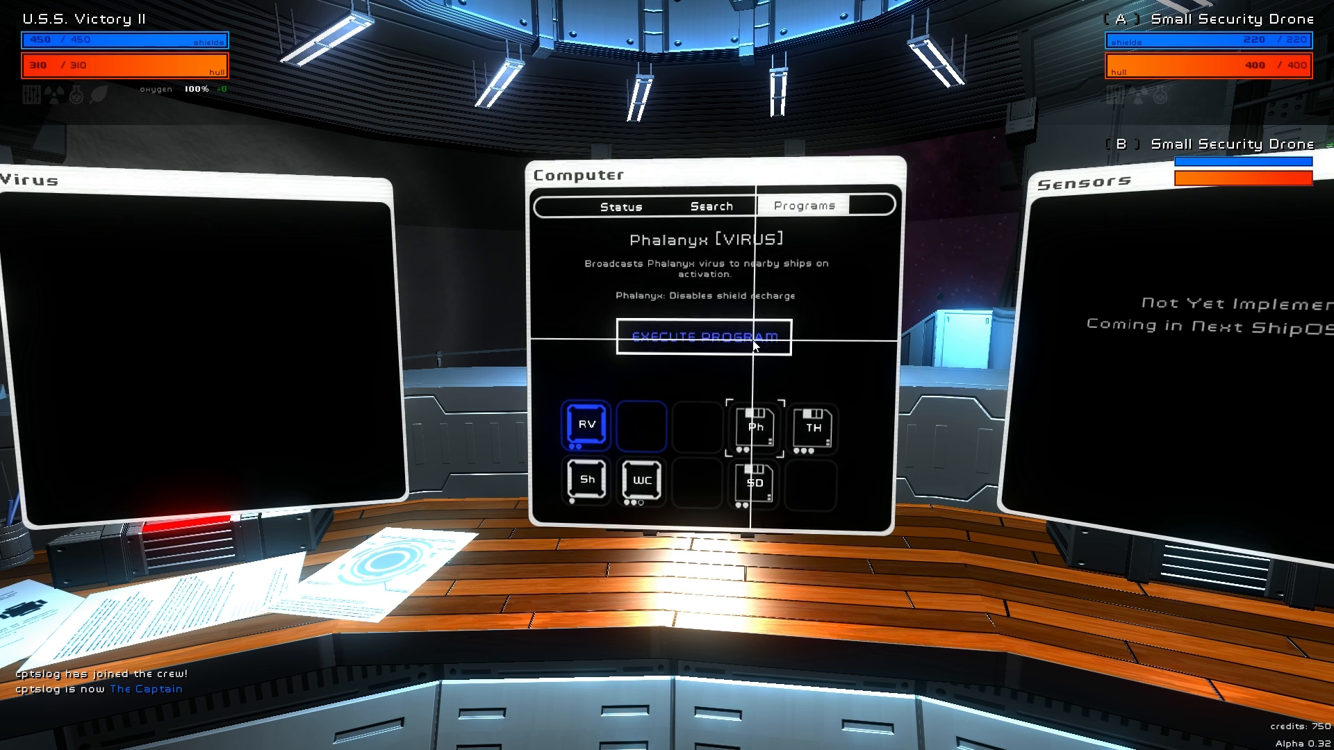
Execute the Phalanx virus so both Small Security Drones become infected.
{"action": "left_click", "coordinate": [704, 337]}
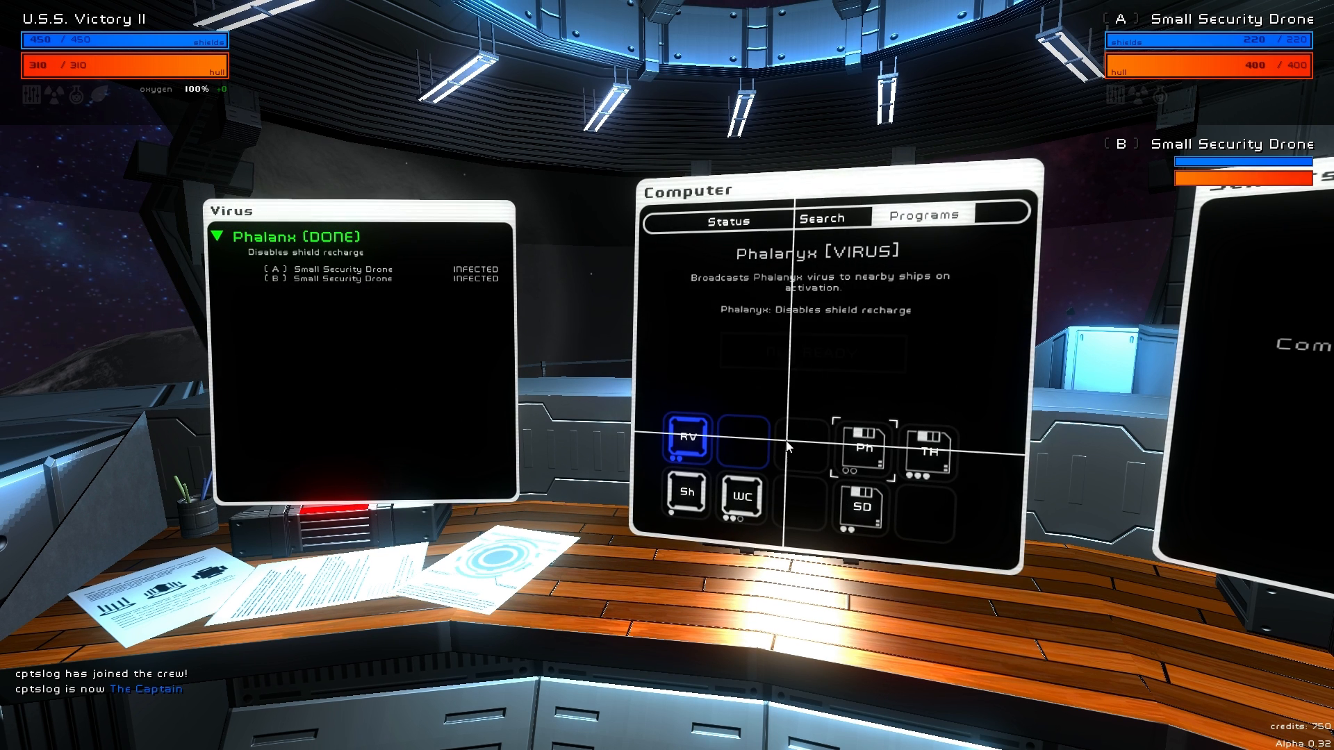
Show the Instant Remove All Viruses Program details.
{"action": "left_click", "coordinate": [690, 440]}
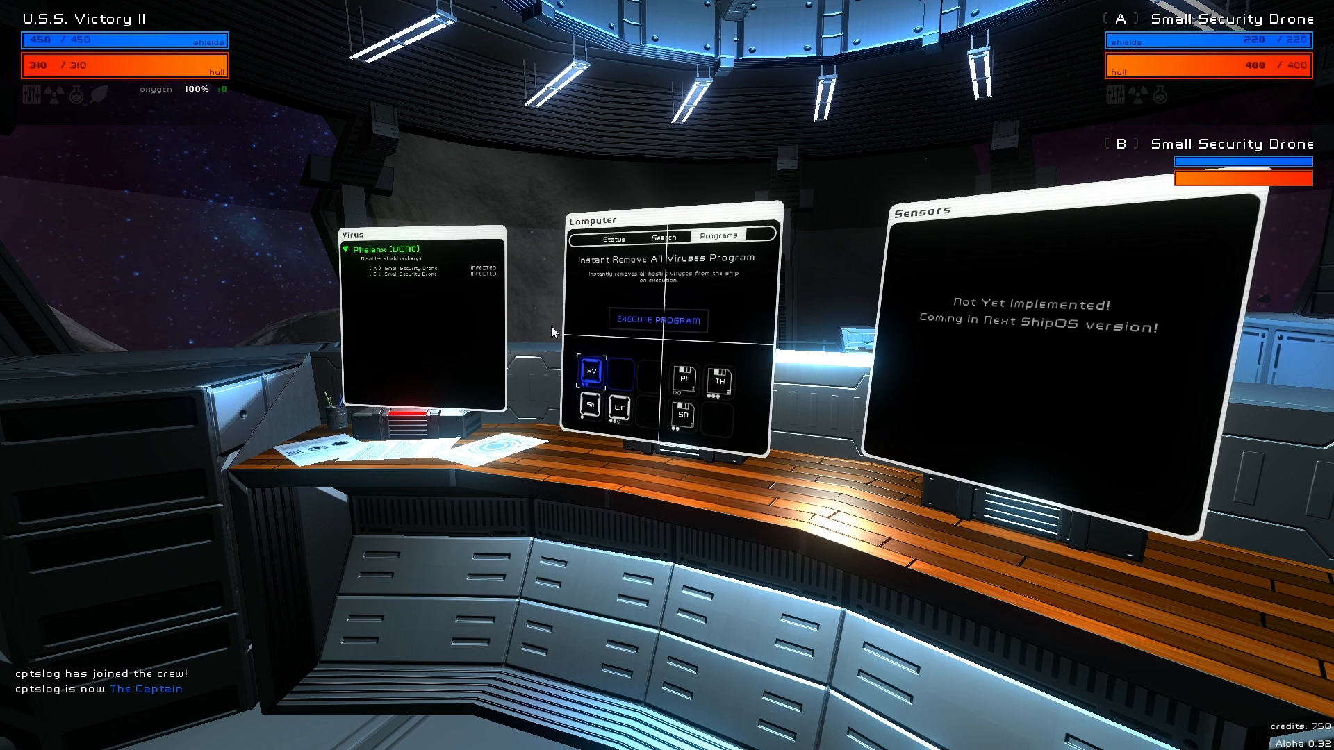
{"action": "mouse_move", "coordinate": [655, 381]}
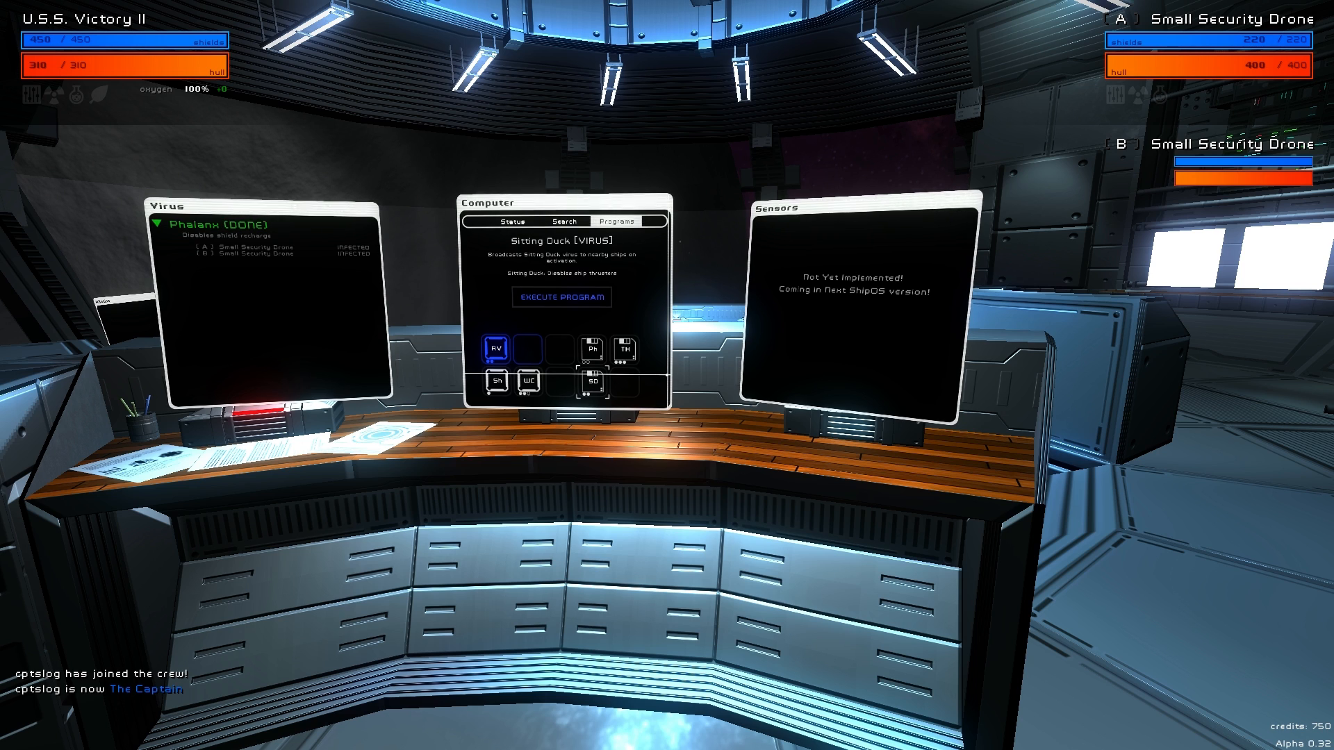
{"action": "key", "text": "Escape"}
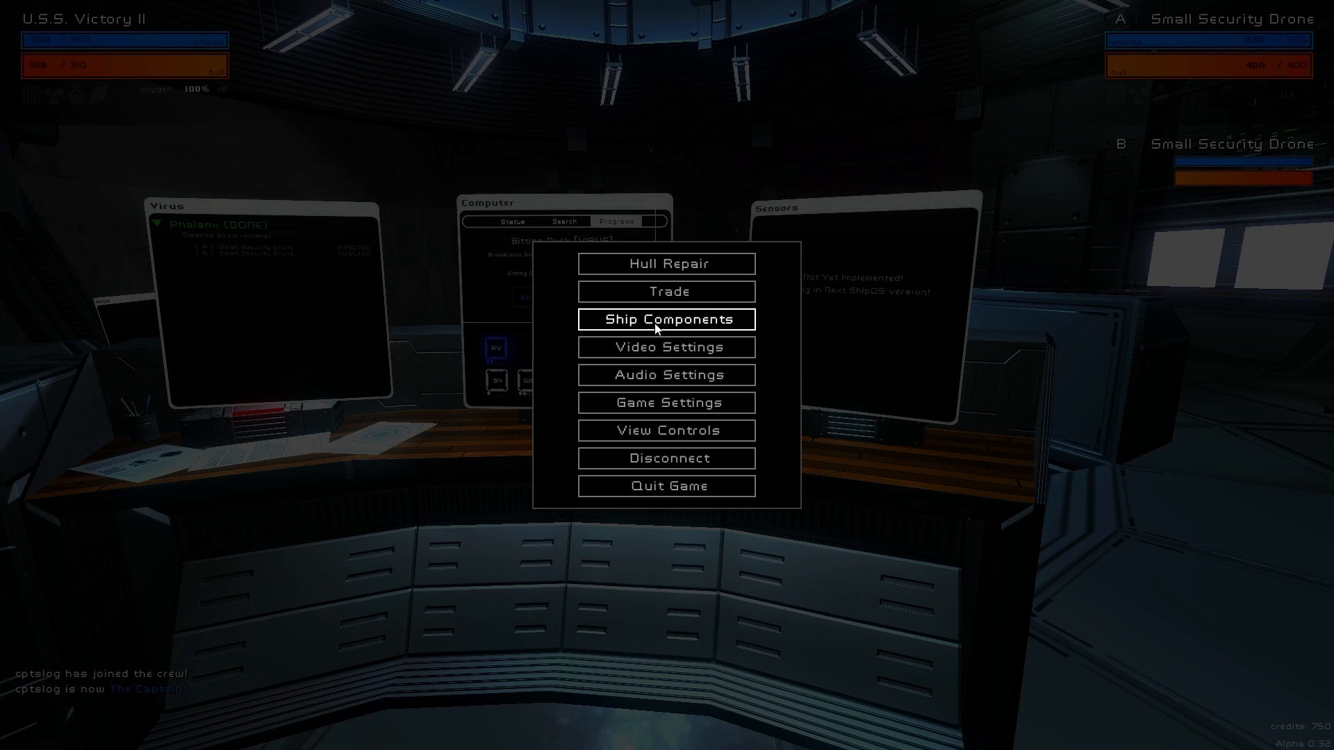
{"action": "left_click", "coordinate": [666, 320]}
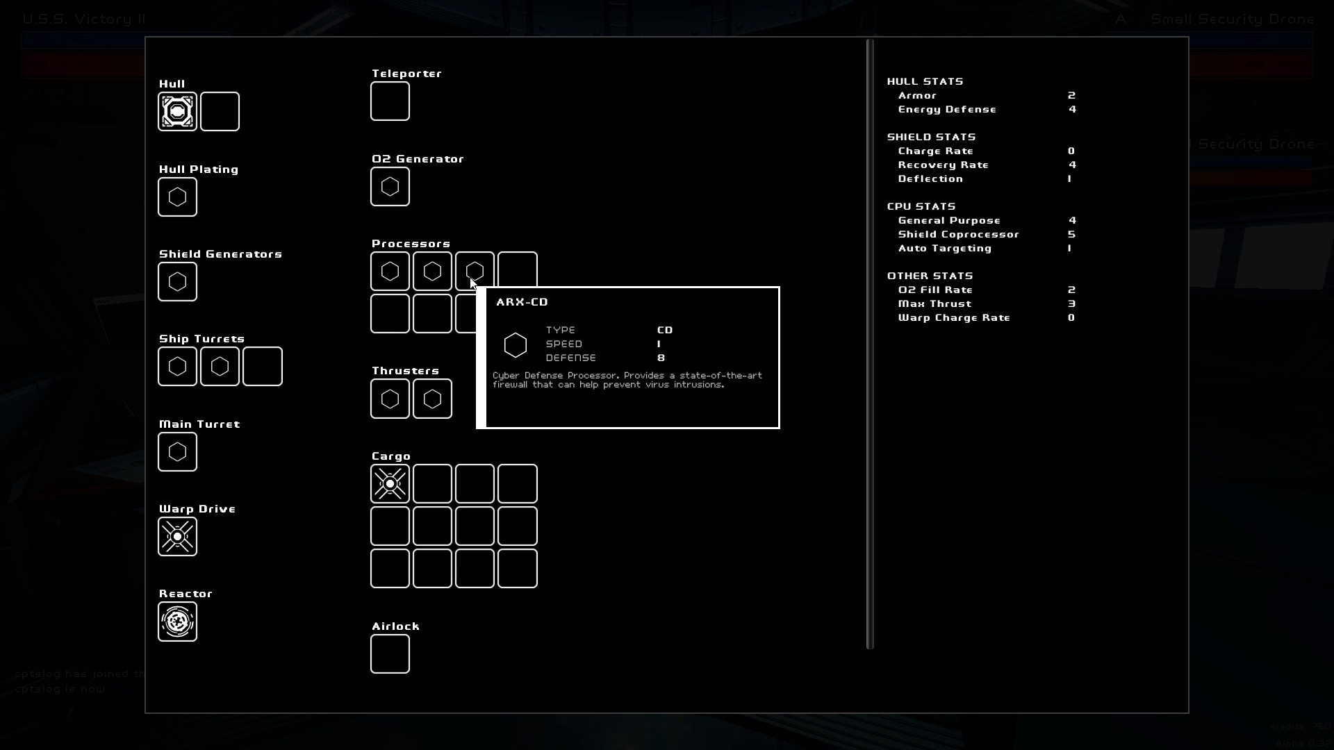
{"action": "mouse_move", "coordinate": [465, 295]}
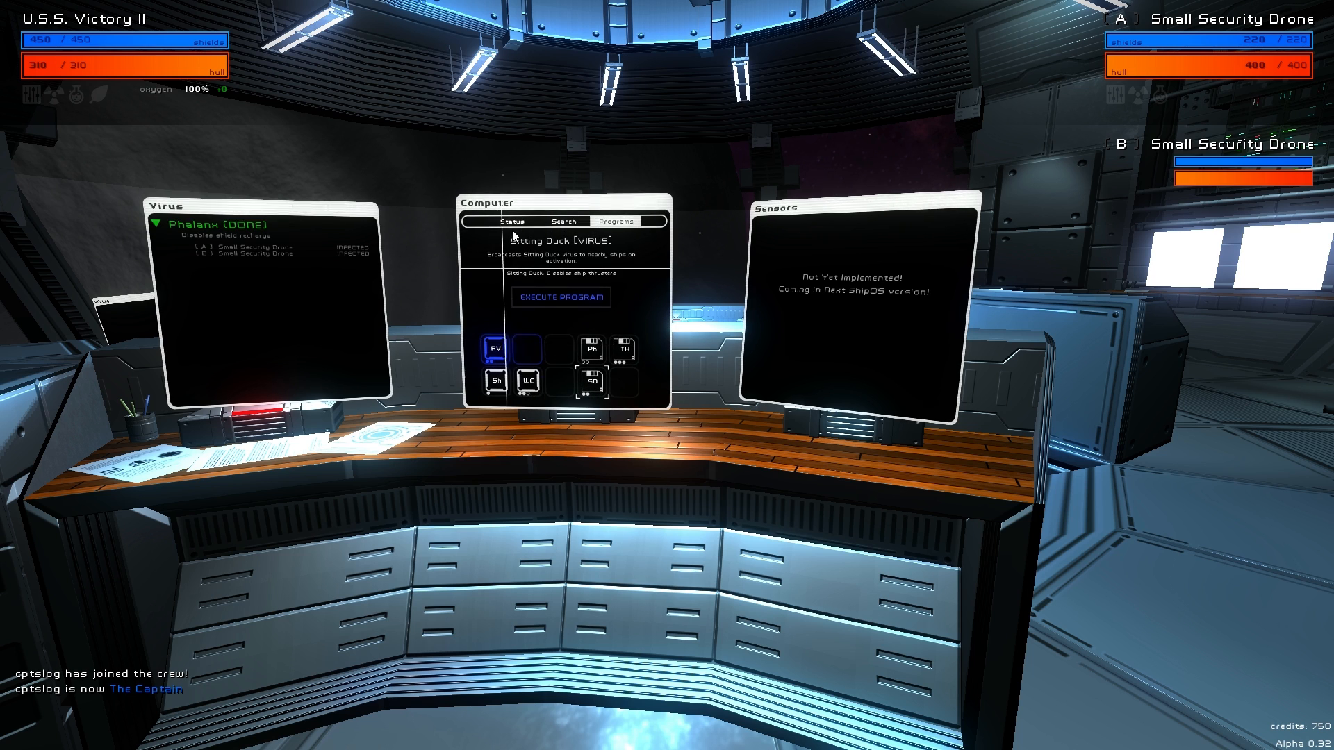
Search the bridge computer for sector SE 158 and show its details.
{"action": "left_click", "coordinate": [563, 221]}
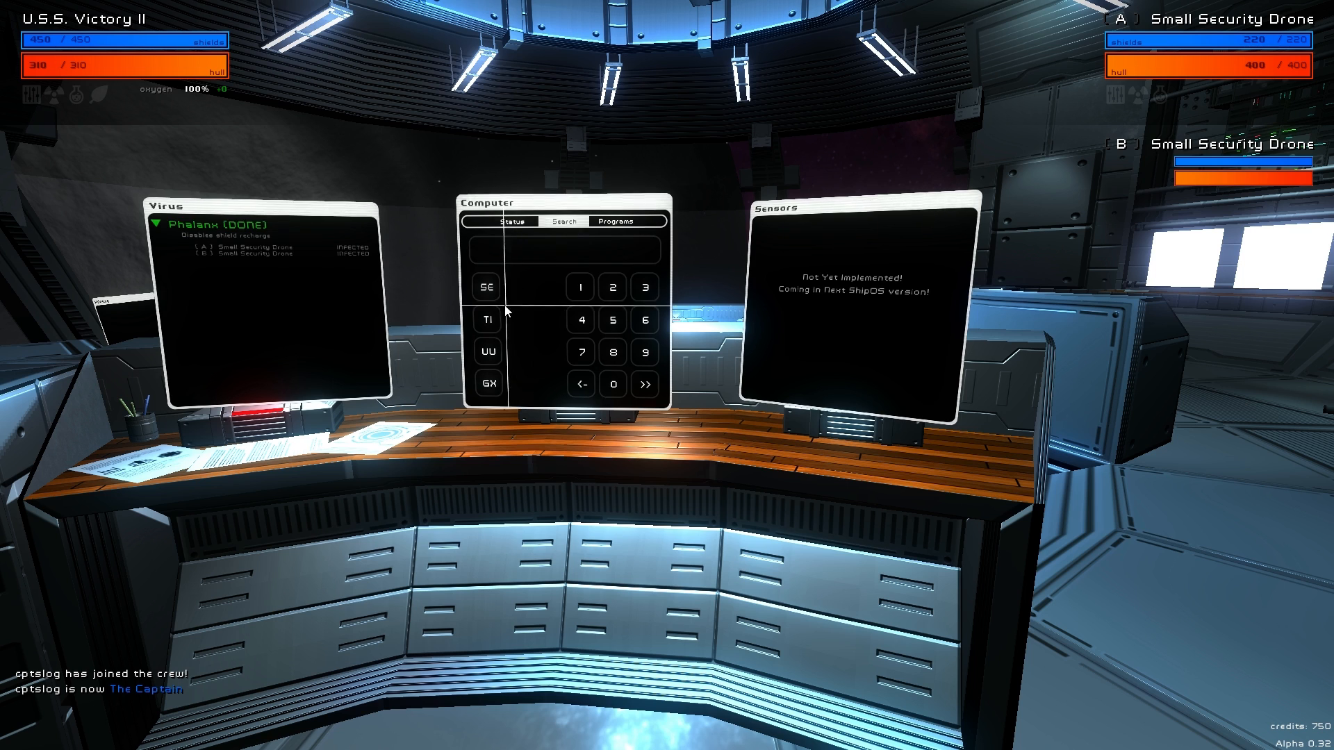
{"action": "left_click", "coordinate": [486, 287]}
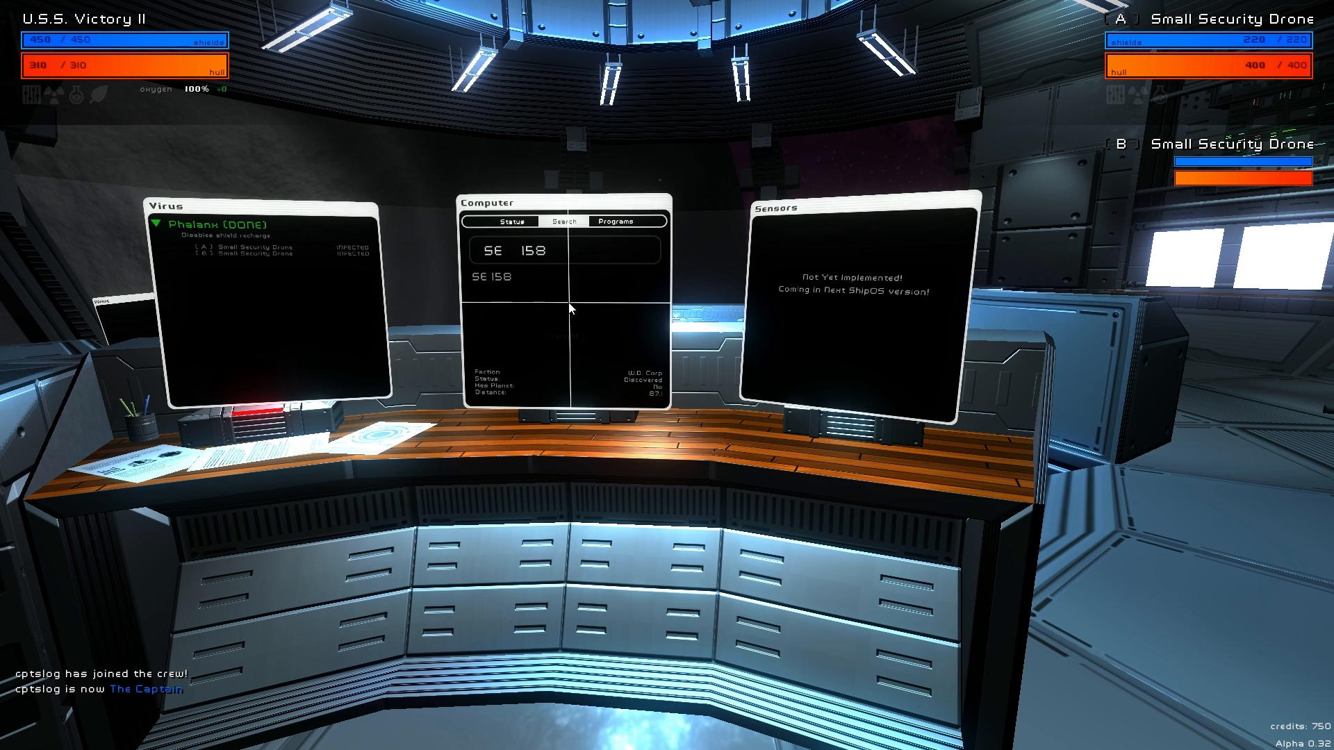
{"action": "mouse_move", "coordinate": [581, 392]}
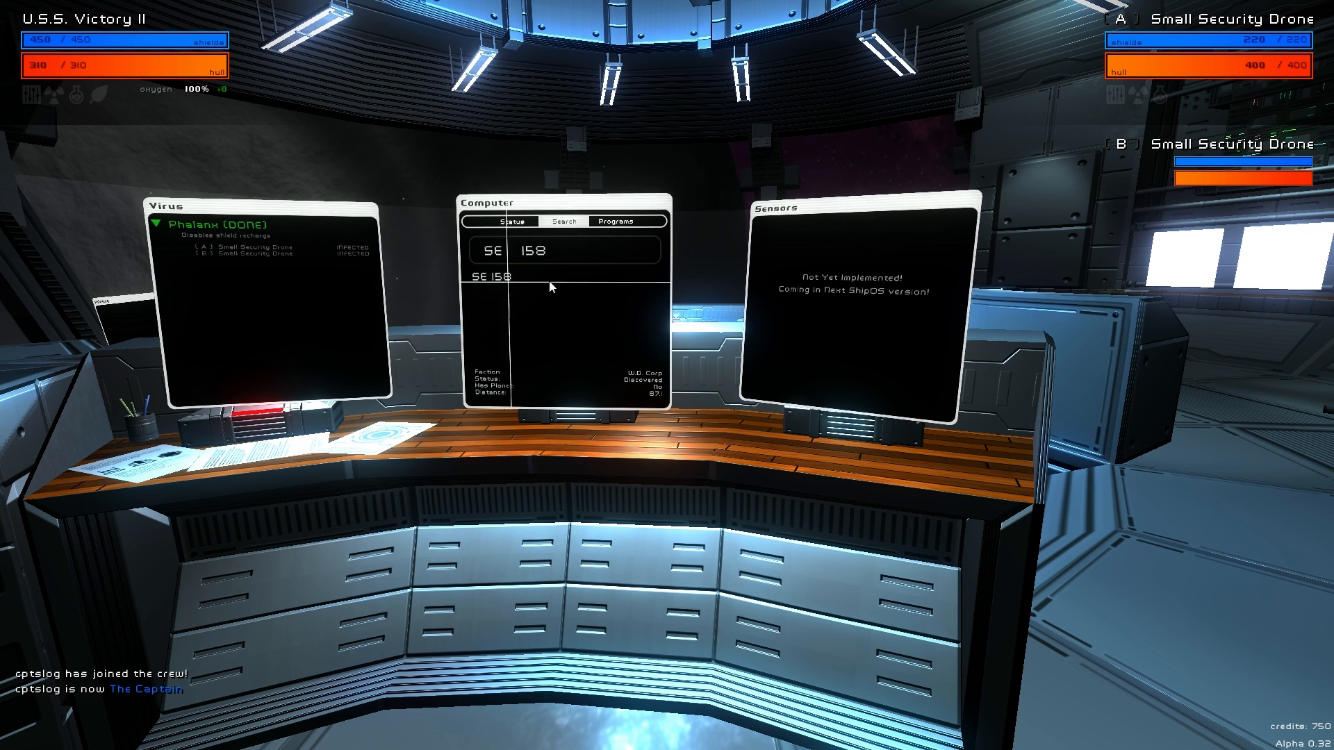
{"action": "mouse_move", "coordinate": [614, 381]}
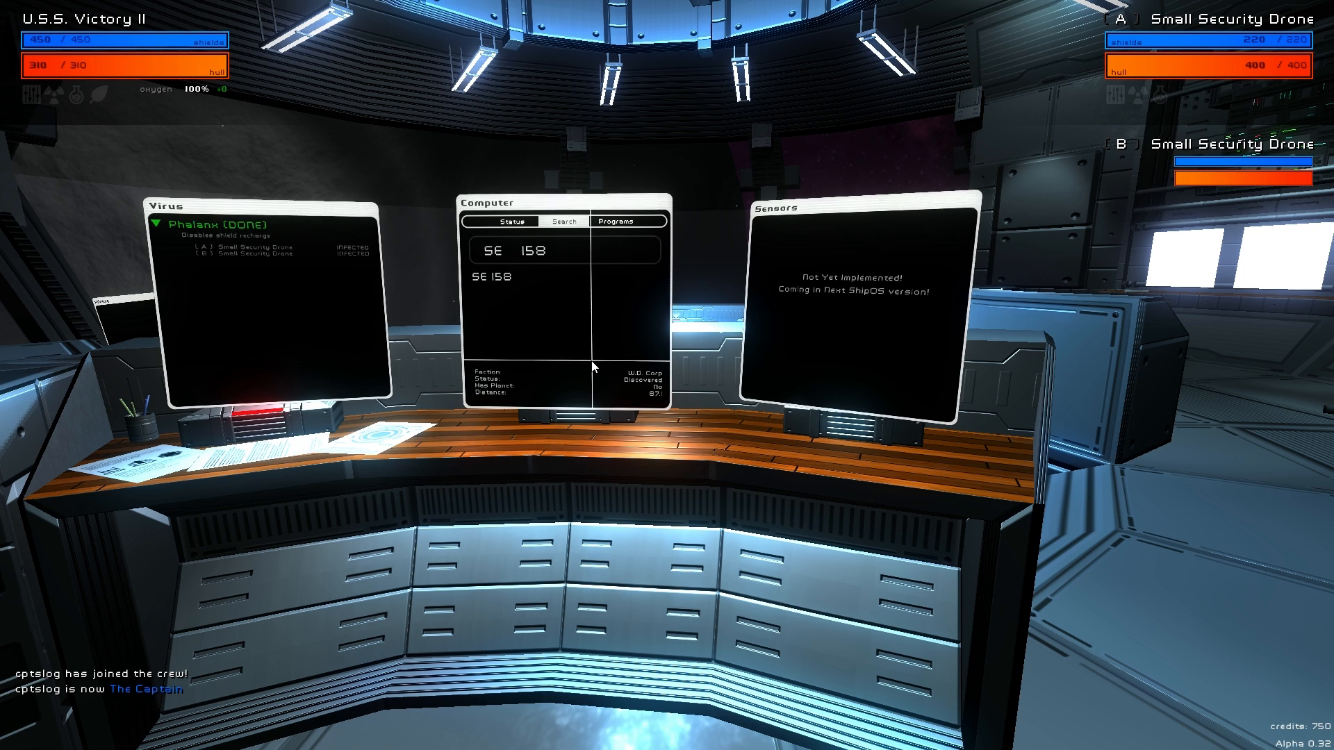
{"action": "mouse_move", "coordinate": [597, 406]}
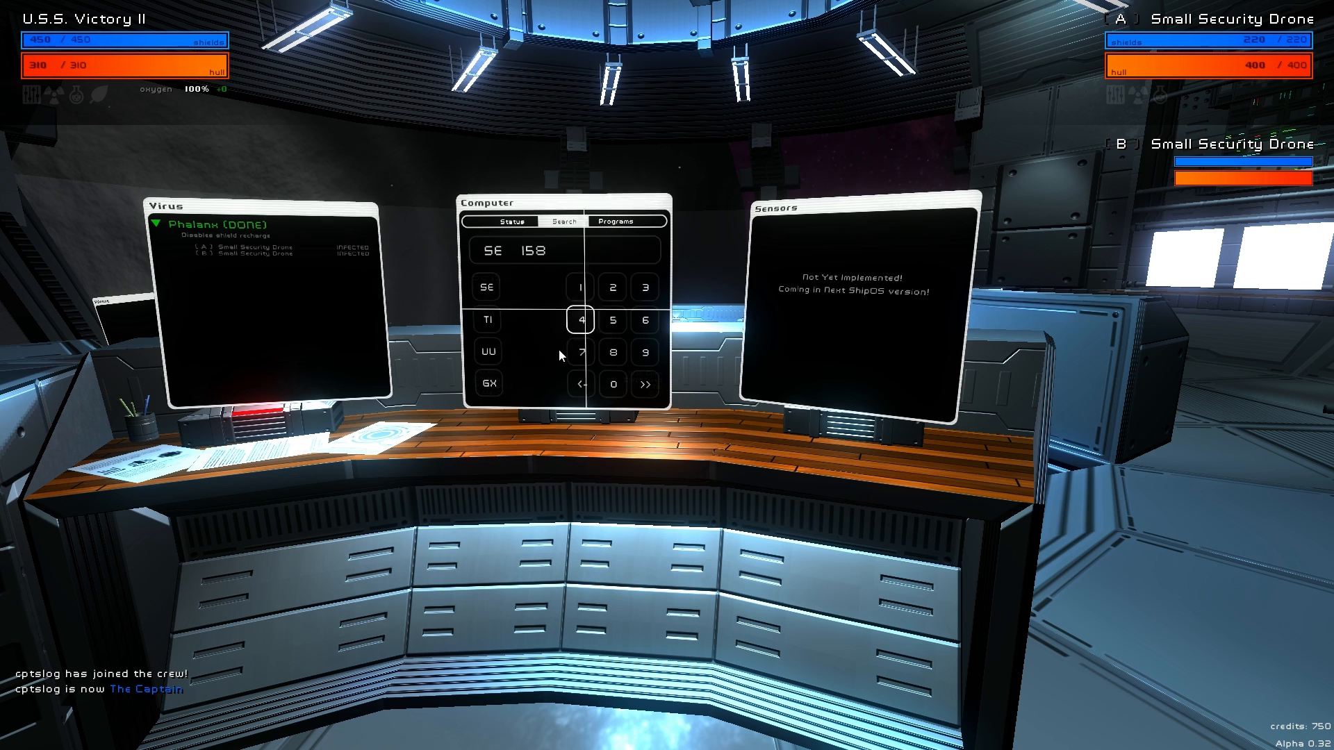
Change the sector search to GX 8, then step away from the console.
{"action": "left_click", "coordinate": [581, 383]}
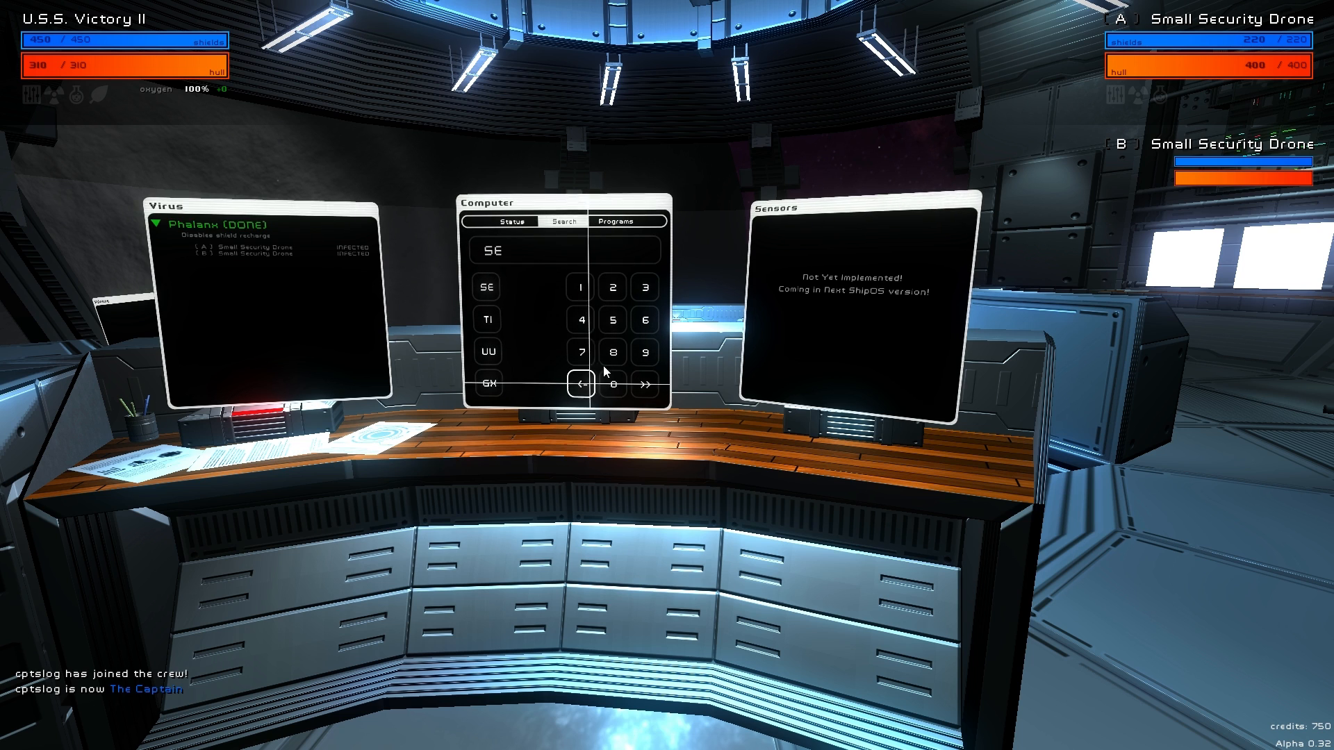
{"action": "left_click", "coordinate": [613, 352]}
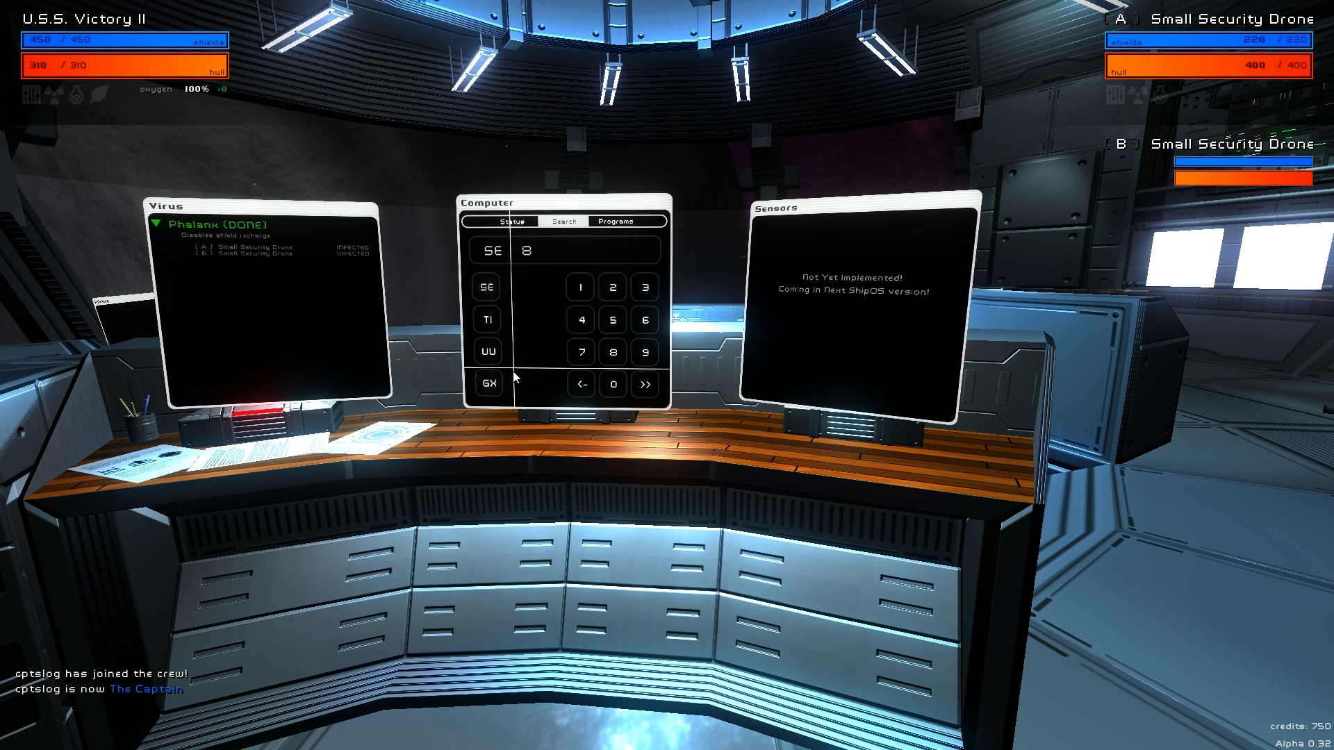
{"action": "left_click", "coordinate": [486, 384]}
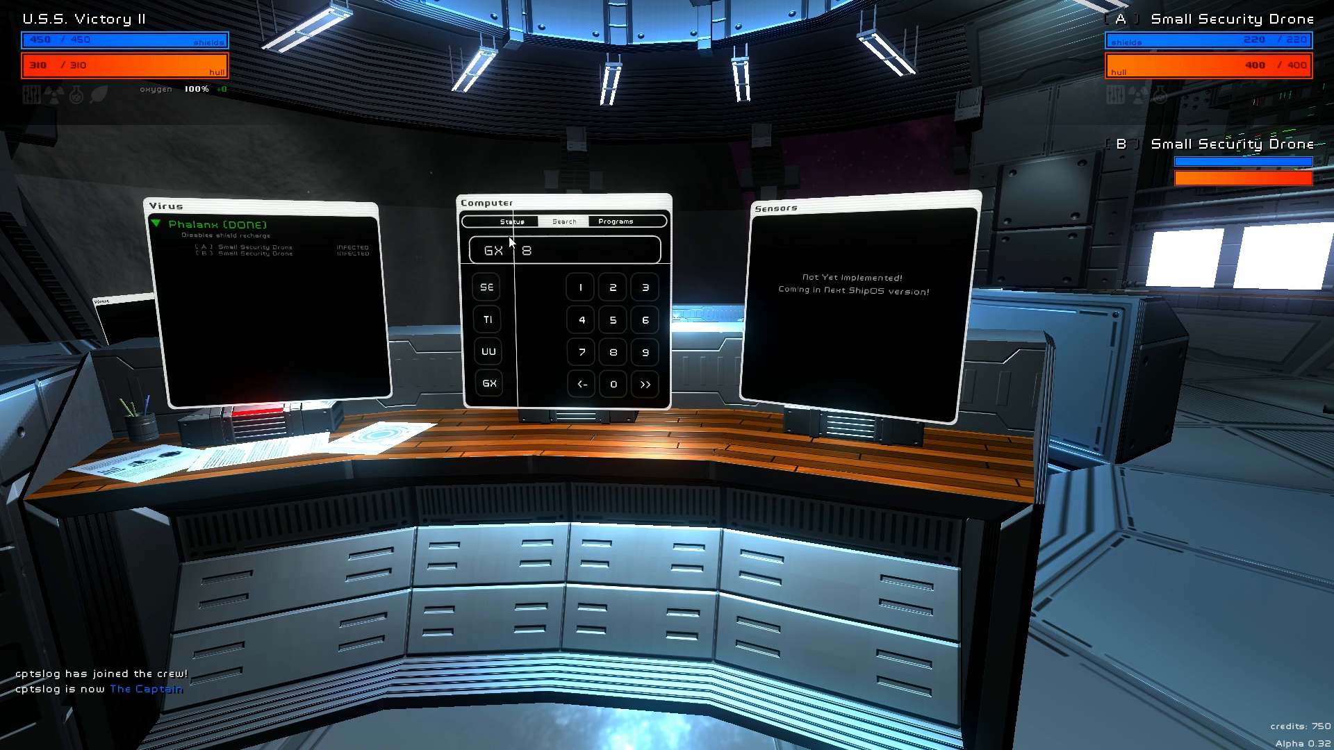
{"action": "left_click", "coordinate": [644, 383]}
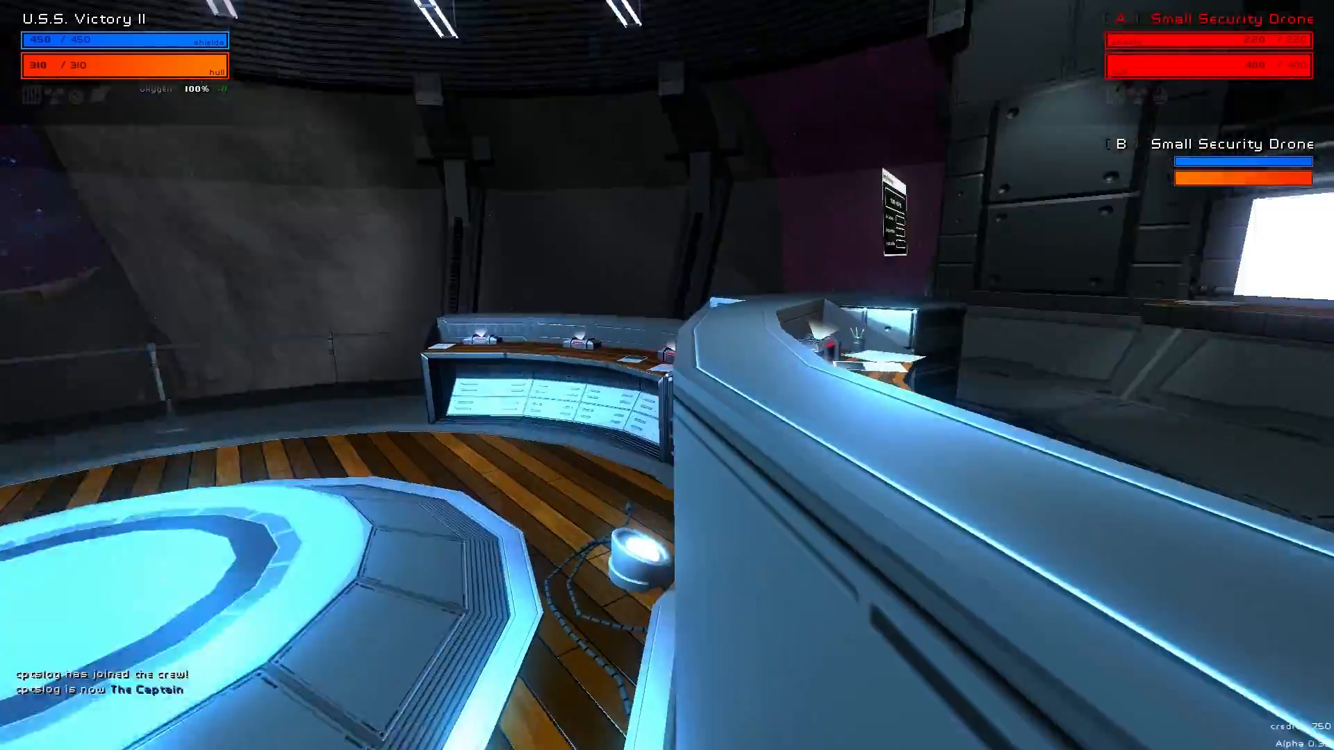
{"action": "mouse_move", "coordinate": [667, 375]}
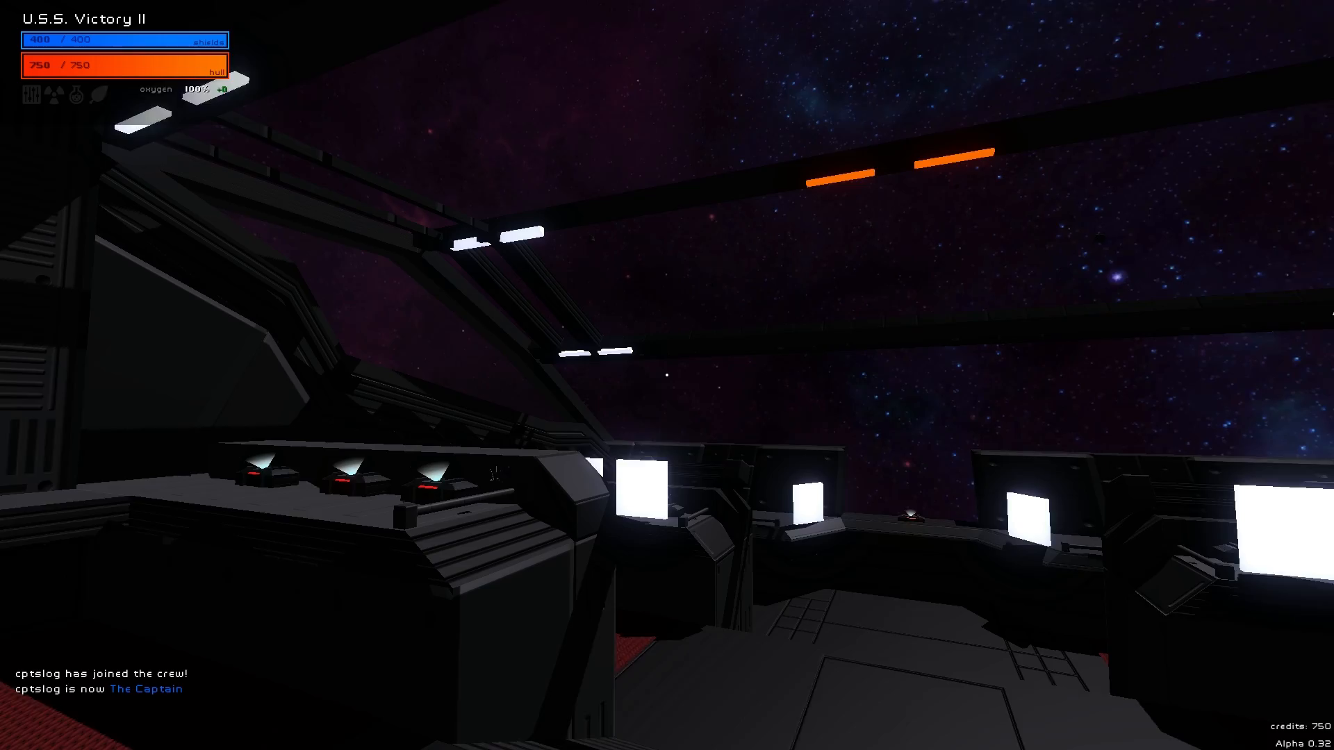
{"action": "mouse_move", "coordinate": [667, 375]}
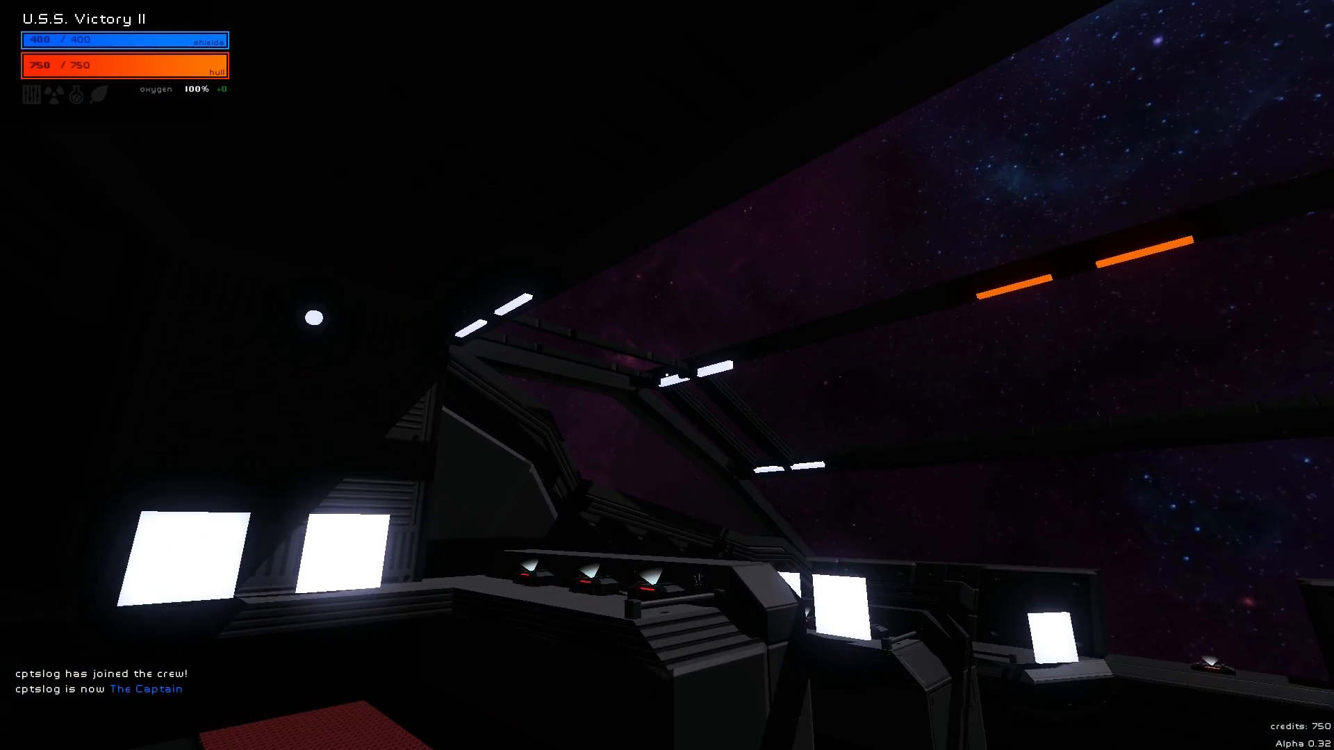
{"action": "mouse_move", "coordinate": [668, 375]}
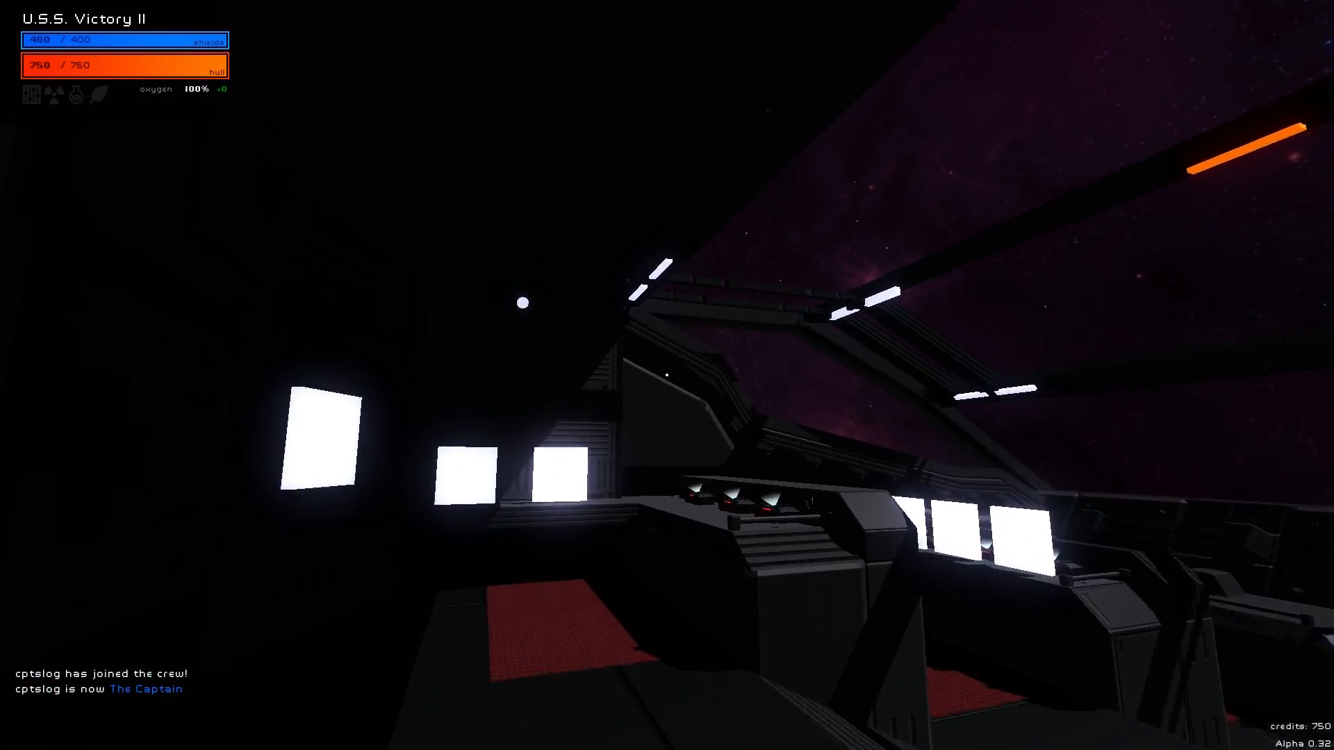
{"action": "mouse_move", "coordinate": [667, 375]}
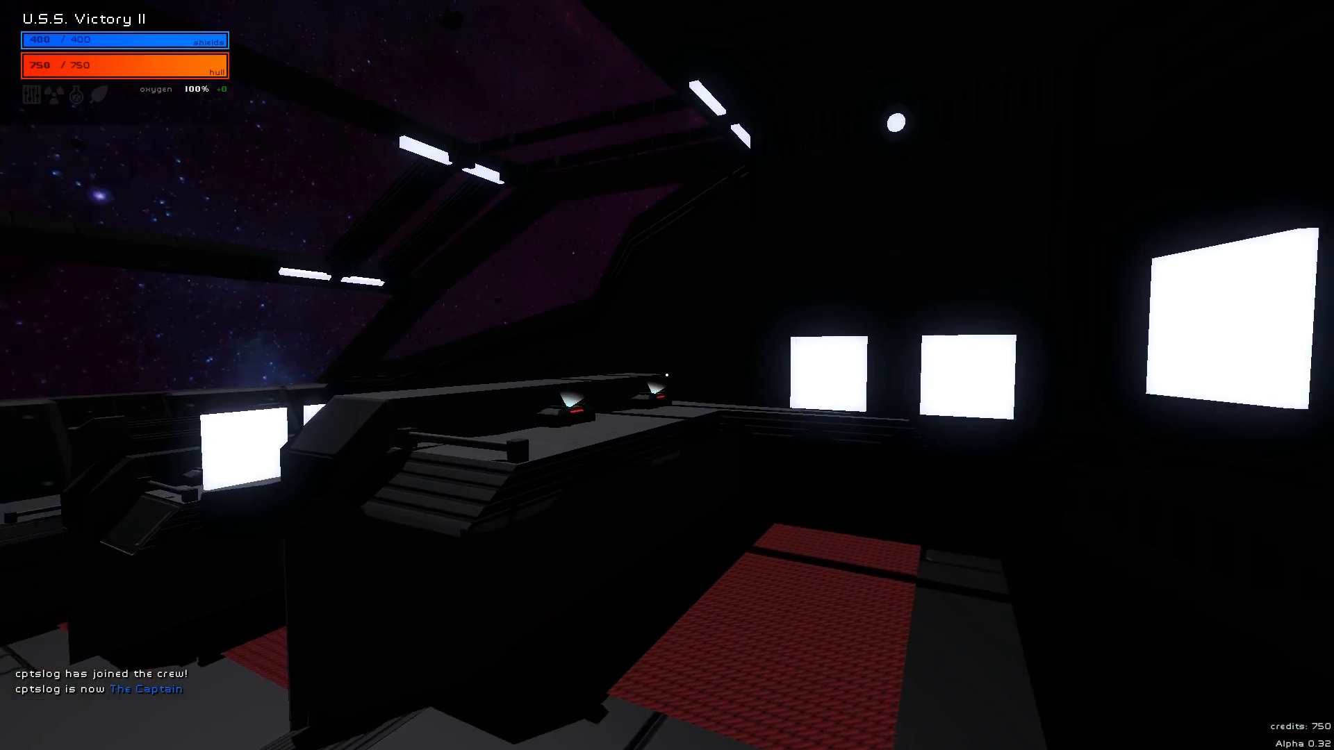
{"action": "mouse_move", "coordinate": [667, 376]}
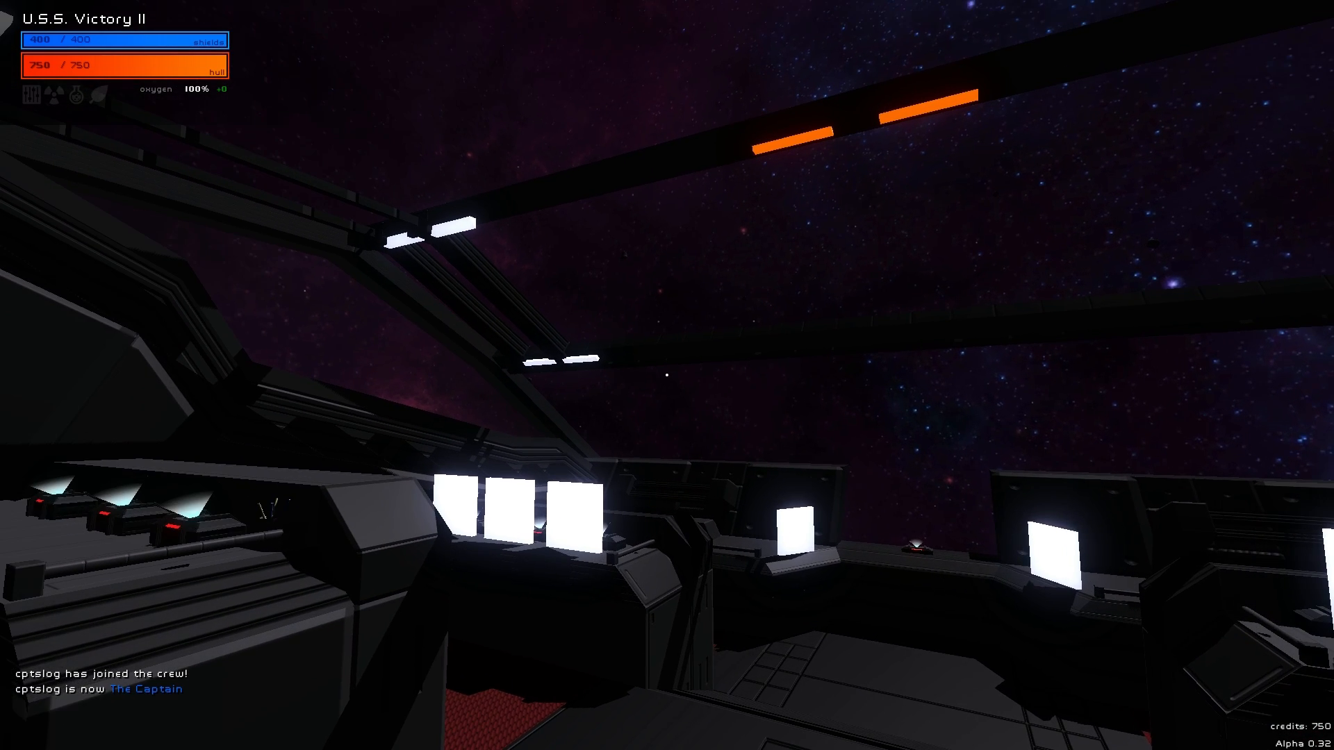
{"action": "mouse_move", "coordinate": [667, 375]}
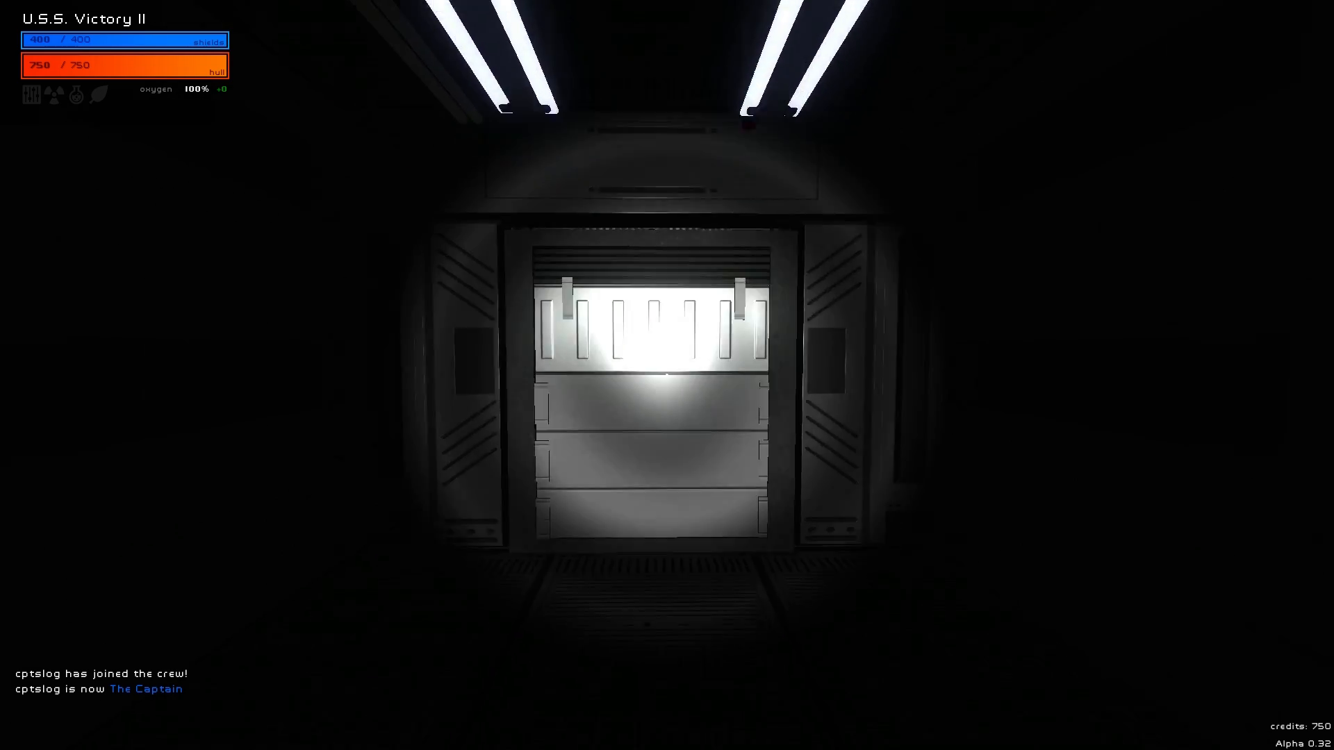
Walk forward through the Victory II corridors into the dark compartment.
{"action": "key", "text": "w"}
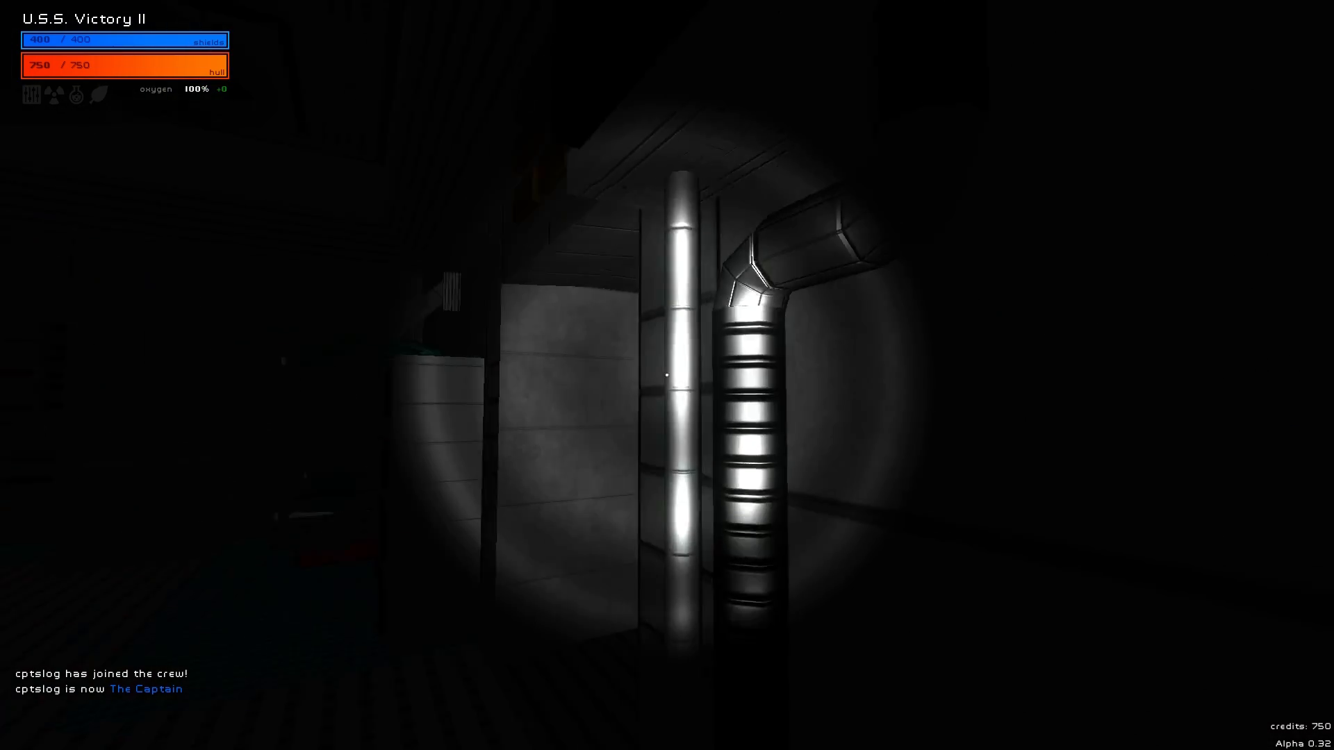
{"action": "mouse_move", "coordinate": [667, 376]}
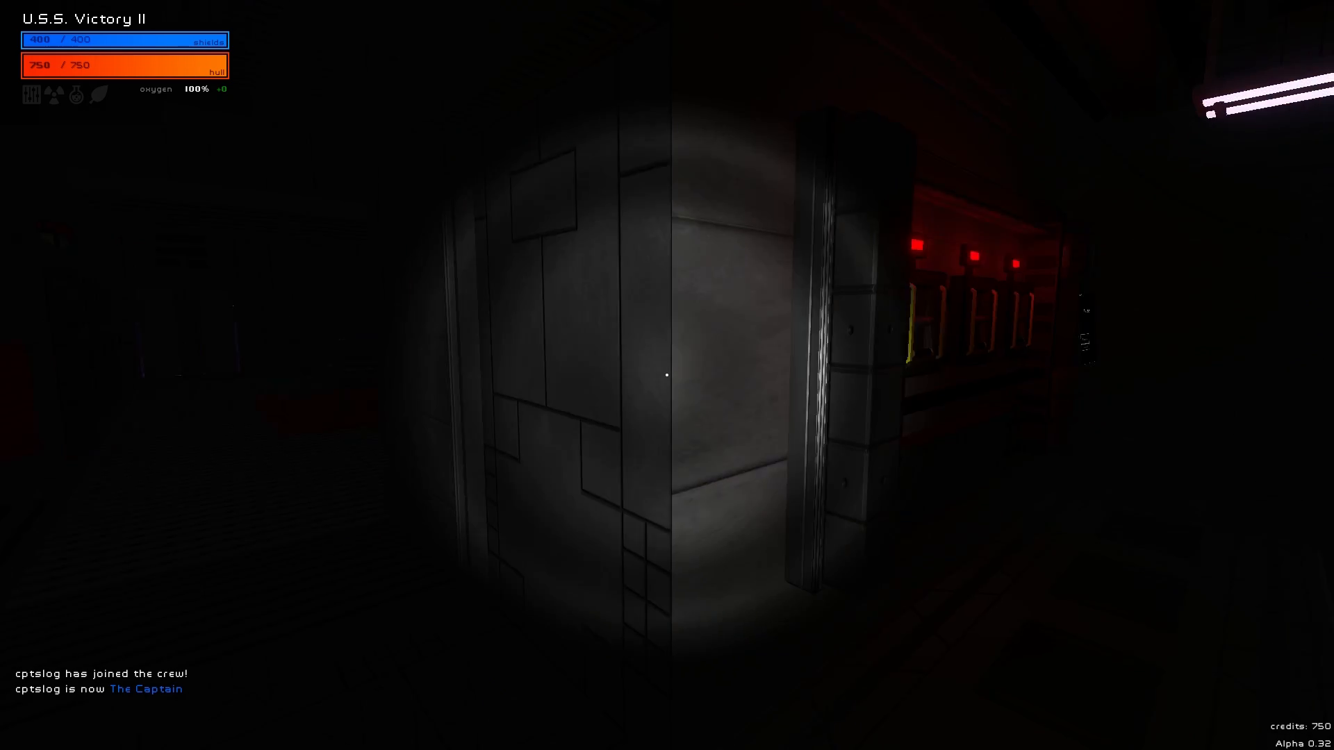
{"action": "mouse_move", "coordinate": [667, 375]}
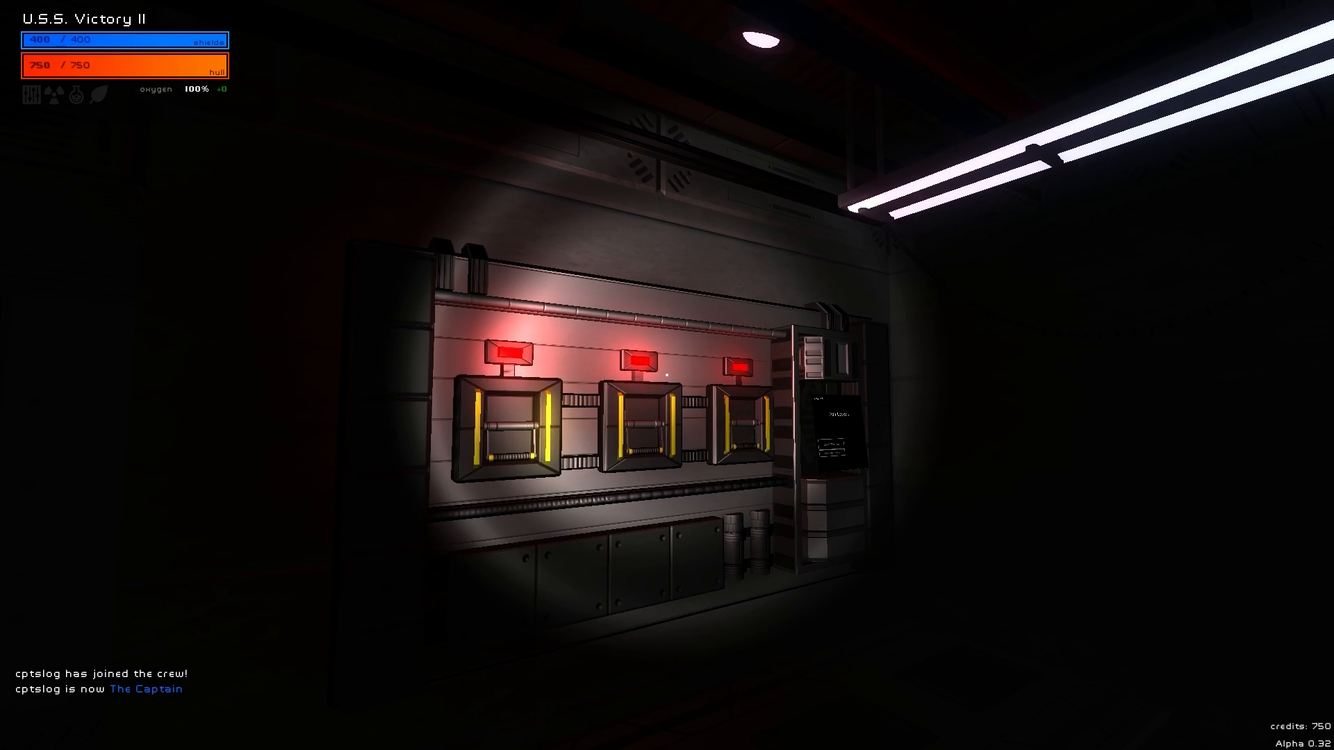
{"action": "mouse_move", "coordinate": [667, 375]}
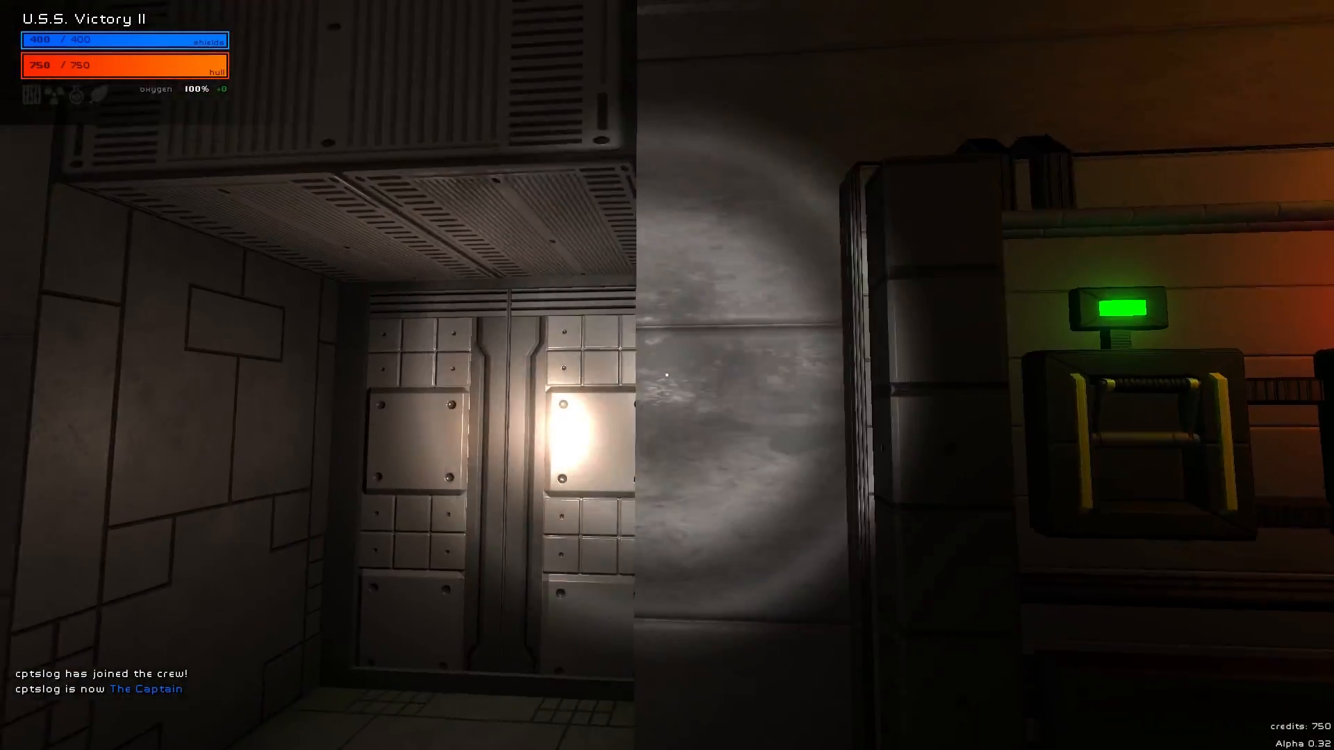
{"action": "mouse_move", "coordinate": [667, 375]}
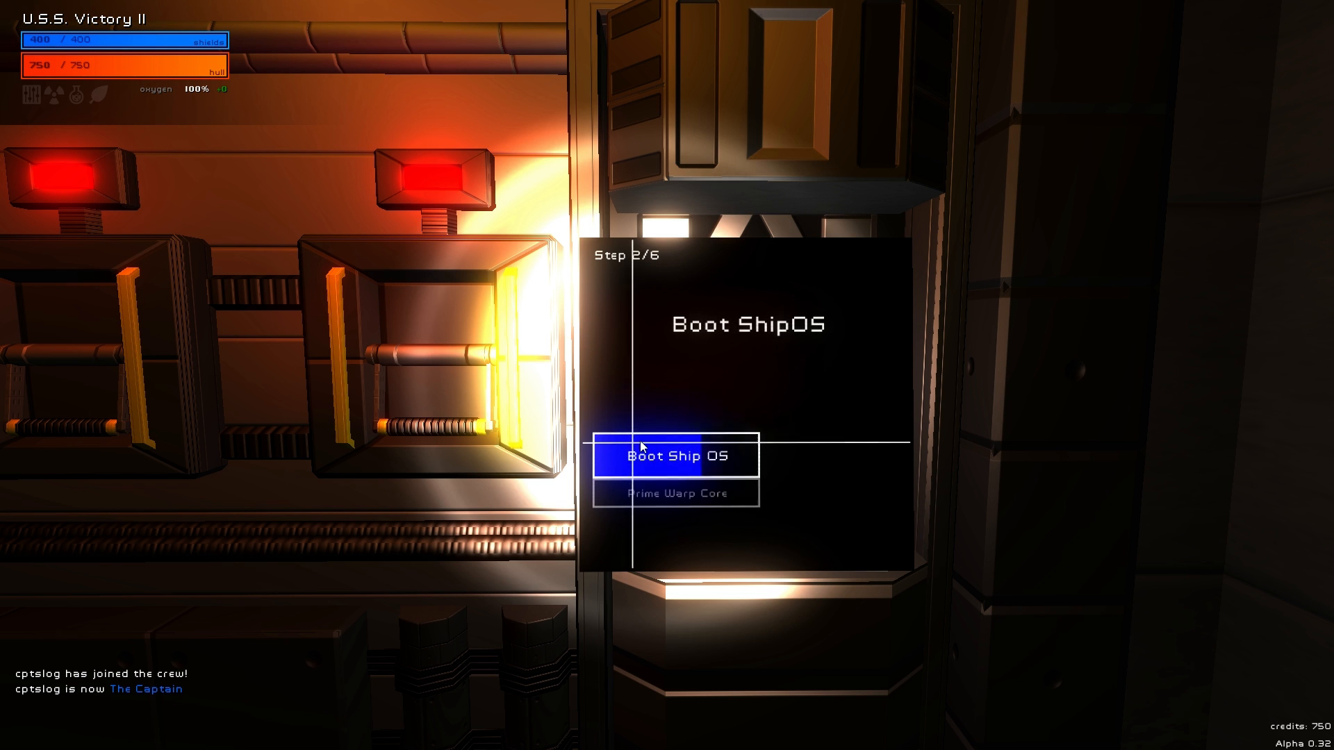
Prime the warp core on the startup console so all three module lights turn green.
{"action": "left_click", "coordinate": [675, 455]}
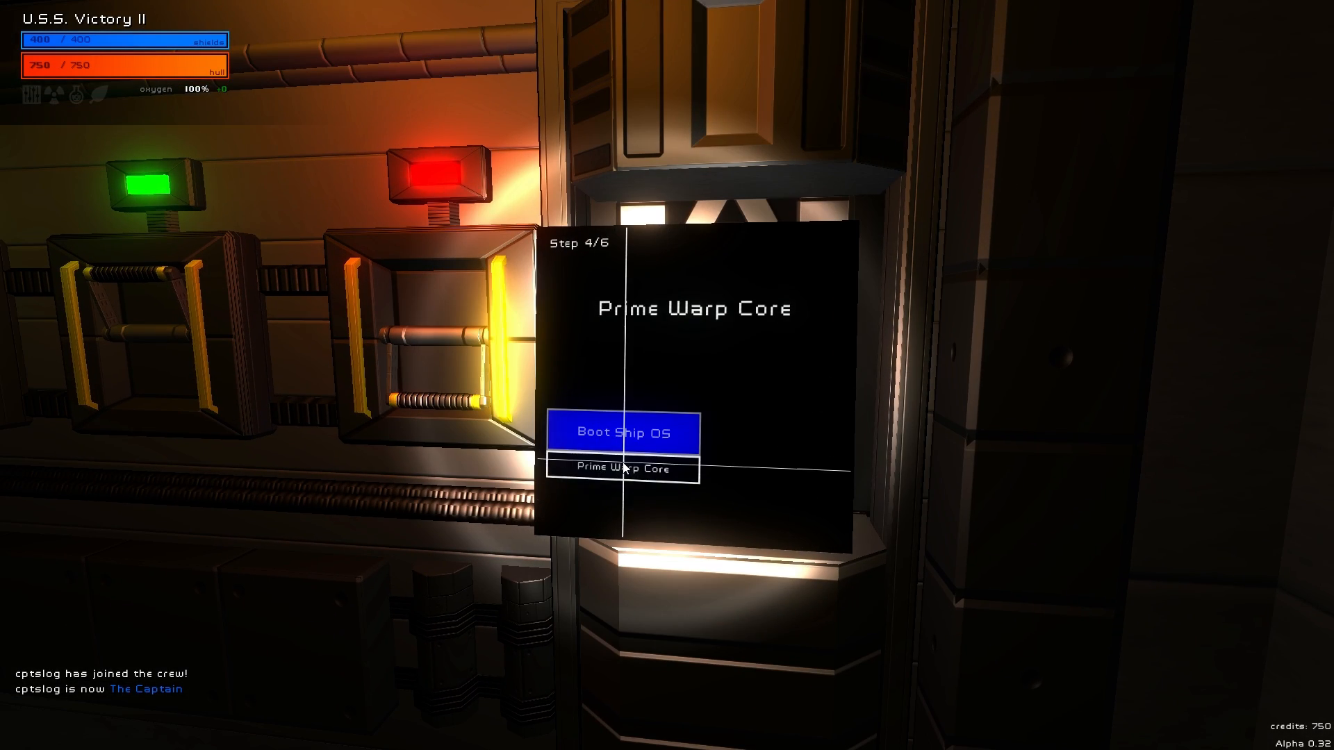
{"action": "left_click", "coordinate": [622, 468]}
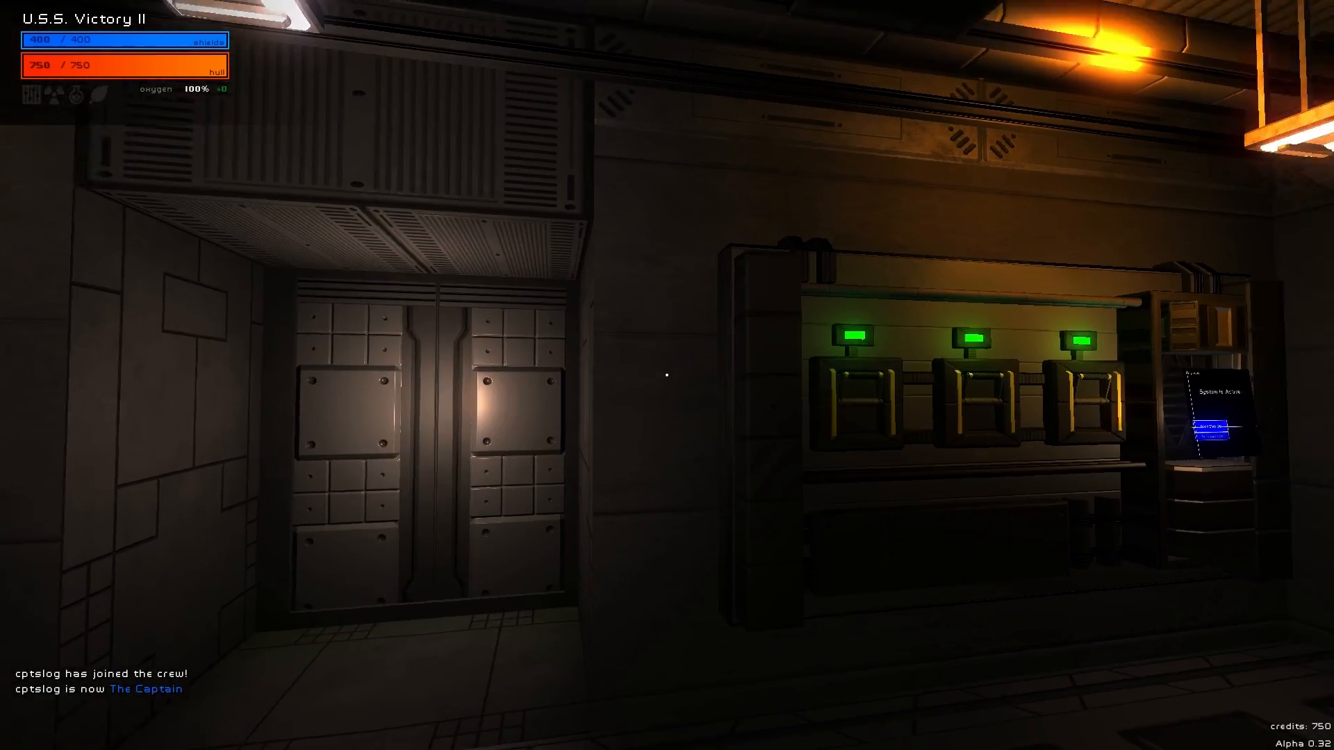
{"action": "mouse_move", "coordinate": [667, 375]}
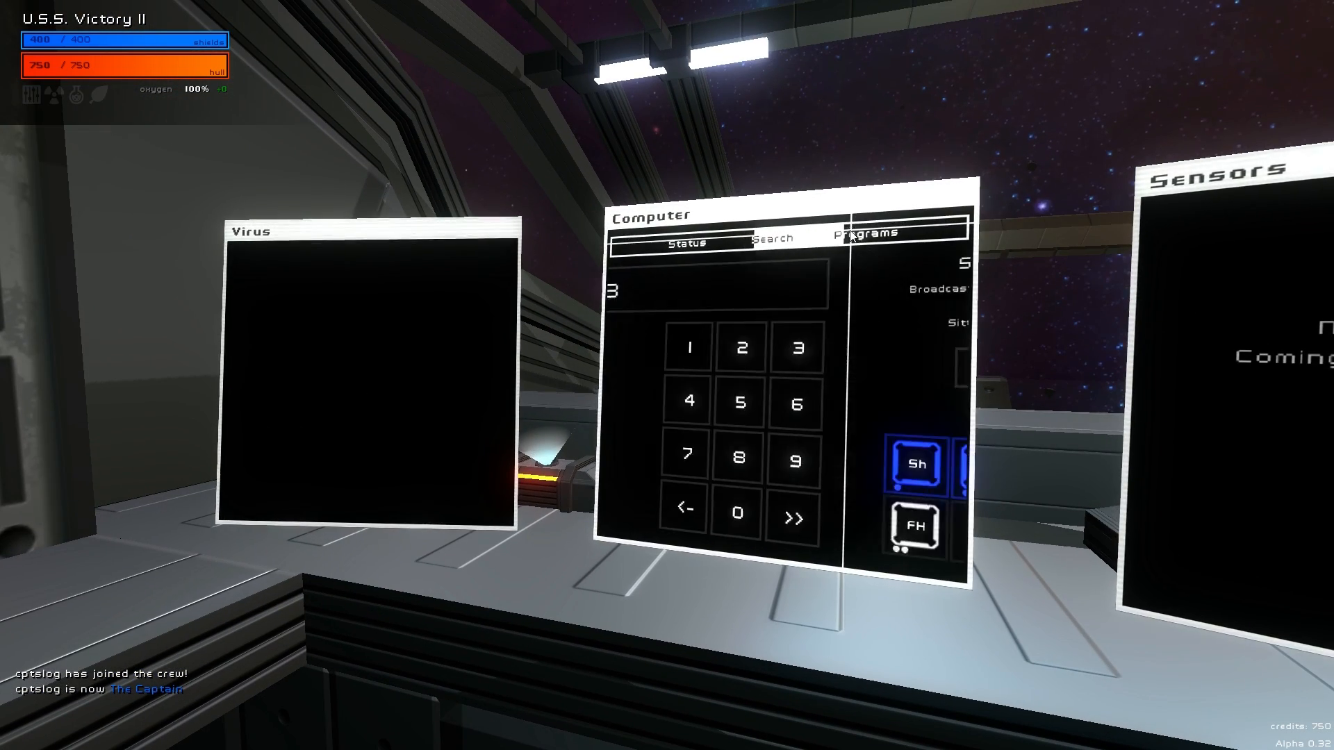
Browse the bridge computer's Programs list, reading the Phalanyx, Sitting Duck and WC descriptions.
{"action": "left_click", "coordinate": [866, 232]}
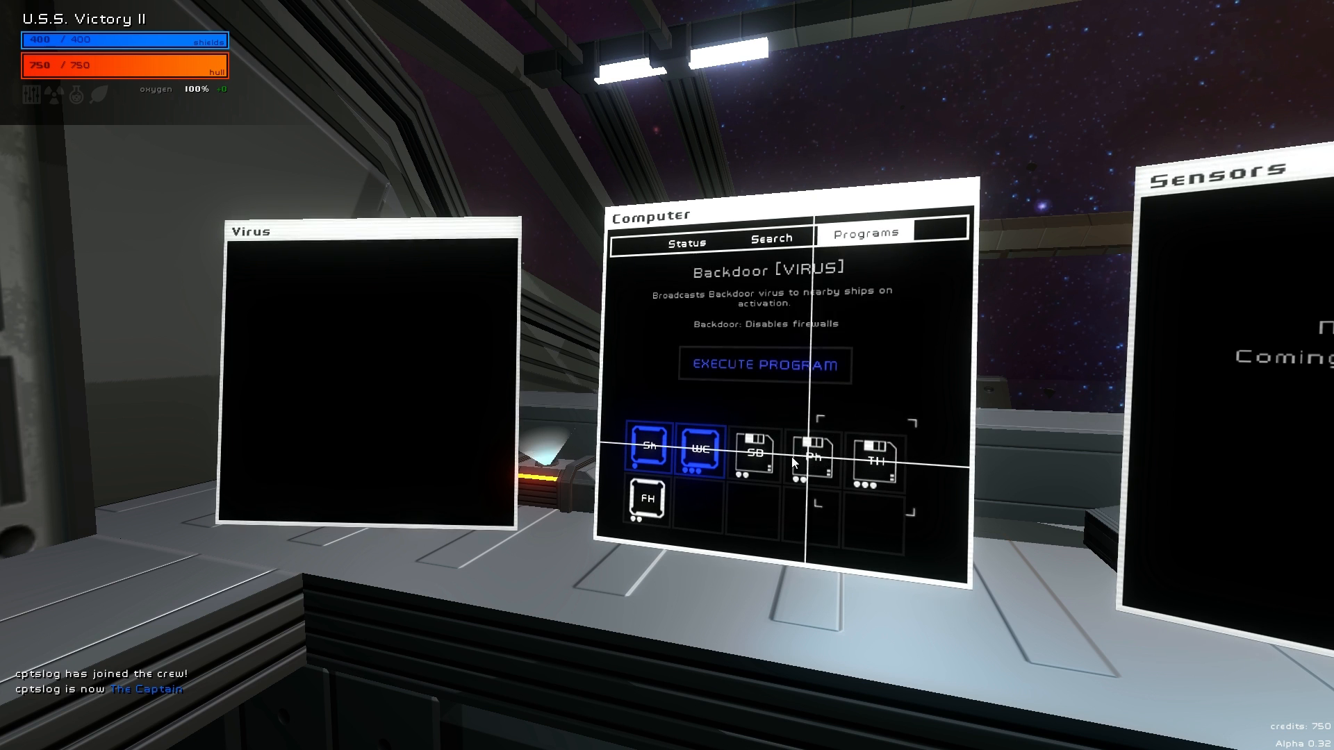
{"action": "left_click", "coordinate": [816, 456]}
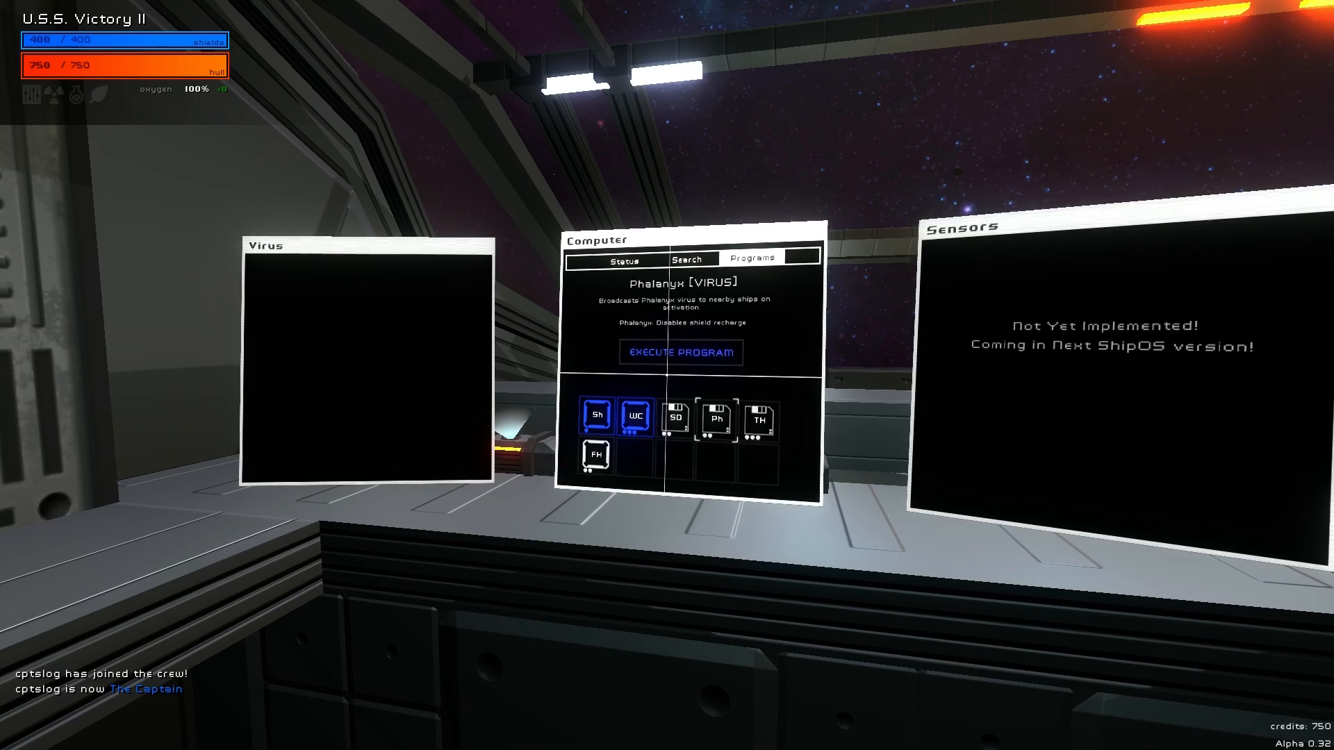
{"action": "mouse_move", "coordinate": [667, 375]}
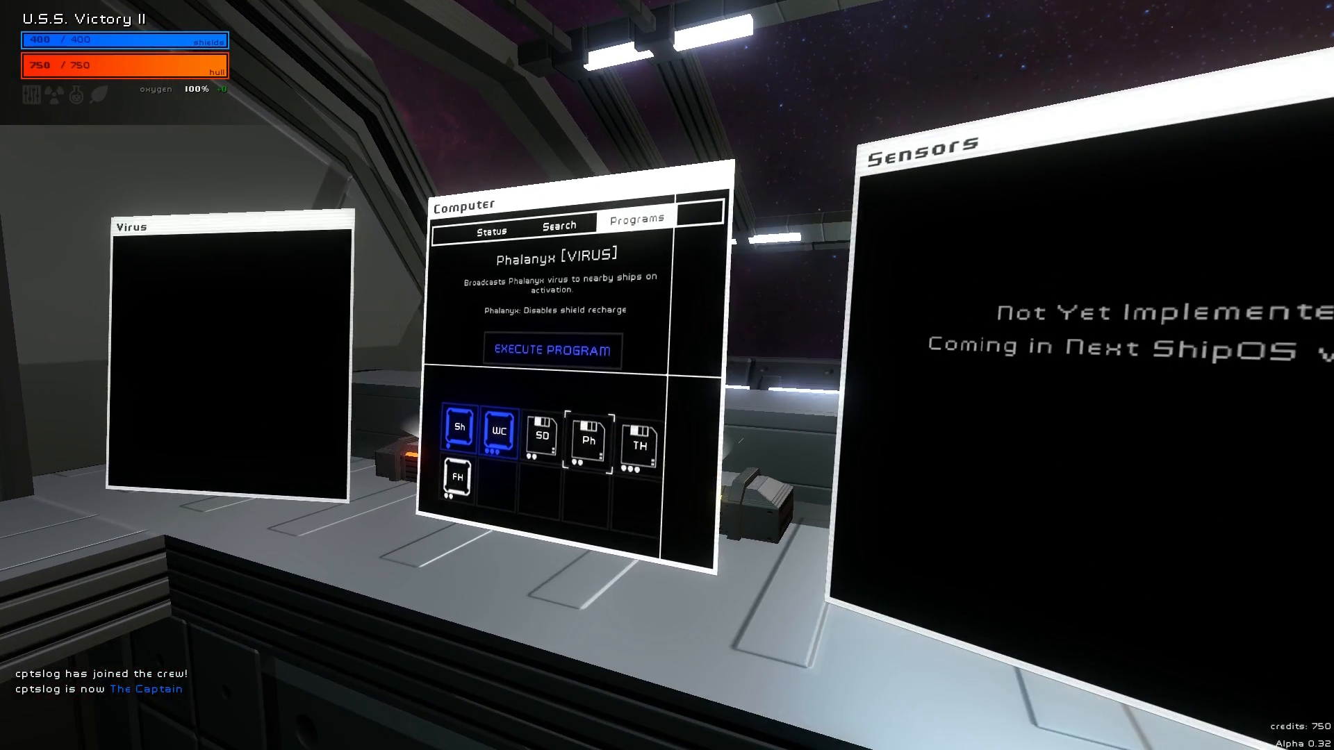
{"action": "mouse_move", "coordinate": [667, 375]}
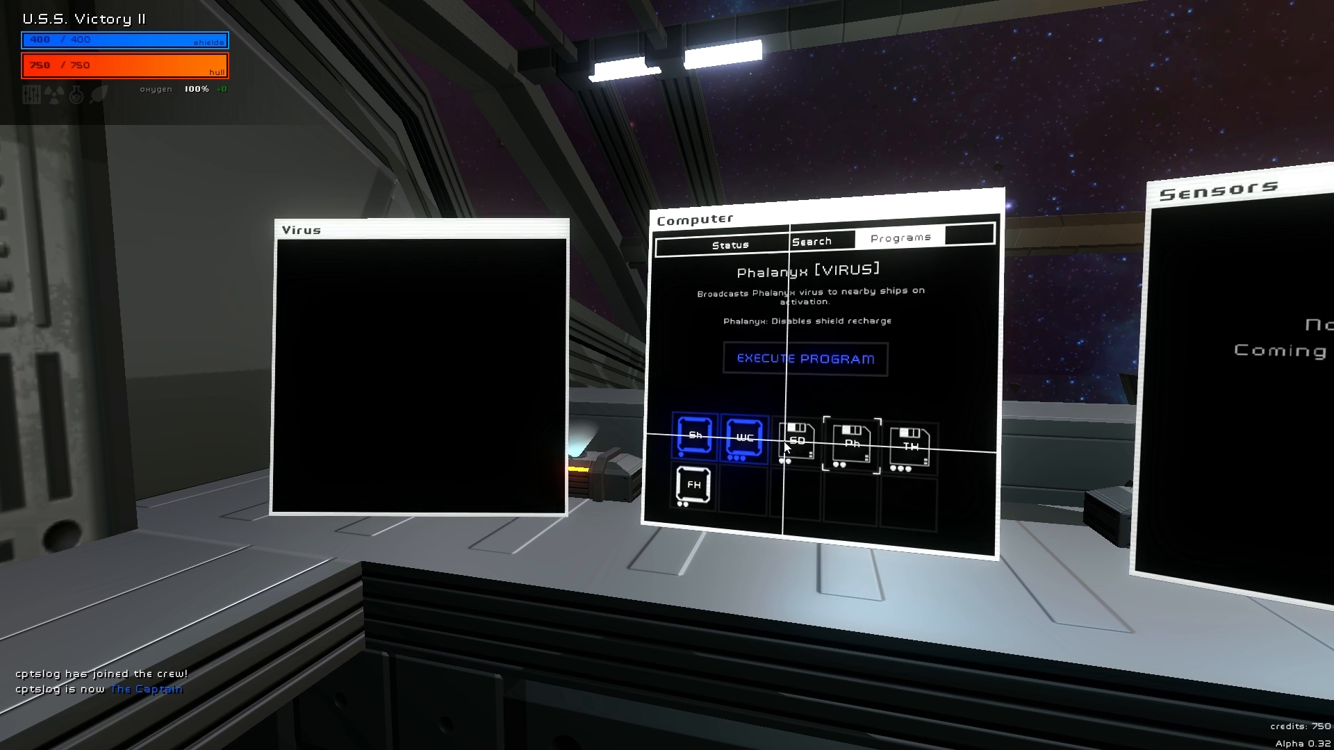
{"action": "left_click", "coordinate": [795, 434]}
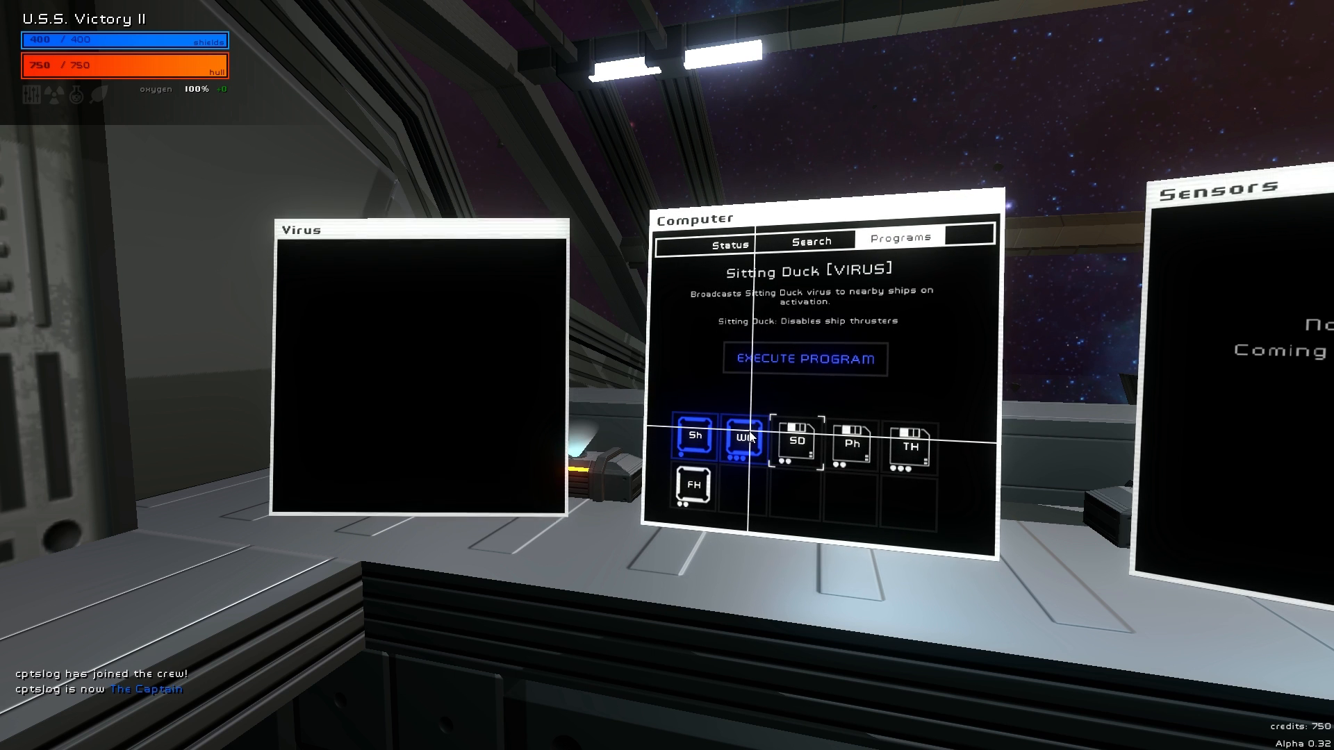
{"action": "left_click", "coordinate": [744, 438]}
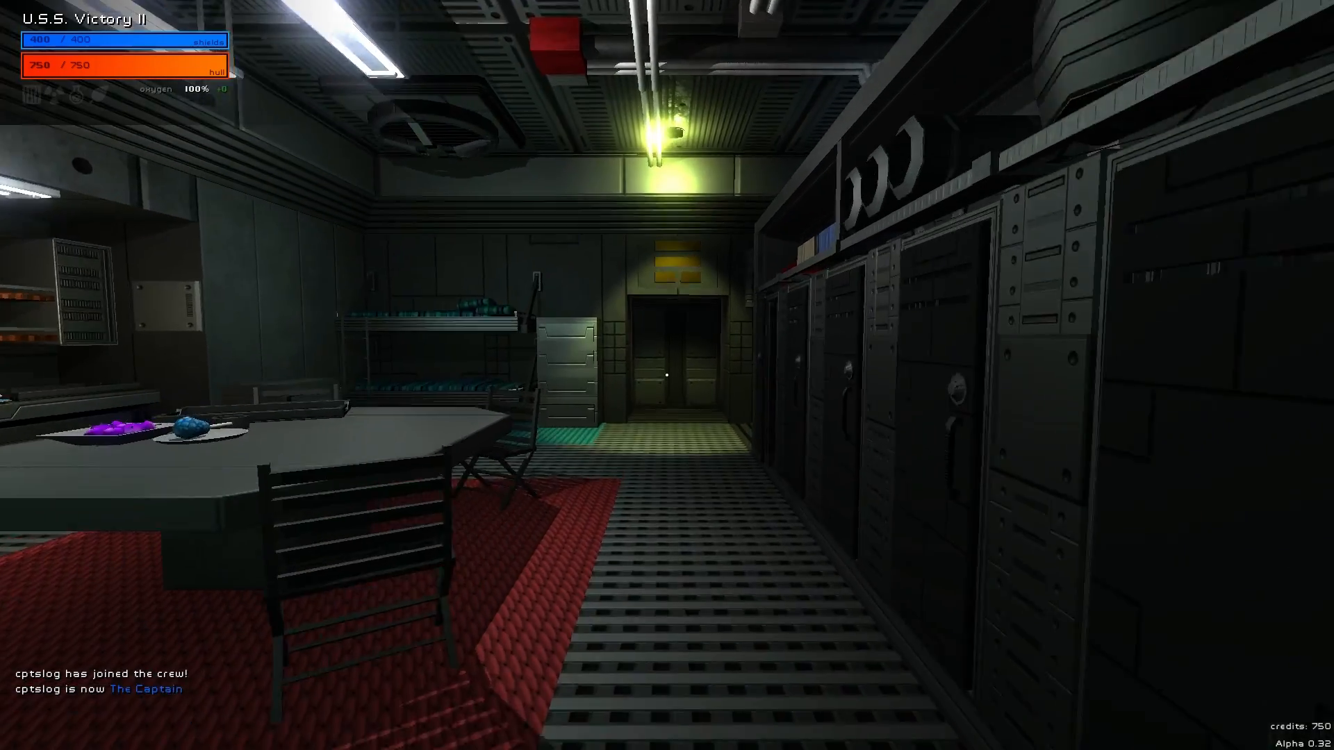
{"action": "mouse_move", "coordinate": [667, 375]}
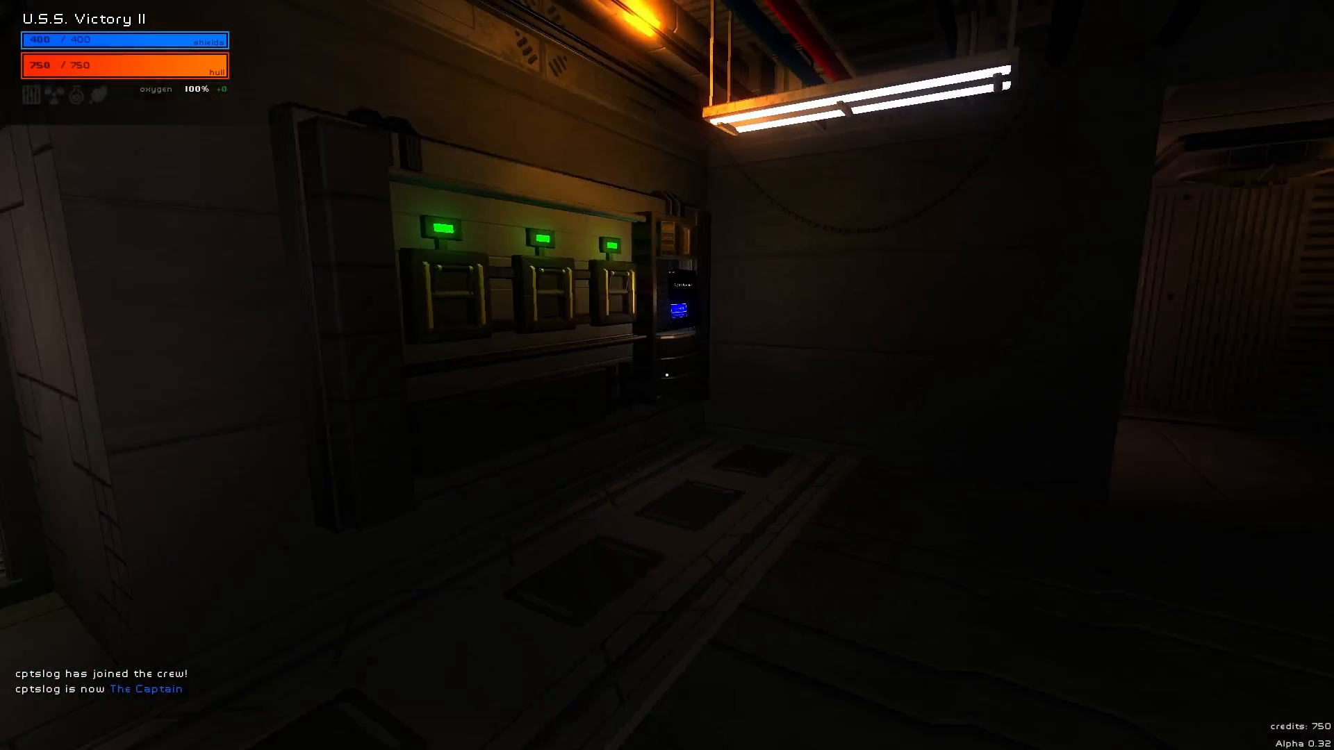
{"action": "mouse_move", "coordinate": [667, 331]}
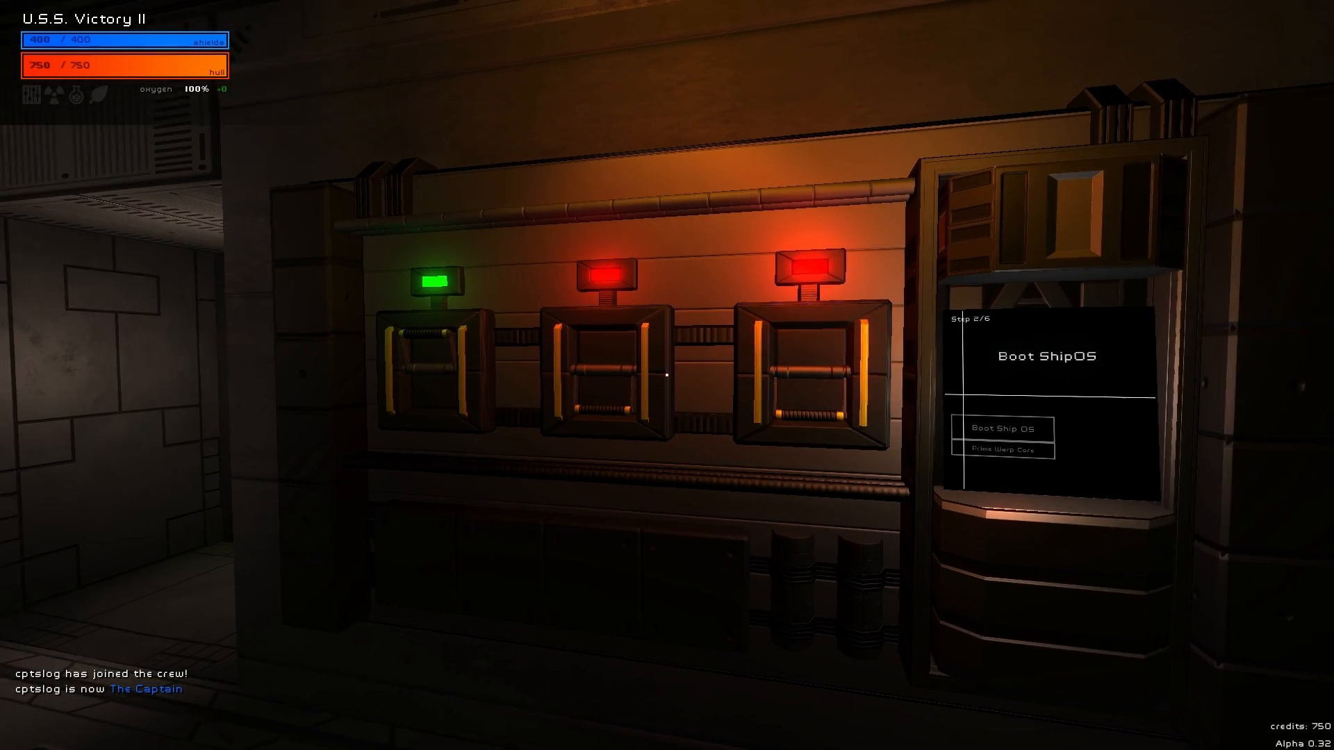
{"action": "mouse_move", "coordinate": [667, 375]}
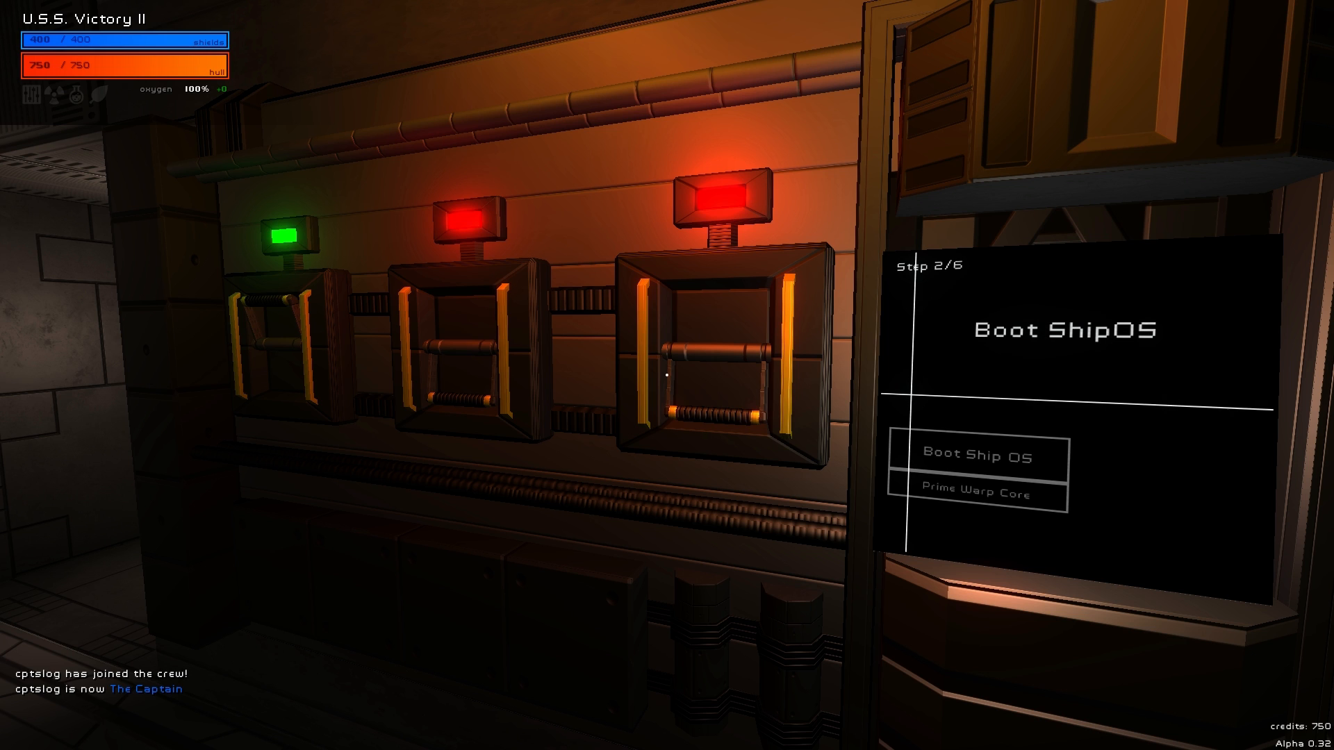
{"action": "mouse_move", "coordinate": [718, 387]}
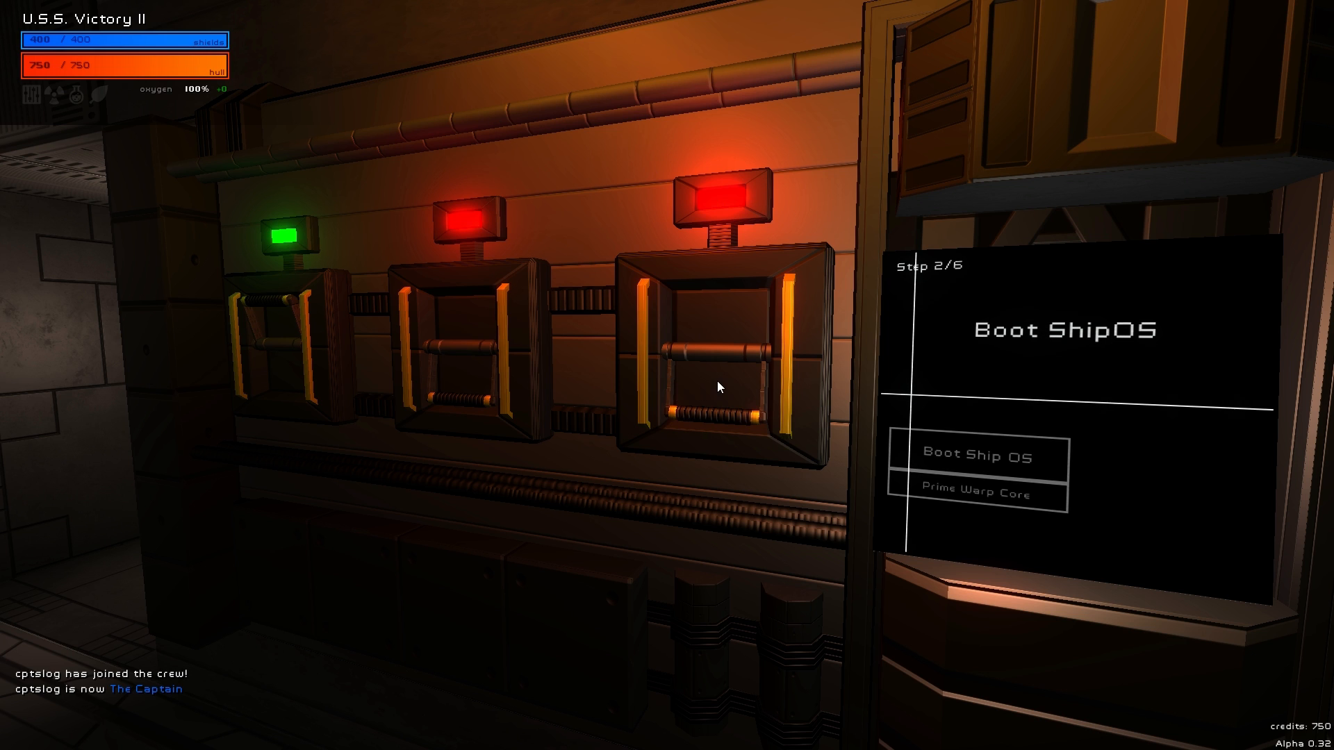
{"action": "mouse_move", "coordinate": [525, 372]}
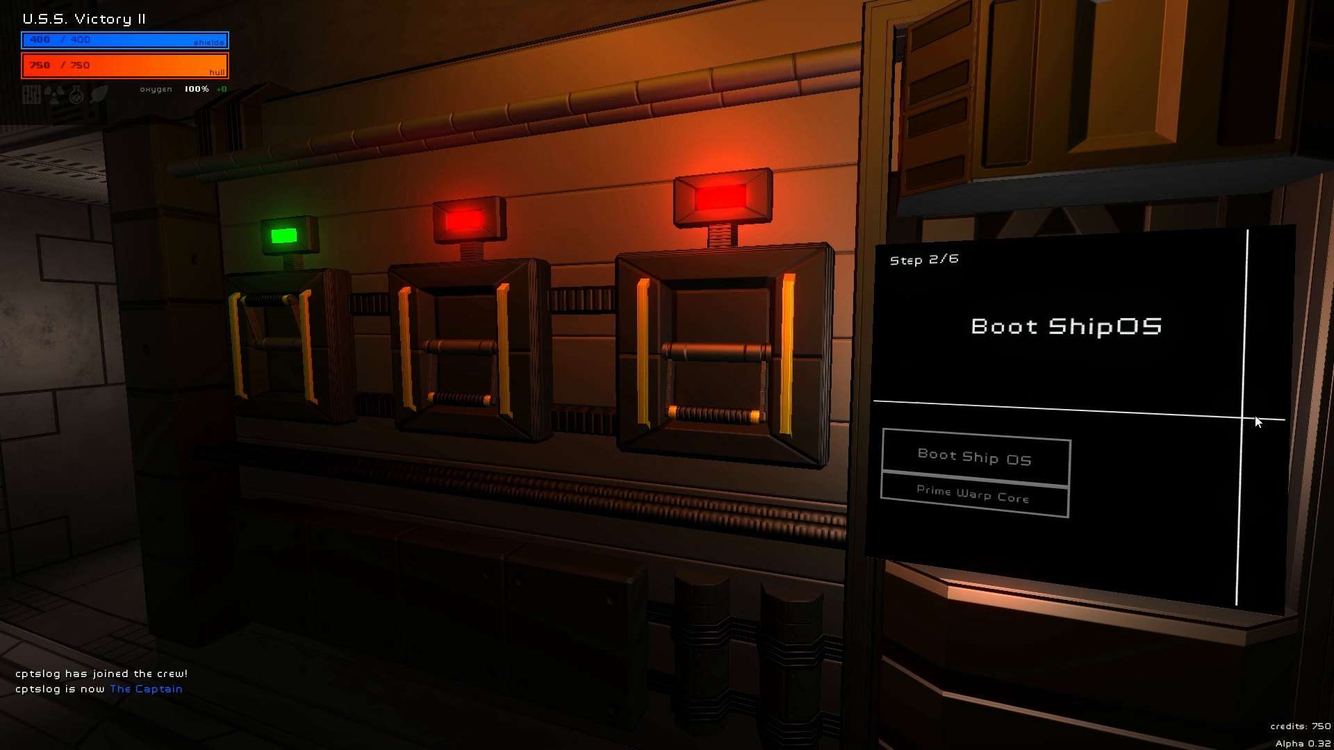
{"action": "mouse_move", "coordinate": [1025, 381]}
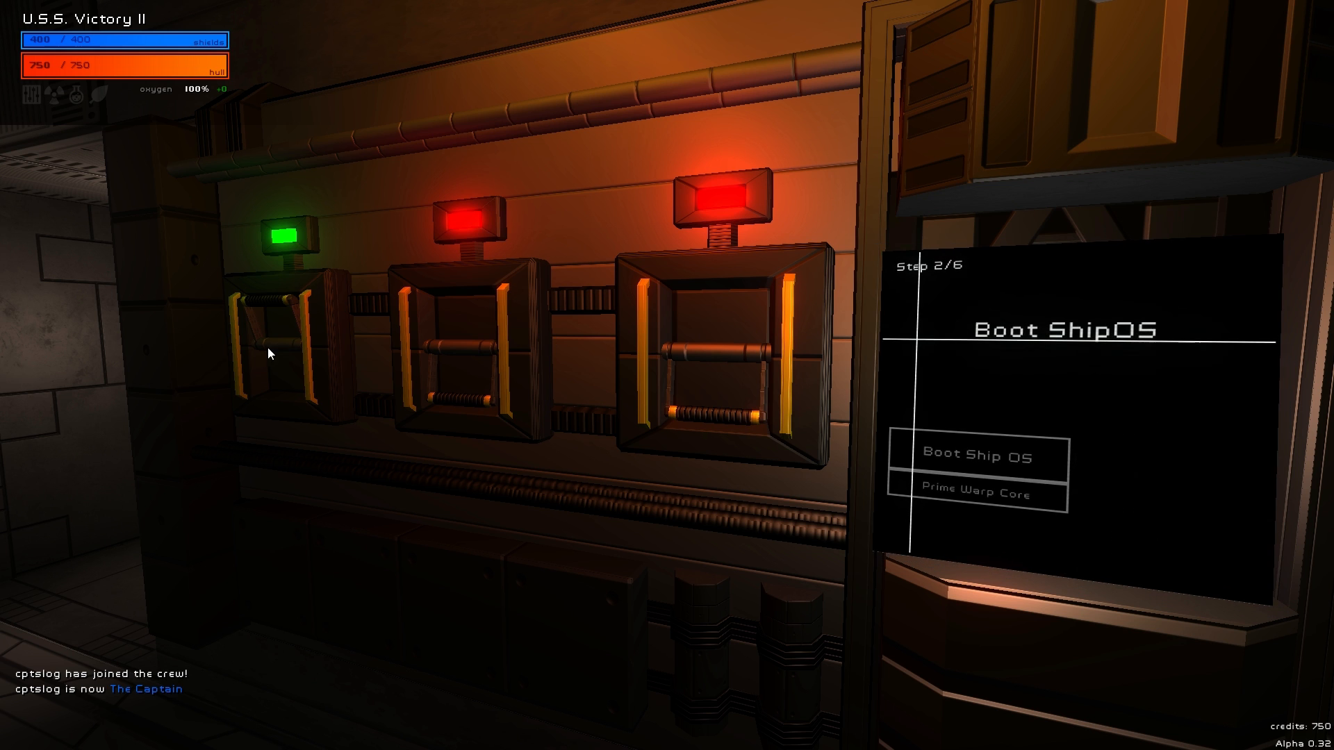
{"action": "mouse_move", "coordinate": [457, 345]}
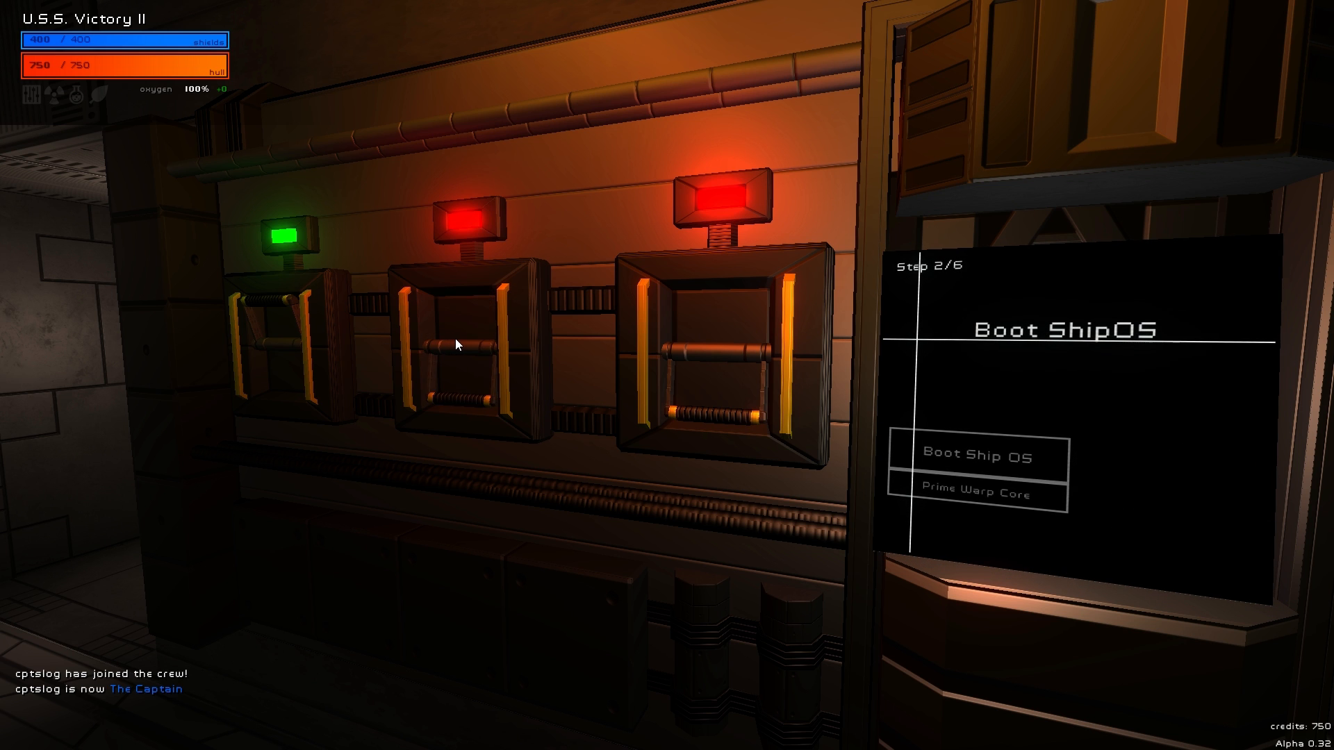
Boot ShipOS, pull lever 2, prime the warp core and pull lever 3 to reach step 6 of 6.
{"action": "left_click", "coordinate": [978, 456]}
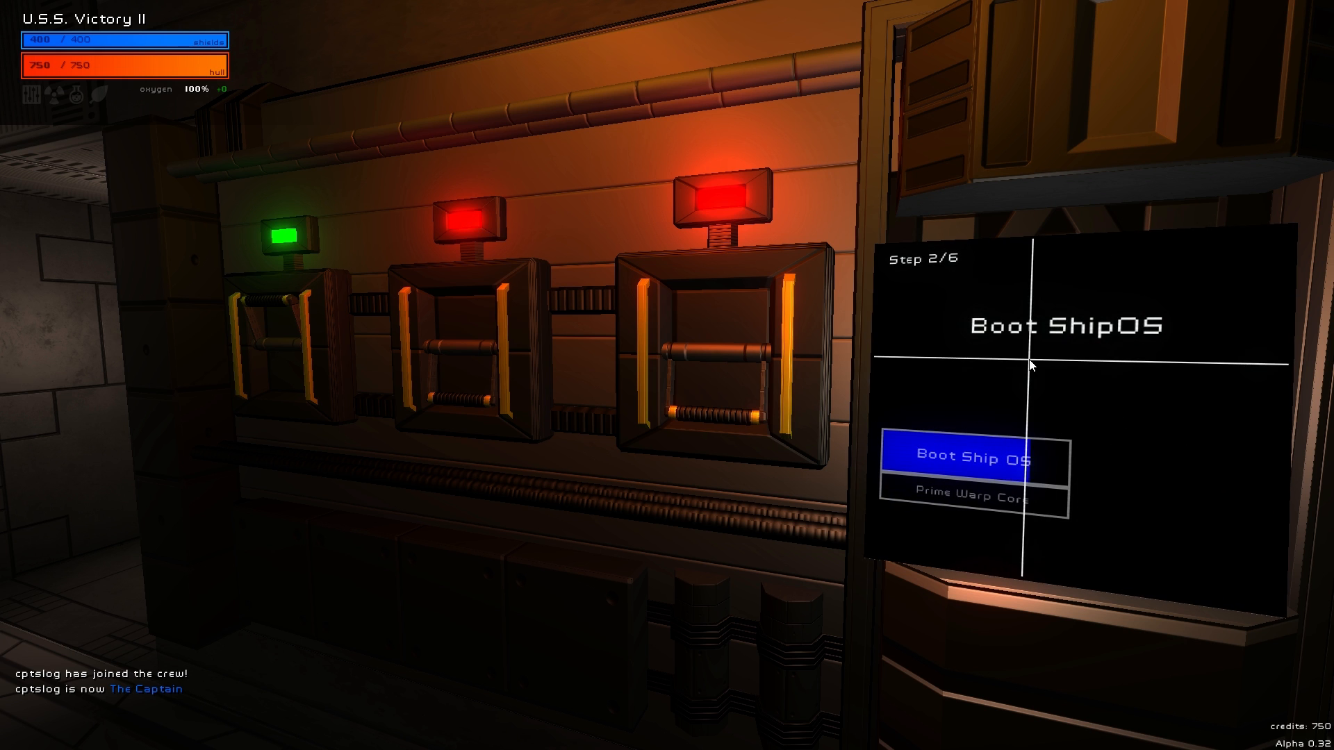
{"action": "left_click", "coordinate": [976, 458]}
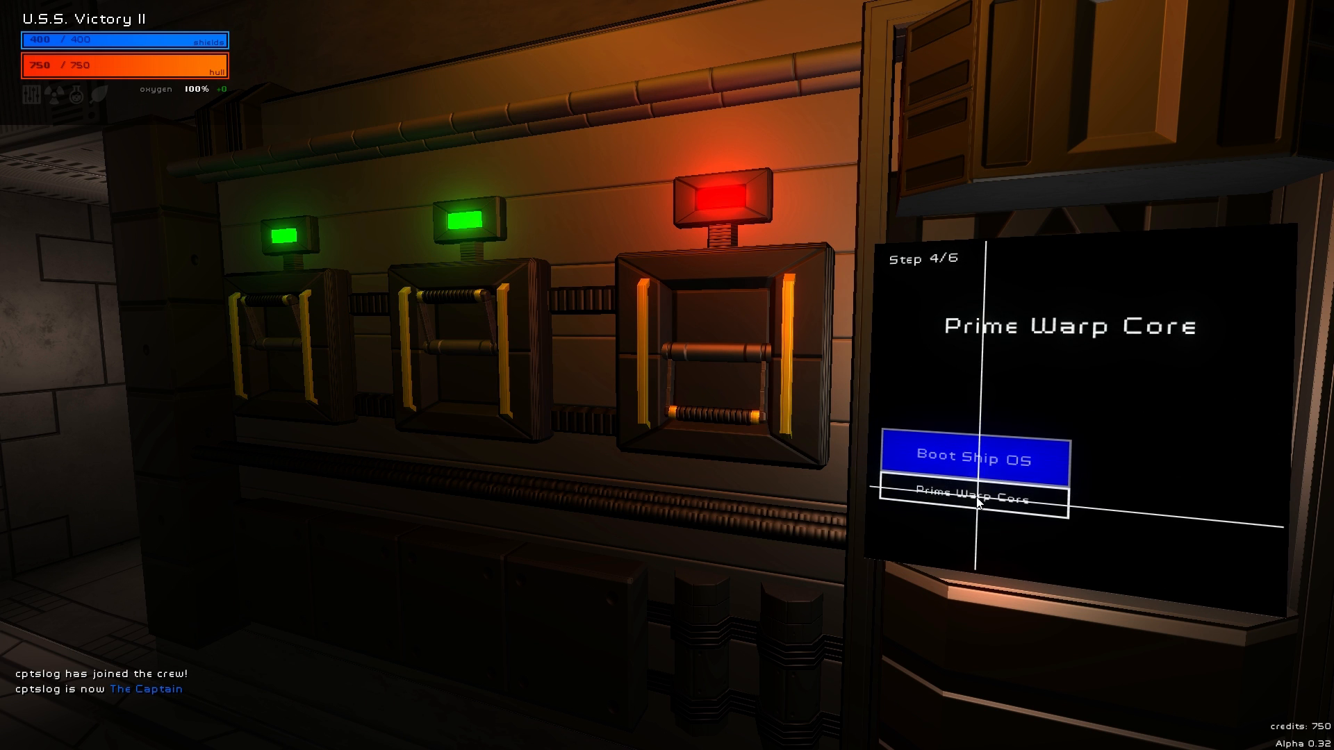
{"action": "left_click", "coordinate": [976, 497]}
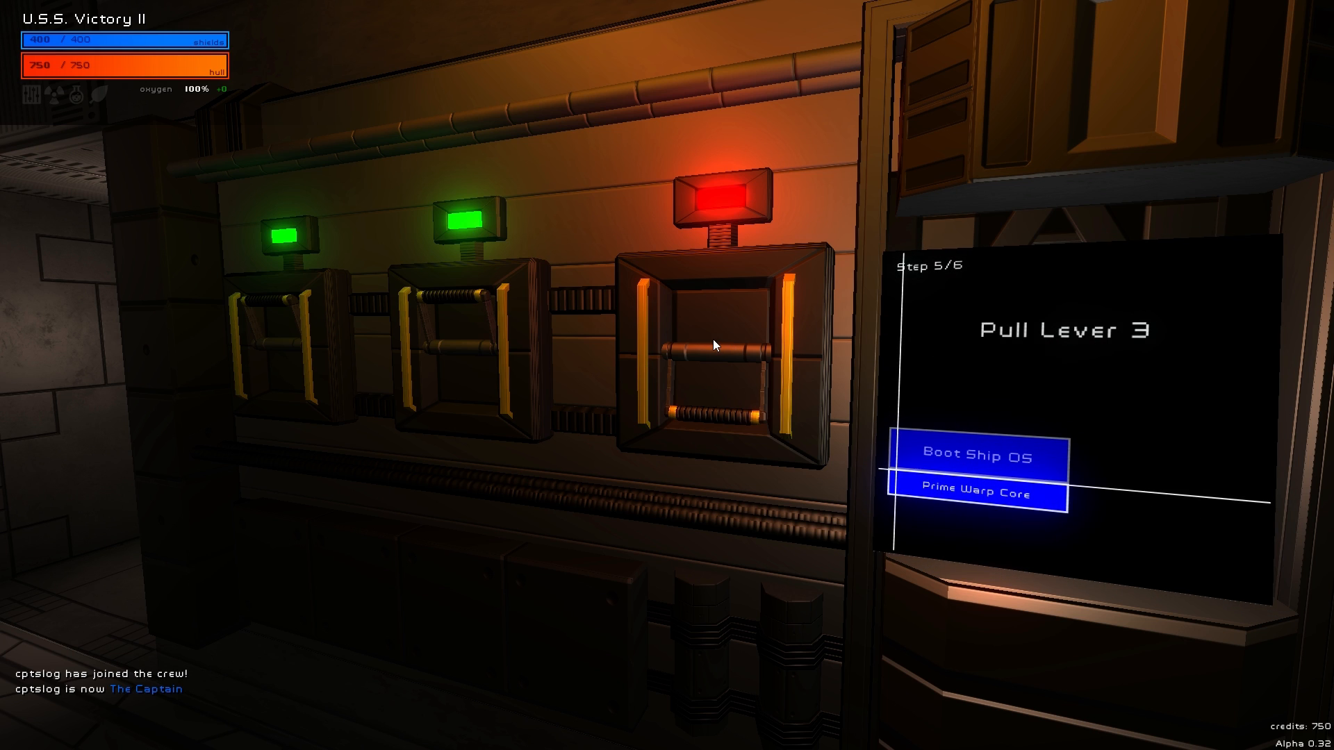
{"action": "left_click", "coordinate": [717, 344]}
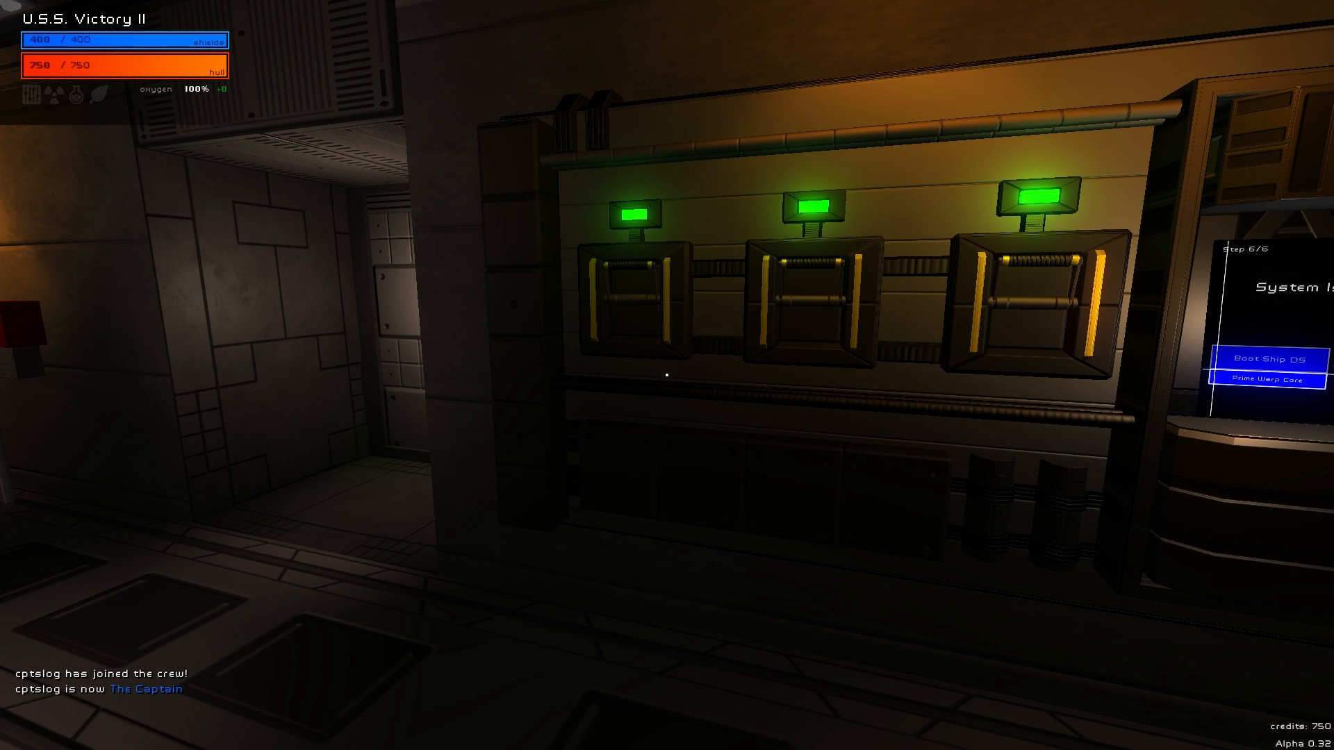
{"action": "mouse_move", "coordinate": [667, 376]}
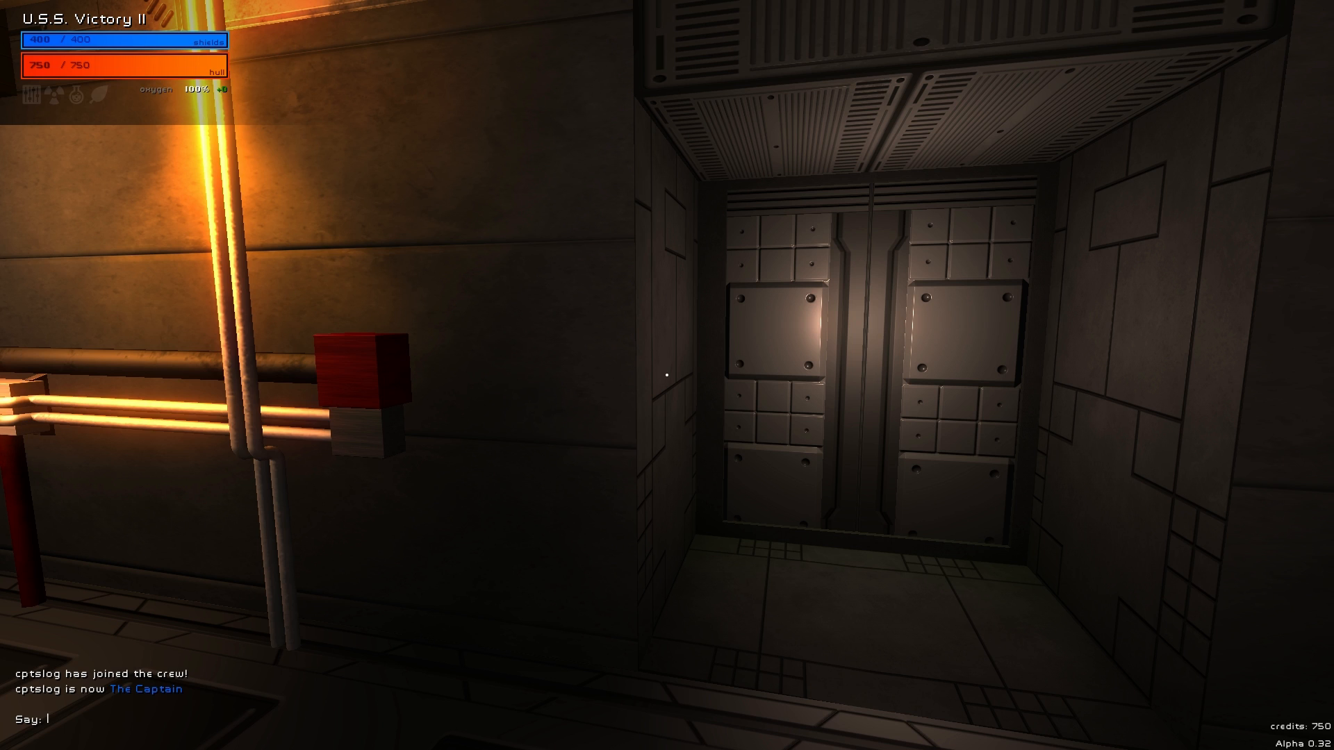
Send several long test messages in crew chat, including 'longer message' and strings that wrap across lines.
{"action": "type", "text": "forl"}
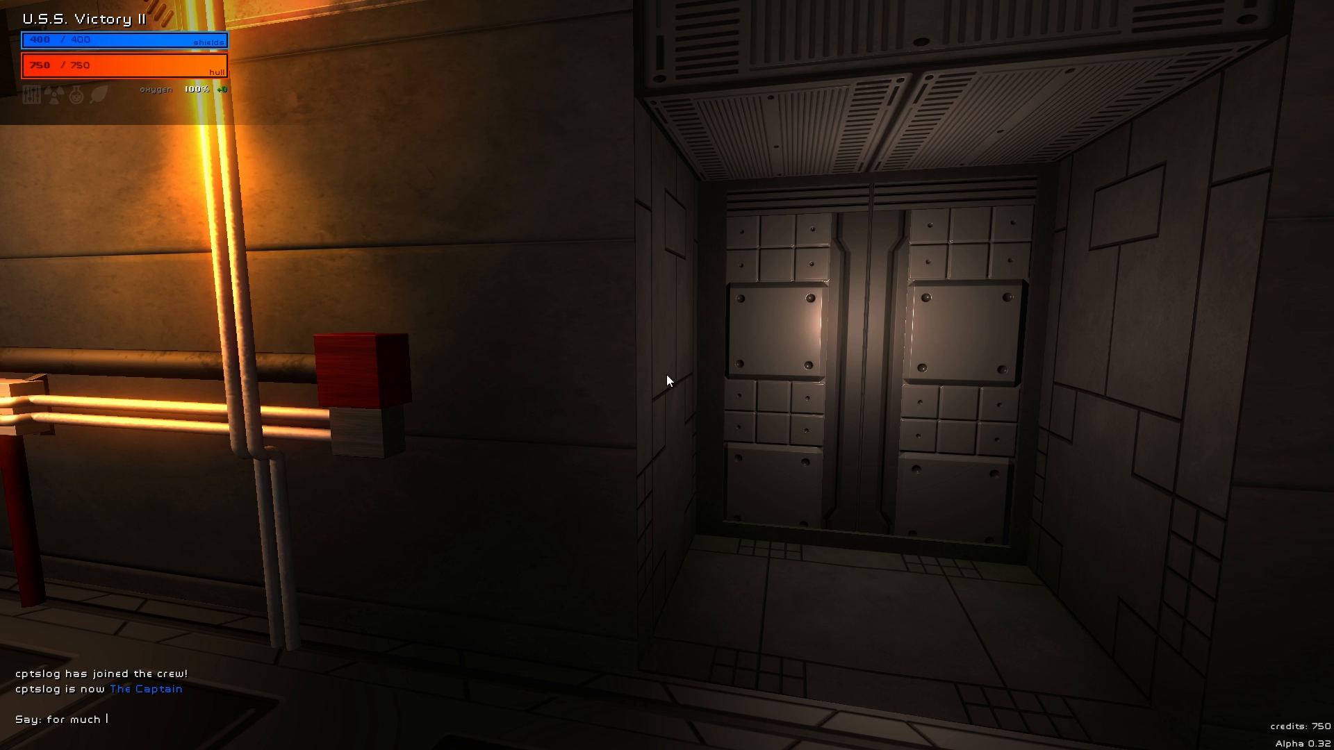
{"action": "type", "text": "longer messages we have support"}
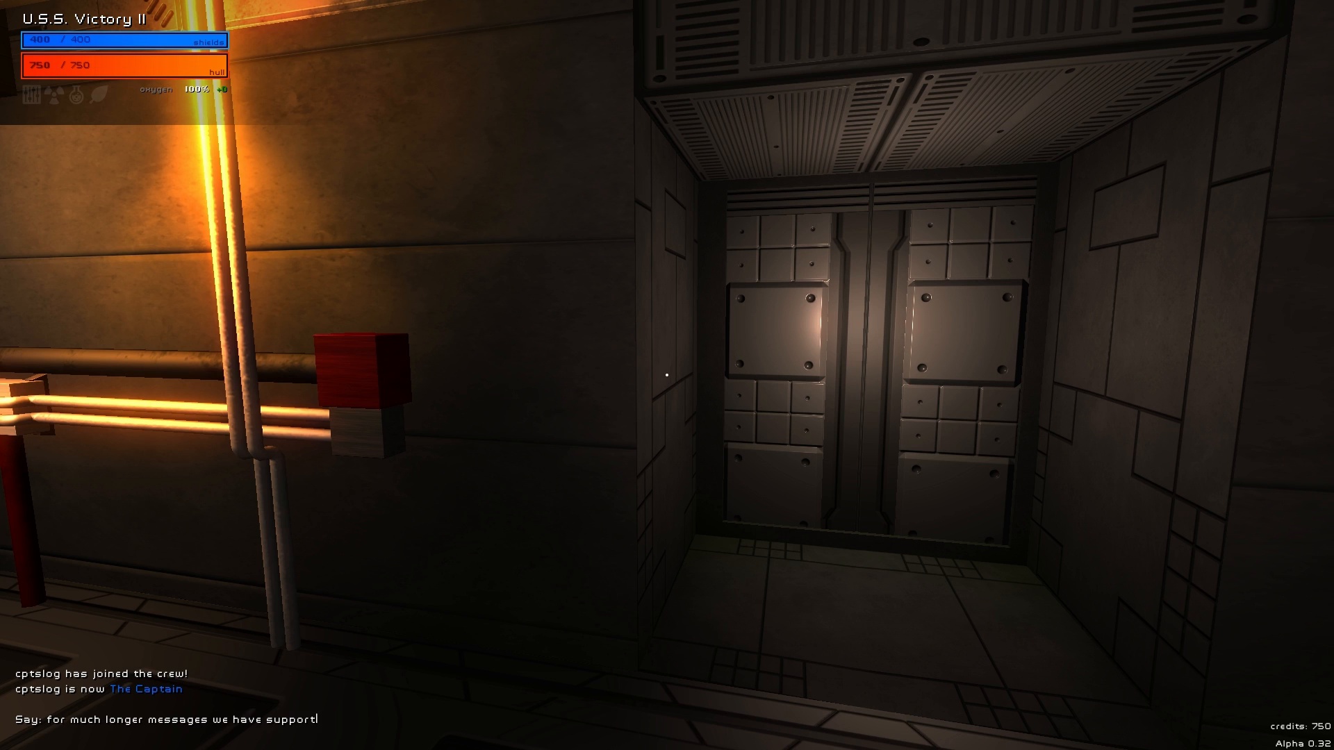
{"action": "type", "text": "osnd goisdn gosdgsd gosgn sognds ogsdno"}
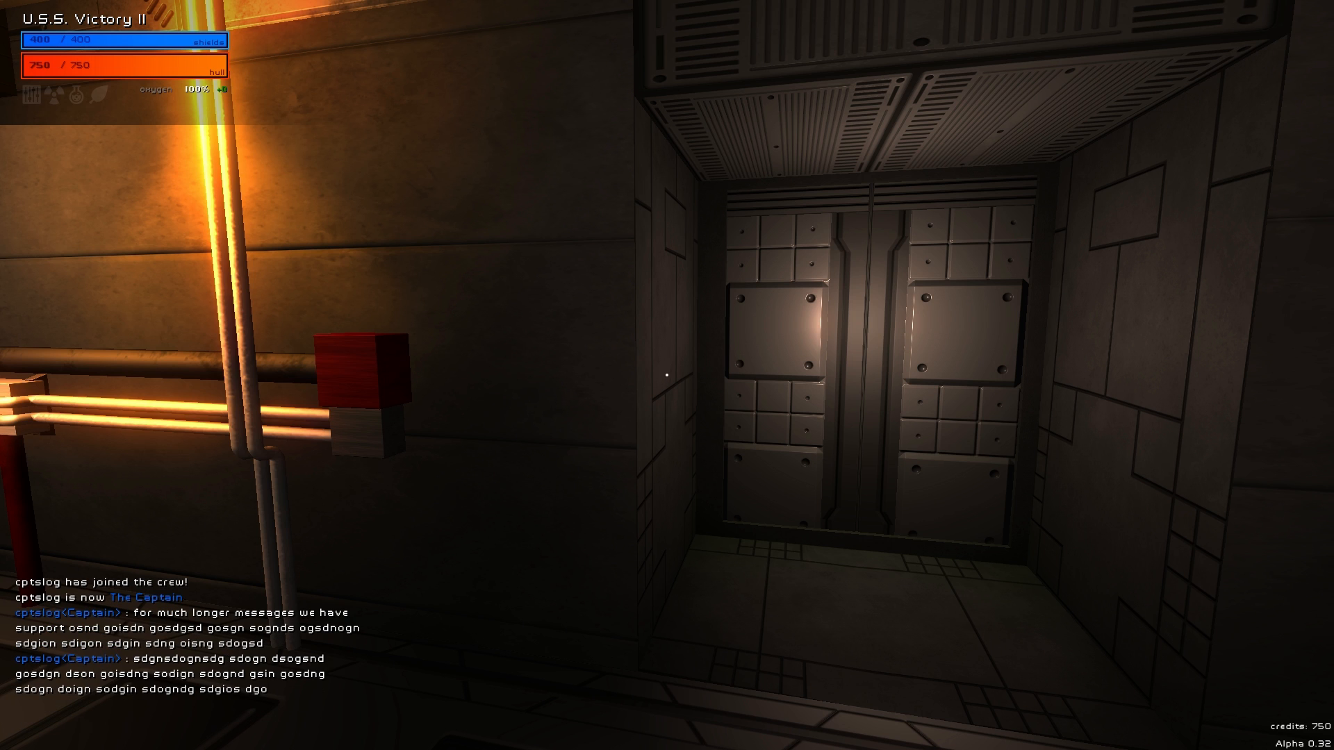
{"action": "type", "text": "sdgsl"}
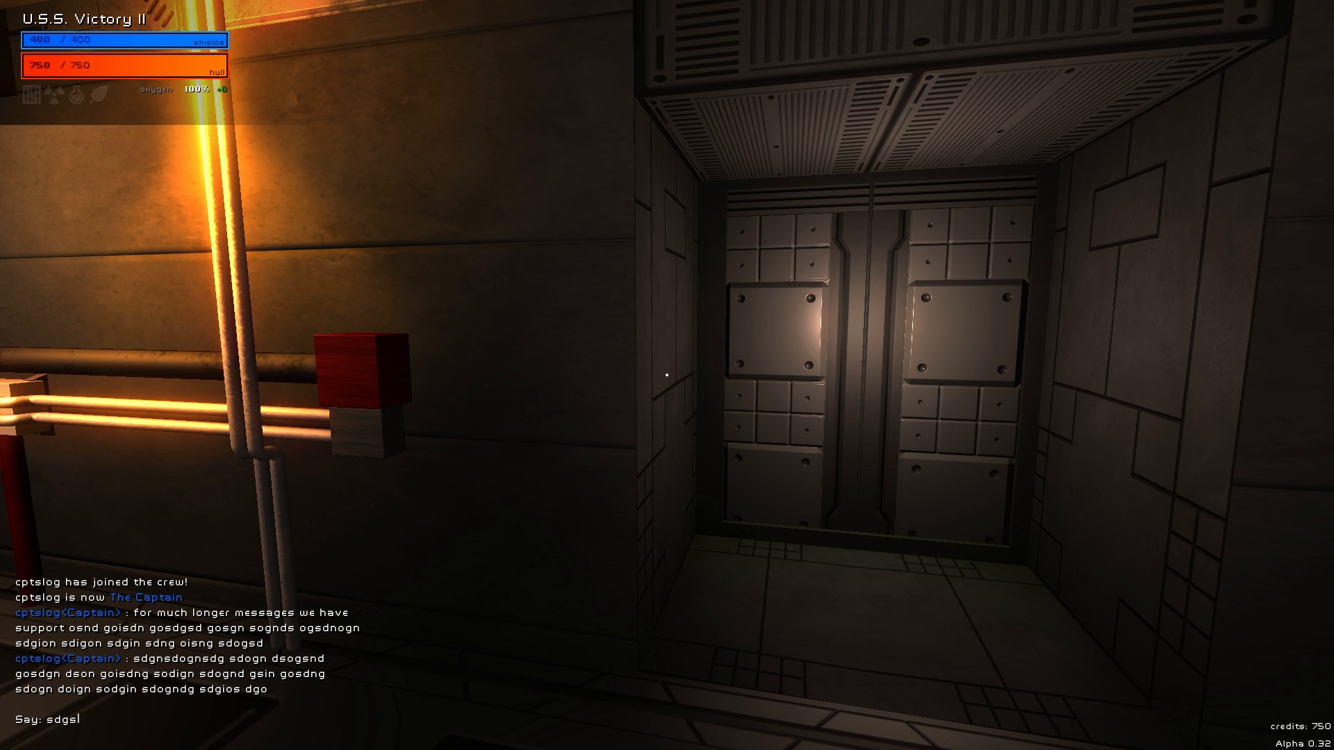
{"action": "type", "text": "sdgsngisdn go sdogn sdgnsd gosng dsogin dsoig"}
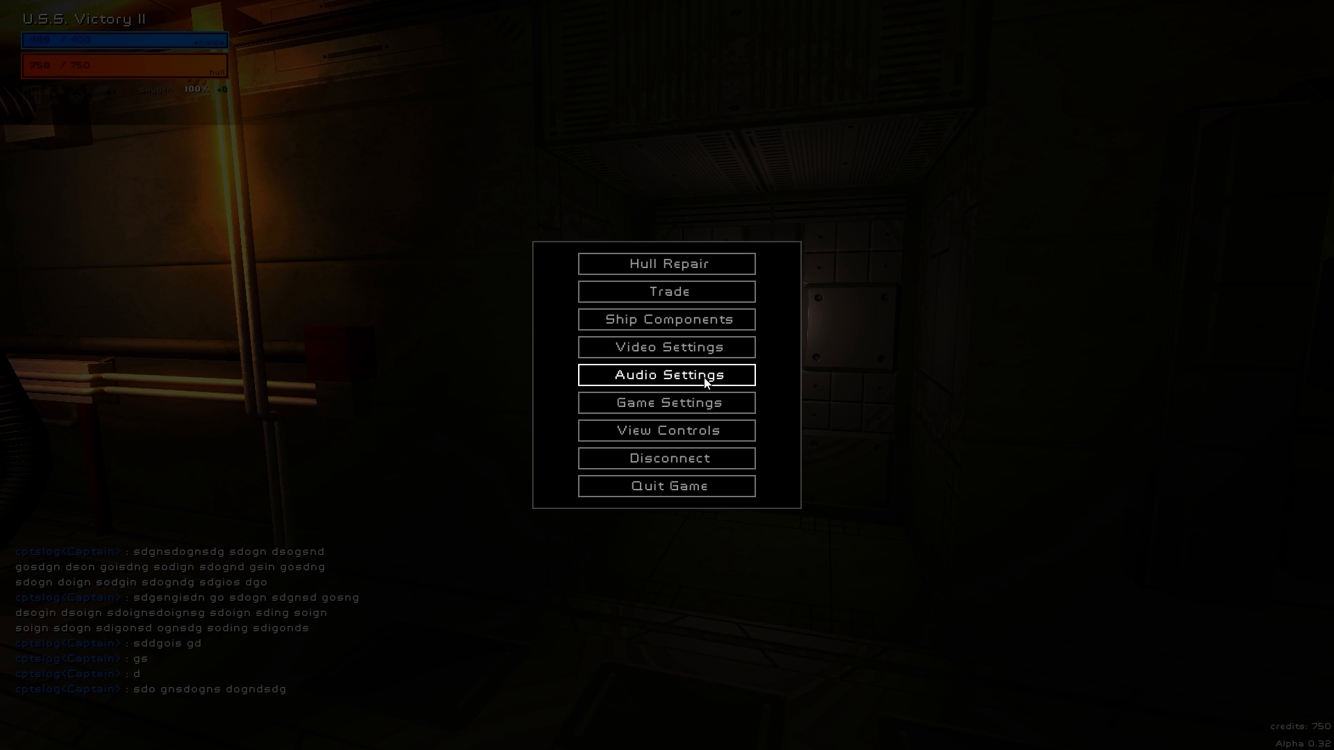
Try a 14 pt chat font and 650 px chat width in Game Settings, checking the chat each time.
{"action": "left_click", "coordinate": [666, 403]}
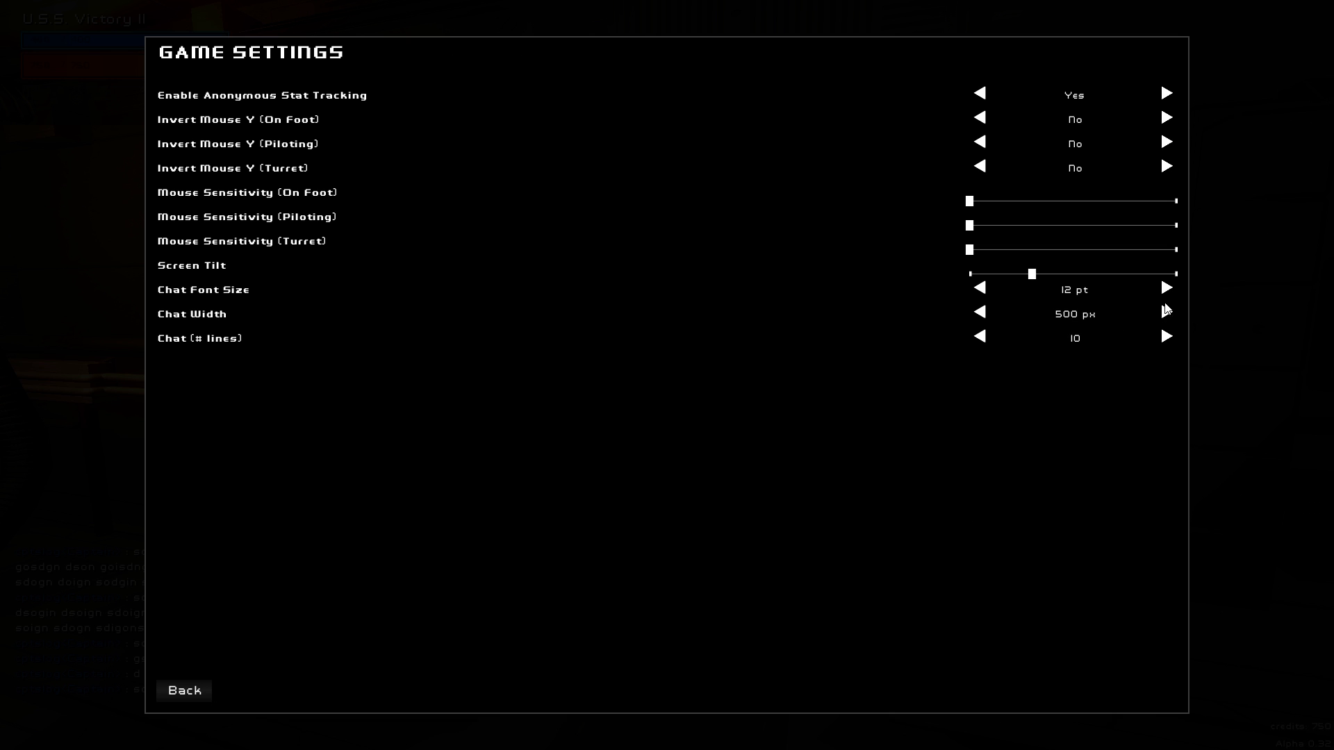
{"action": "left_click", "coordinate": [1165, 288]}
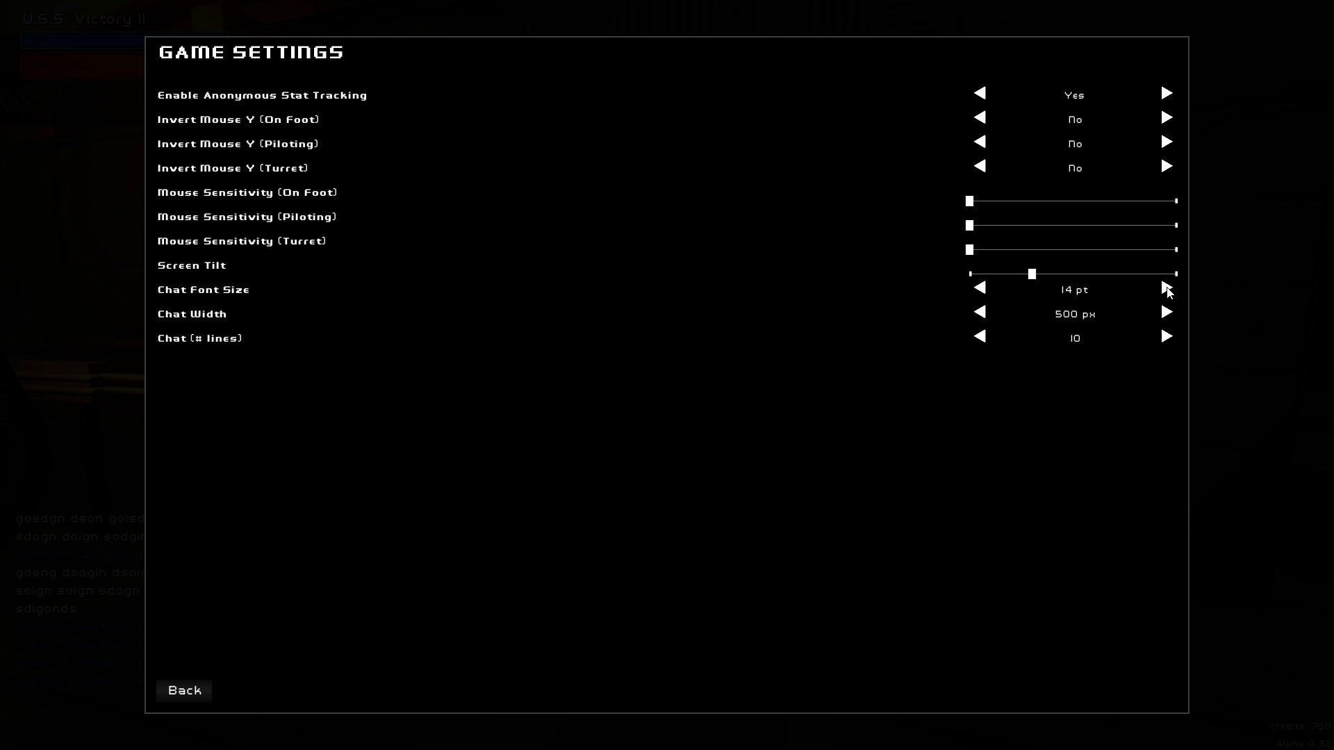
{"action": "left_click", "coordinate": [183, 690]}
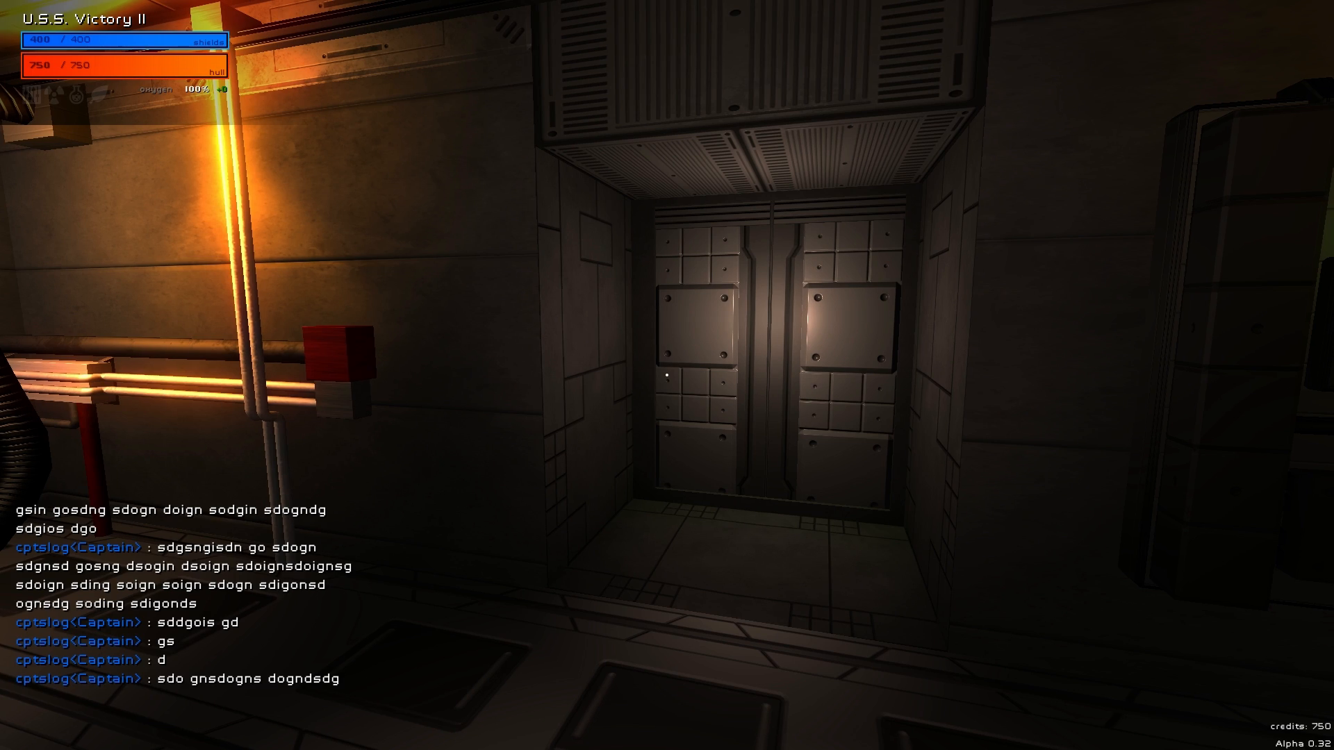
{"action": "mouse_move", "coordinate": [667, 375]}
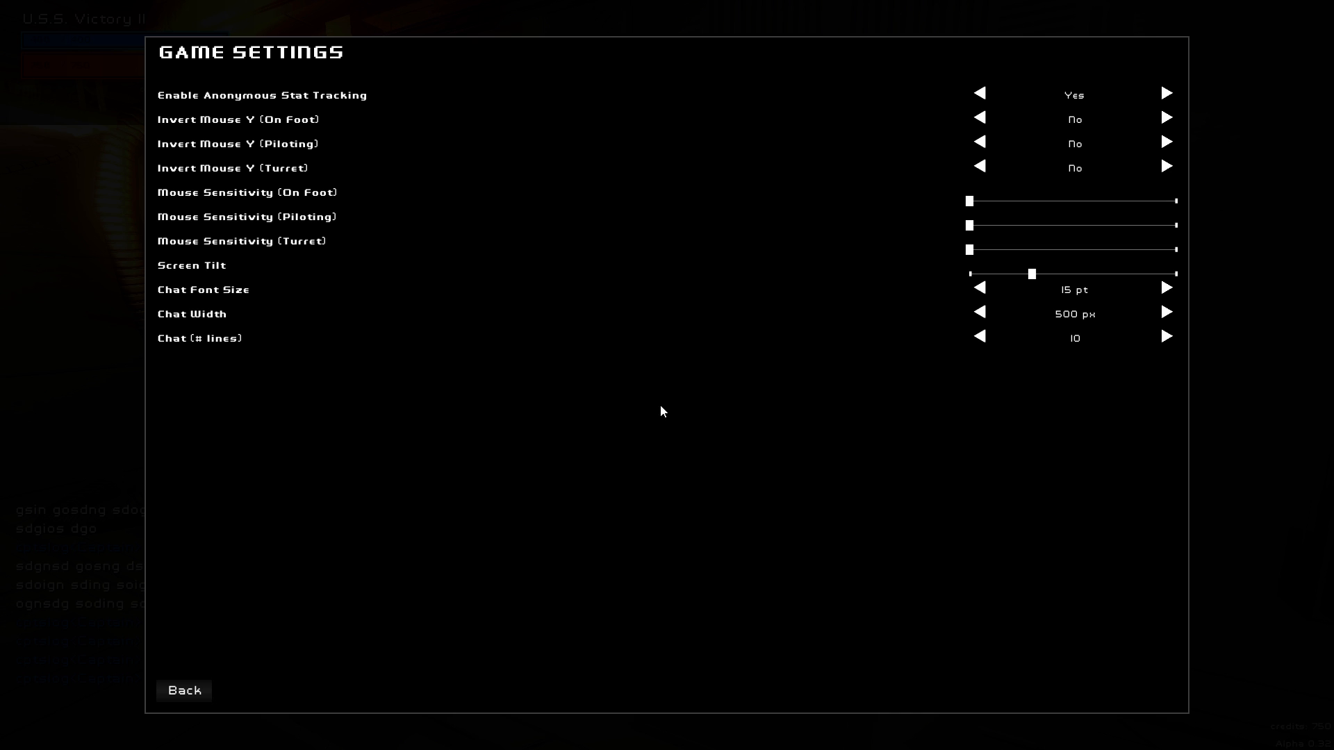
{"action": "mouse_move", "coordinate": [1168, 327]}
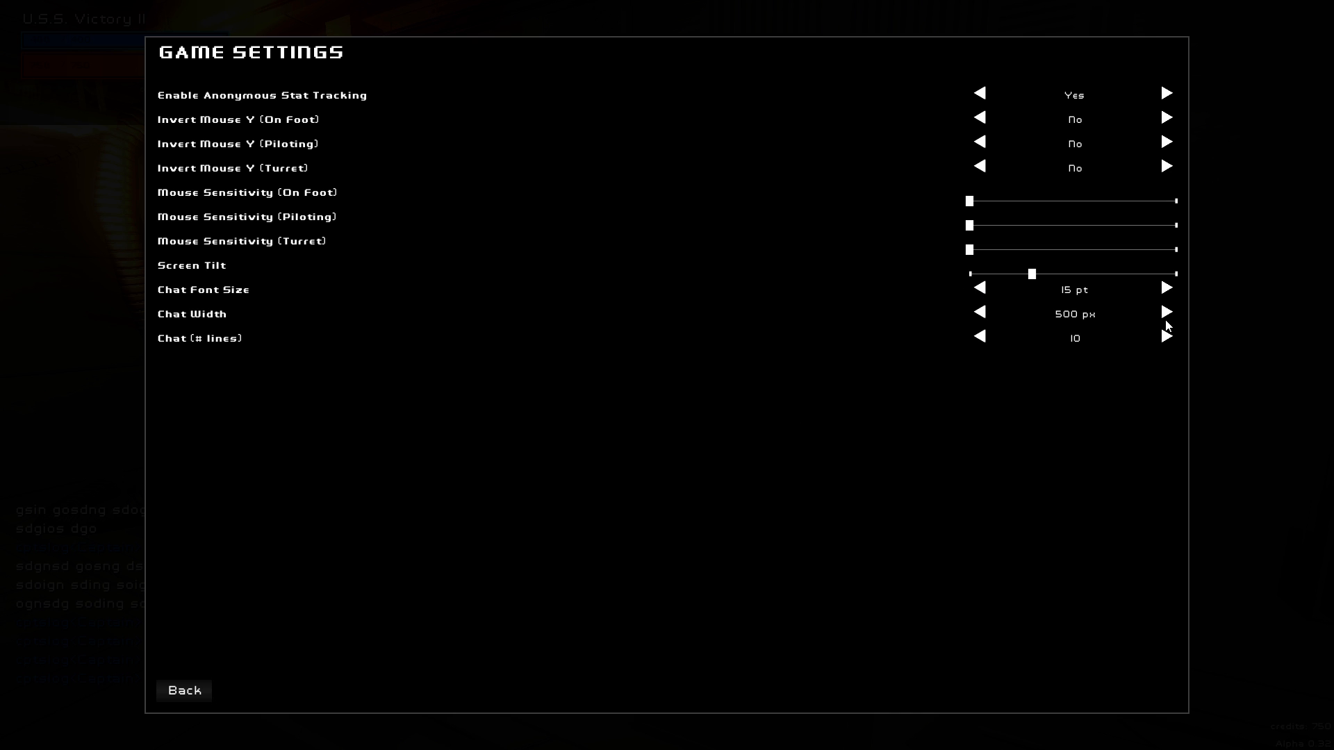
{"action": "left_click", "coordinate": [1166, 311]}
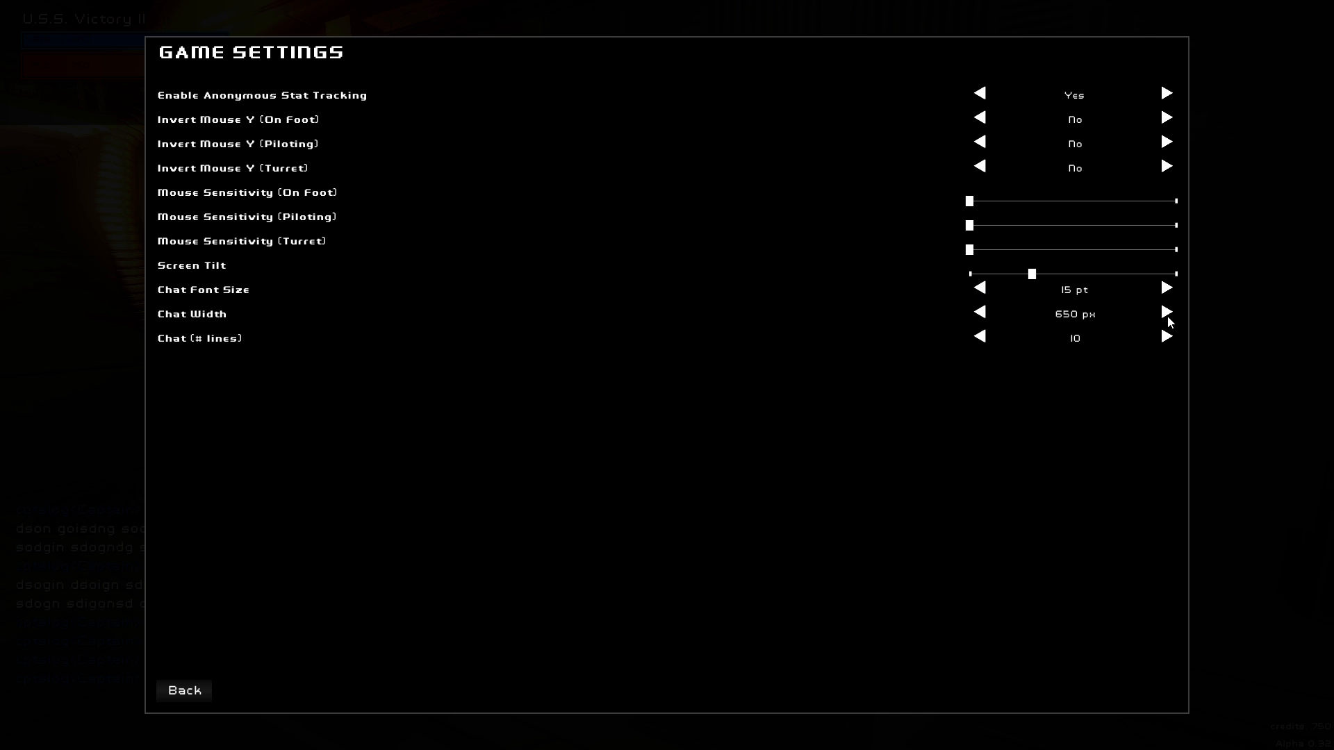
{"action": "left_click", "coordinate": [183, 691]}
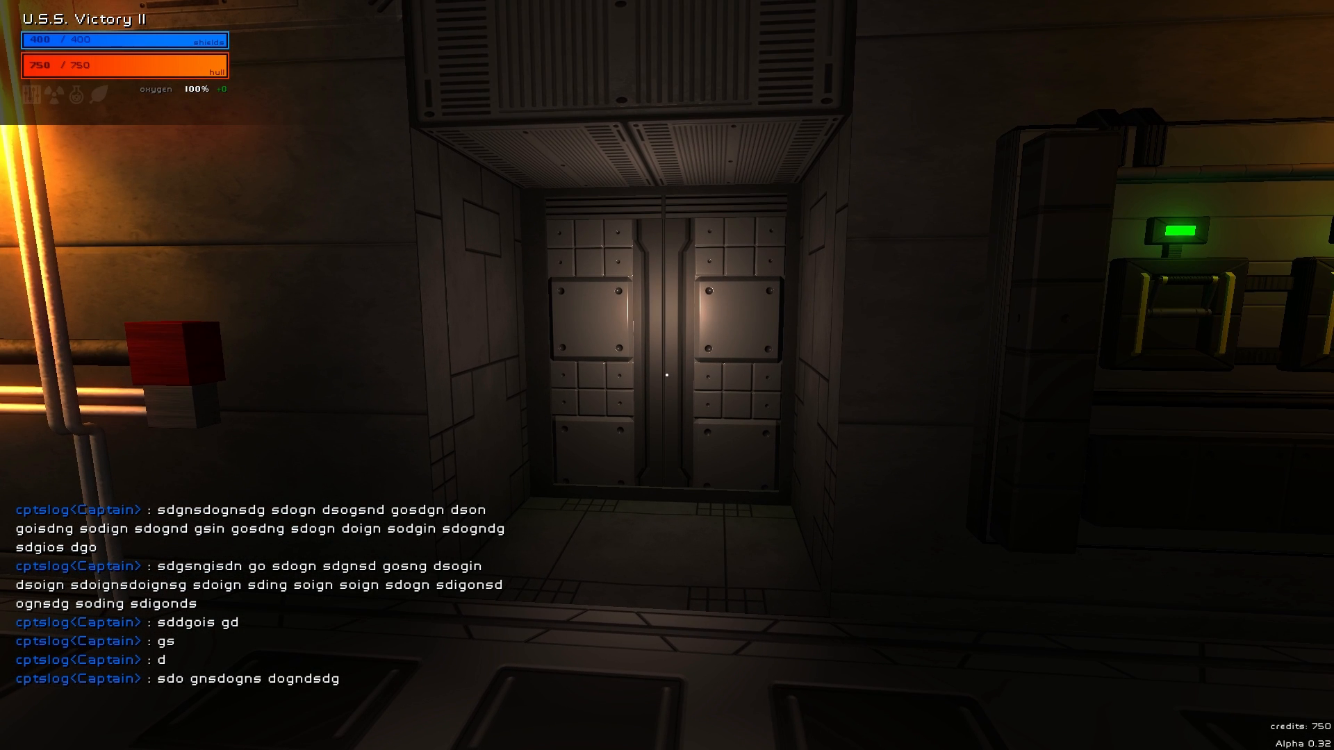
{"action": "key", "text": "Escape"}
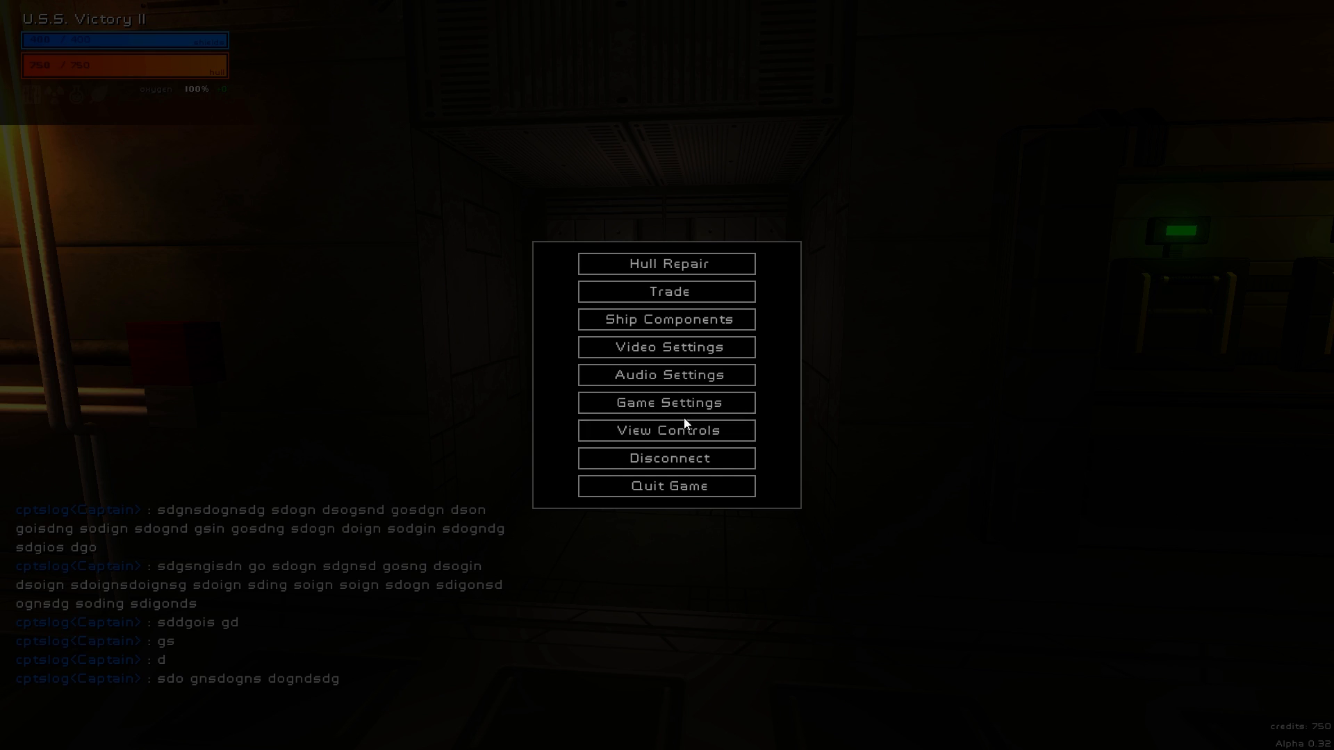
Settle on 15 chat lines, 550 px chat width and 12 pt font, then return to the game.
{"action": "left_click", "coordinate": [666, 403]}
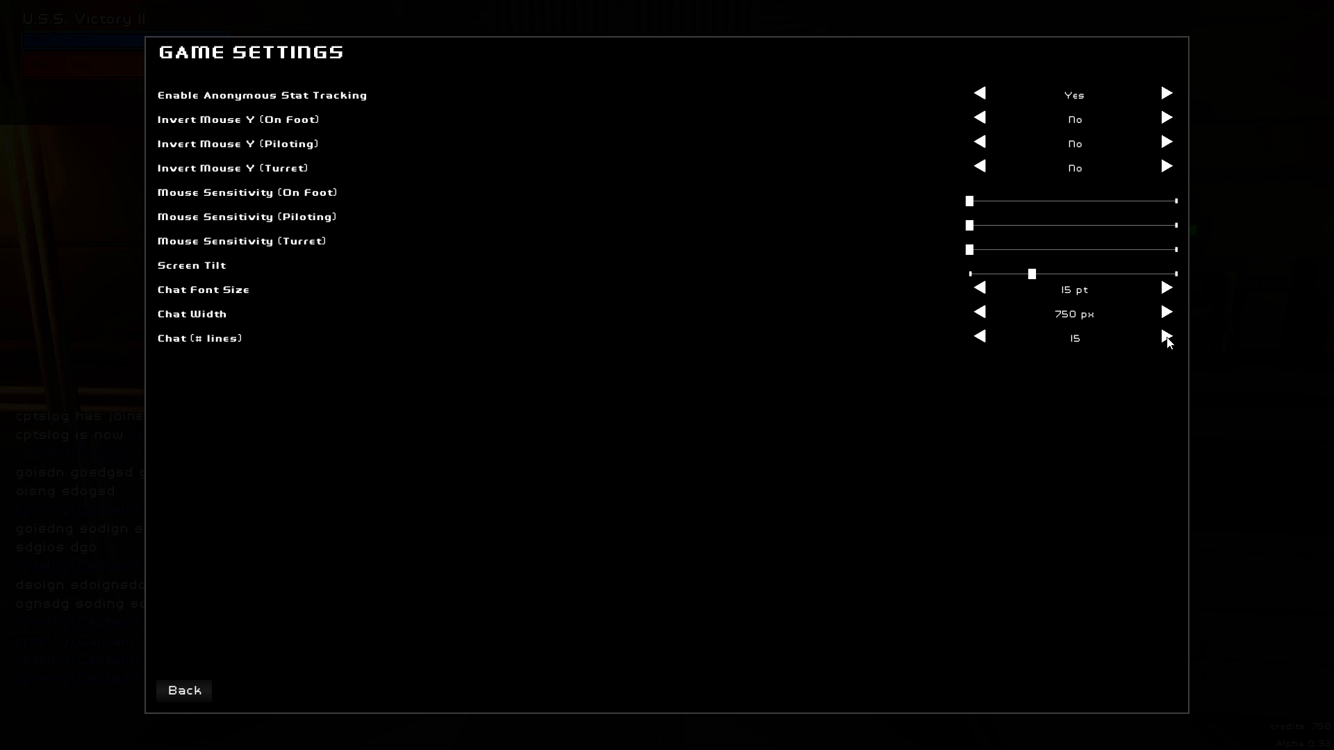
{"action": "left_click", "coordinate": [184, 691]}
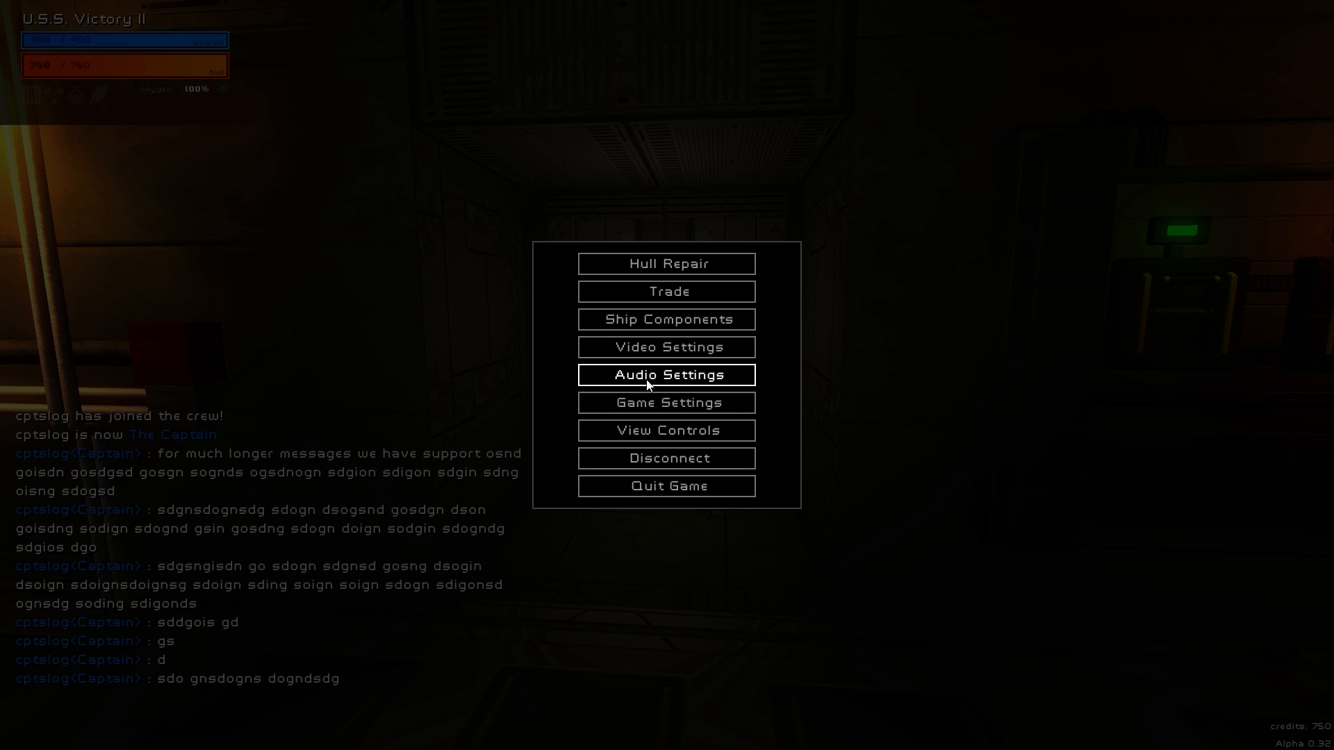
{"action": "left_click", "coordinate": [667, 403]}
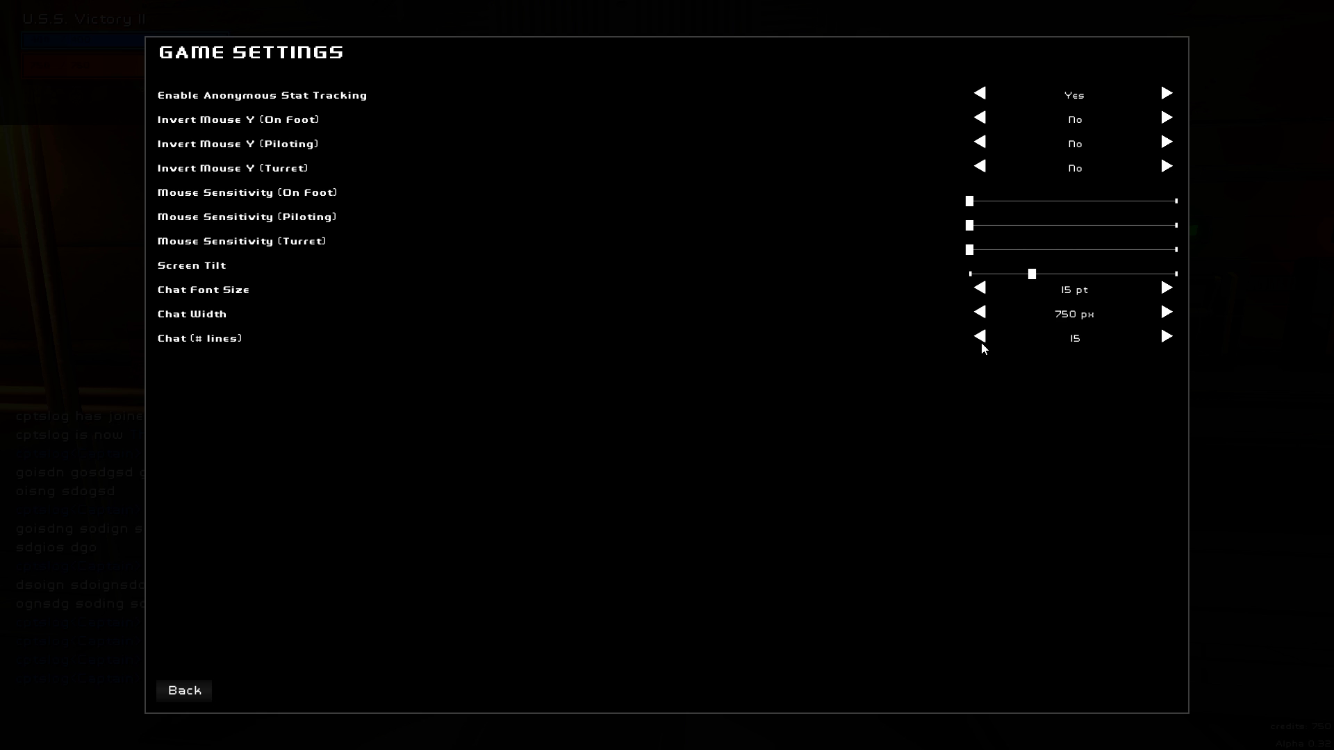
{"action": "left_click", "coordinate": [979, 312]}
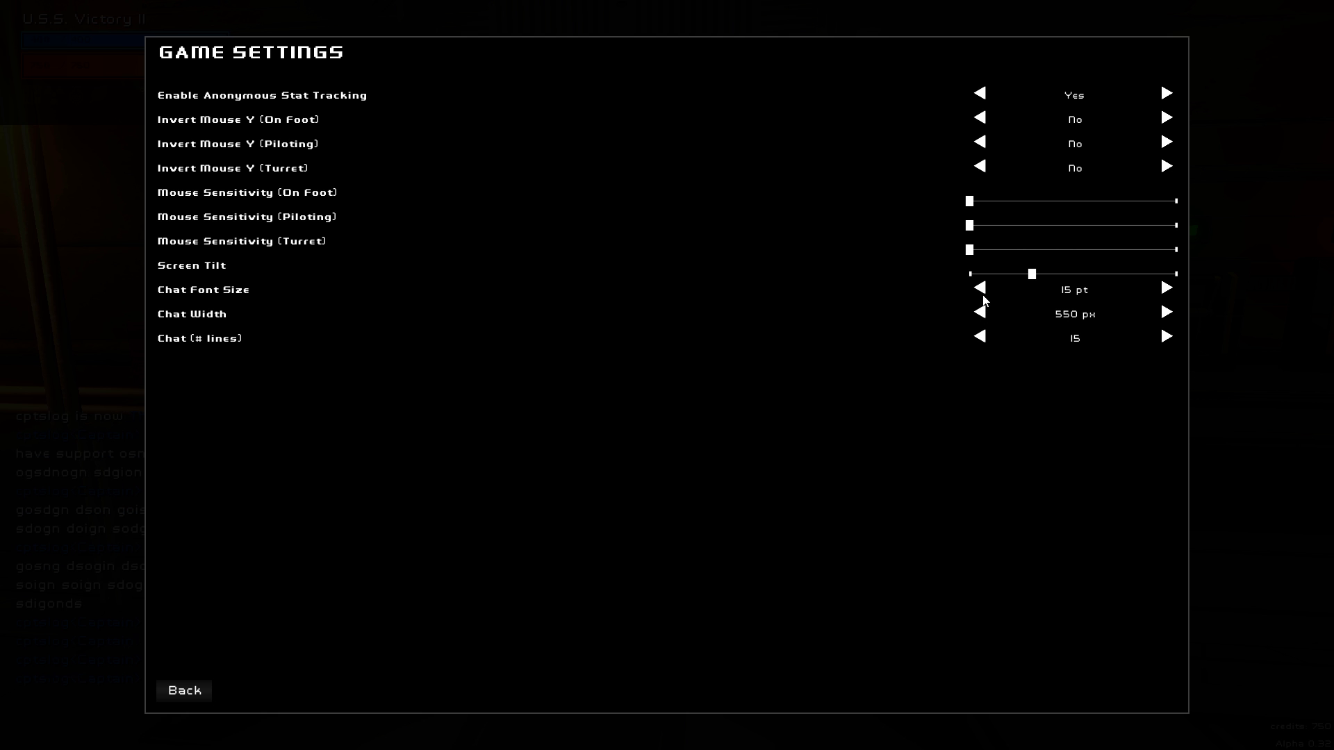
{"action": "left_click", "coordinate": [980, 287]}
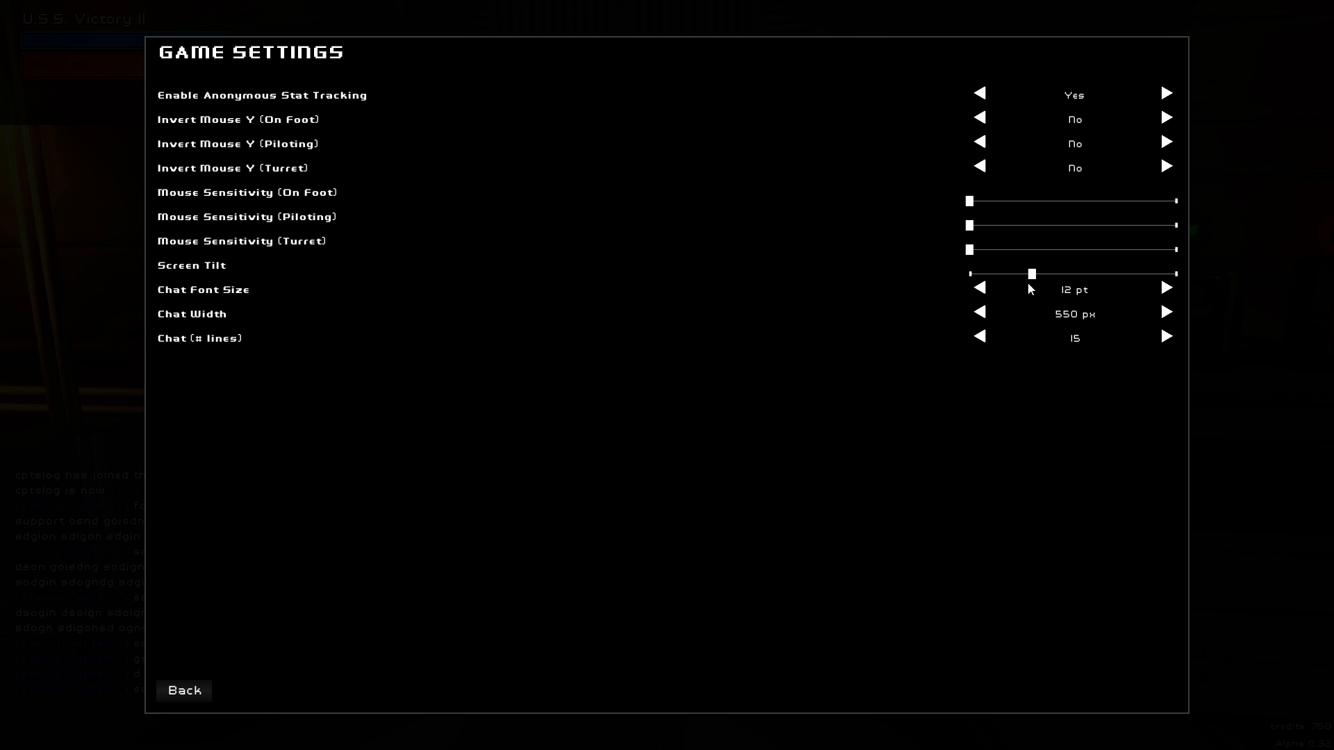
{"action": "left_click", "coordinate": [184, 691]}
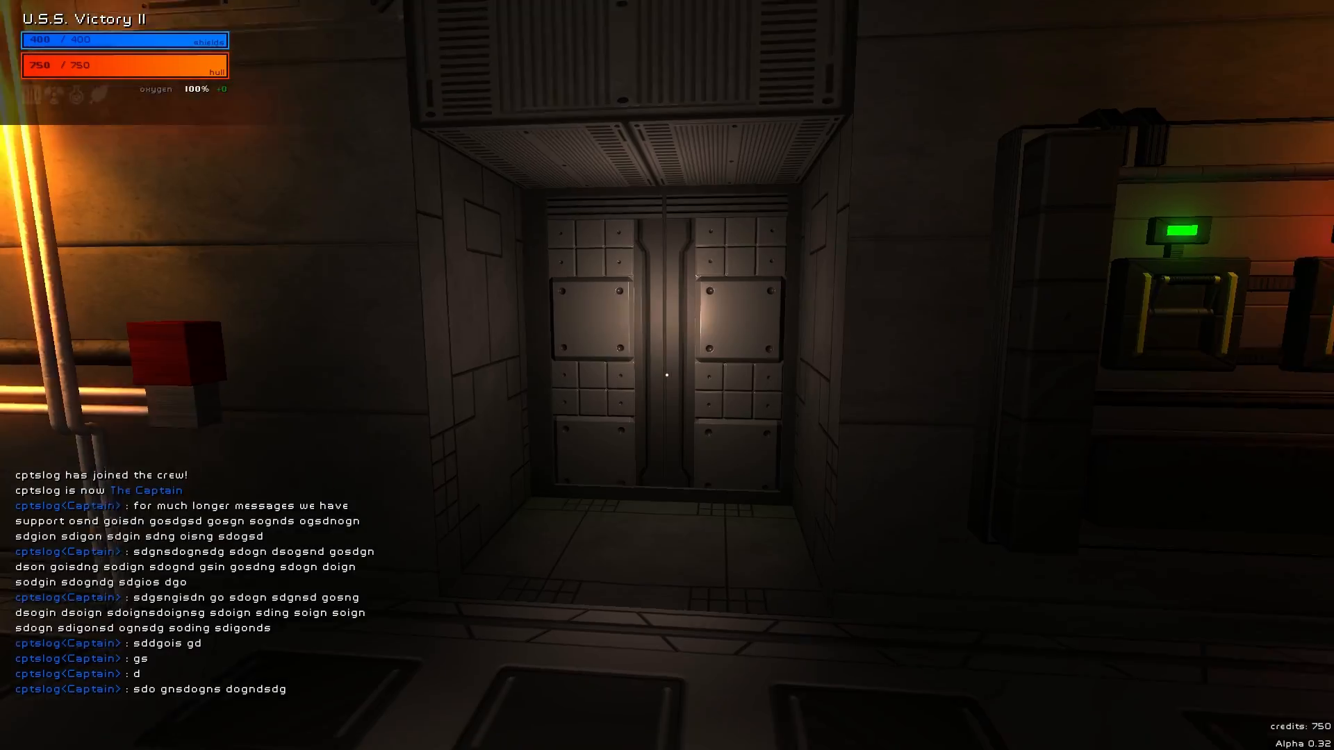
{"action": "mouse_move", "coordinate": [667, 376]}
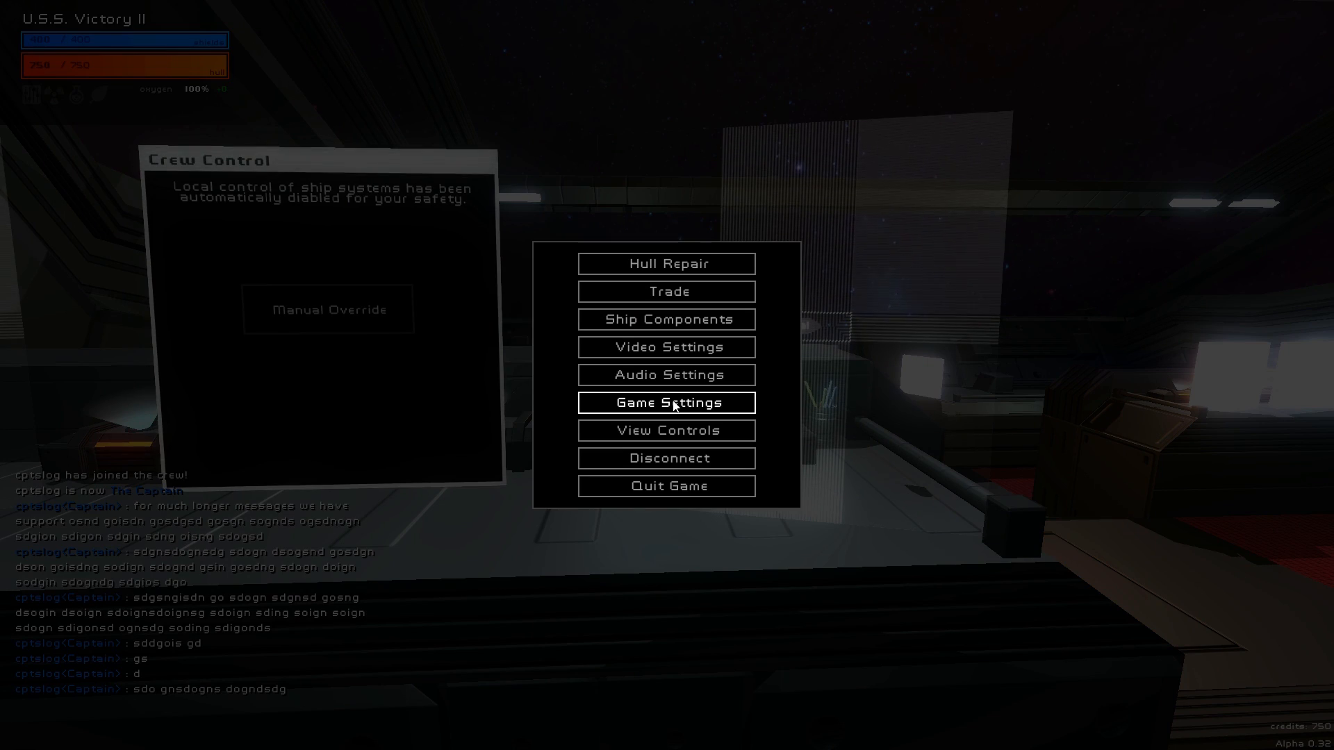
Set Screen Tilt to maximum in Game Settings and view the angled bridge screens.
{"action": "left_click", "coordinate": [666, 403]}
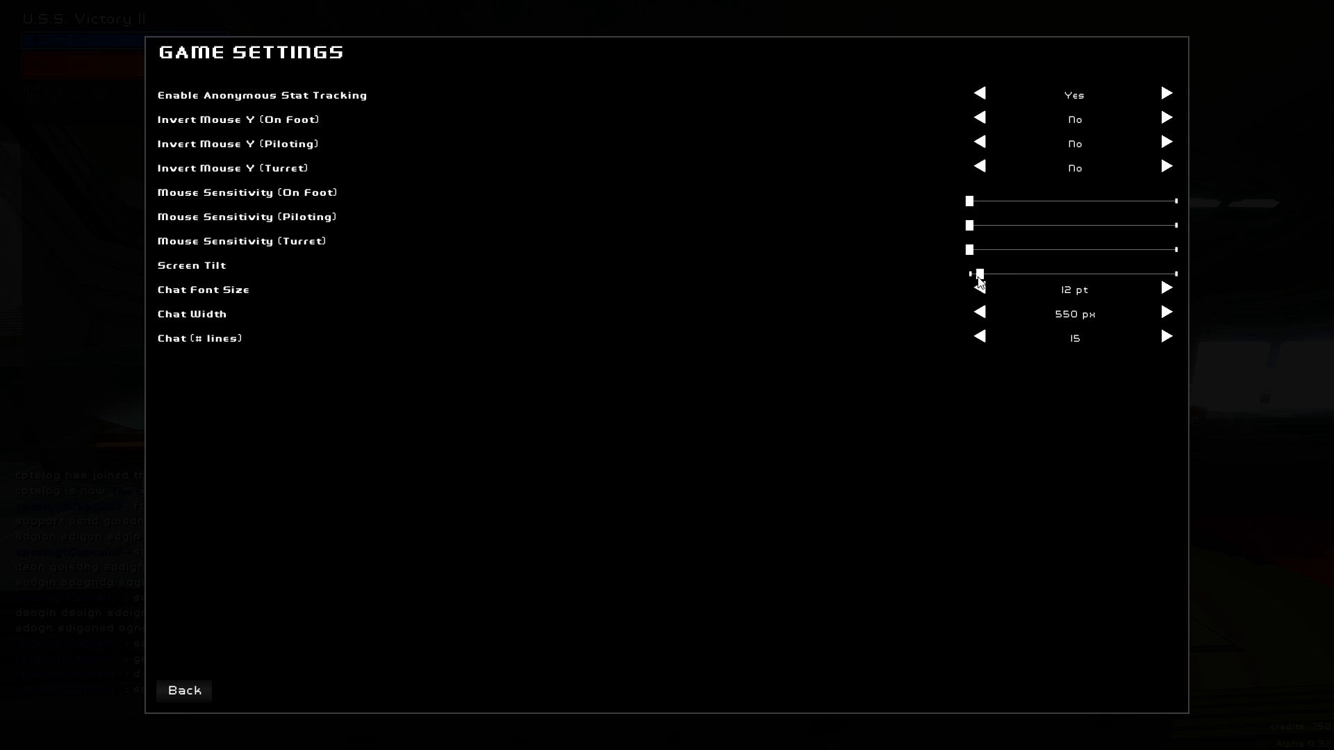
{"action": "left_click", "coordinate": [184, 691]}
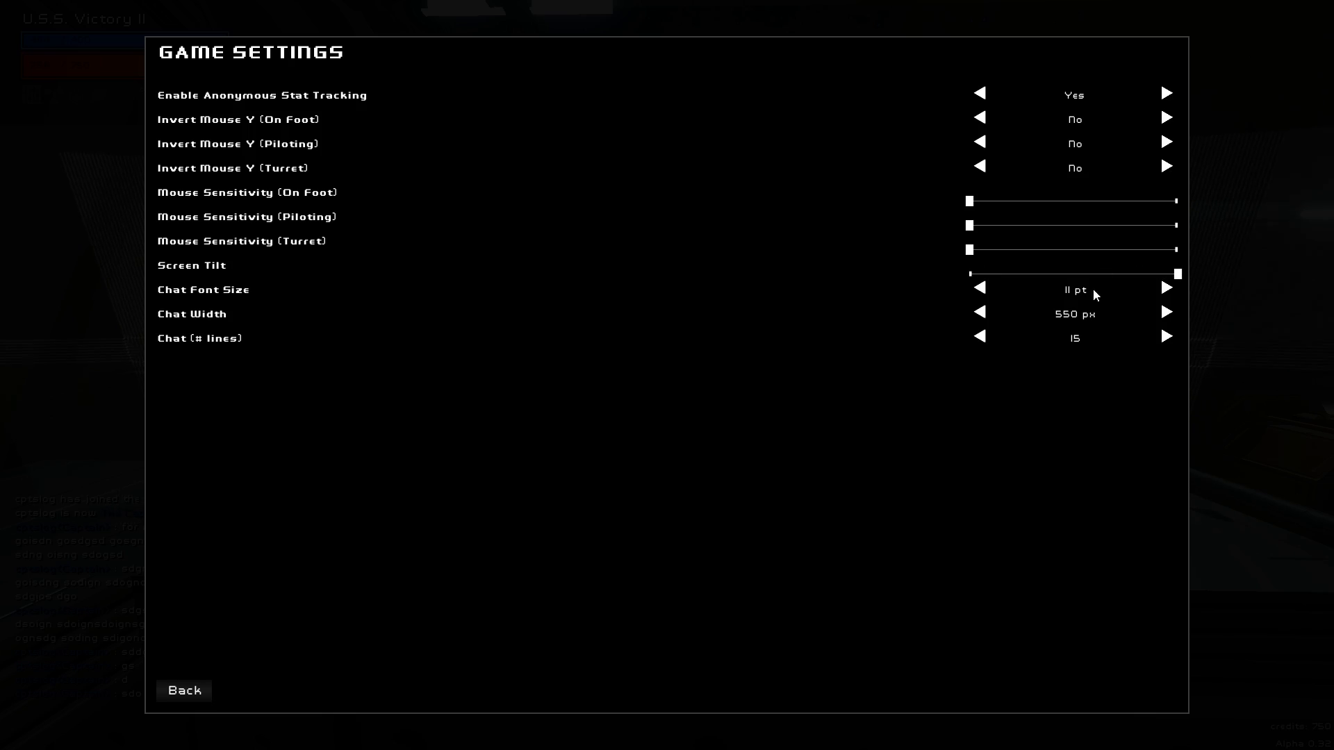
{"action": "left_click", "coordinate": [183, 690]}
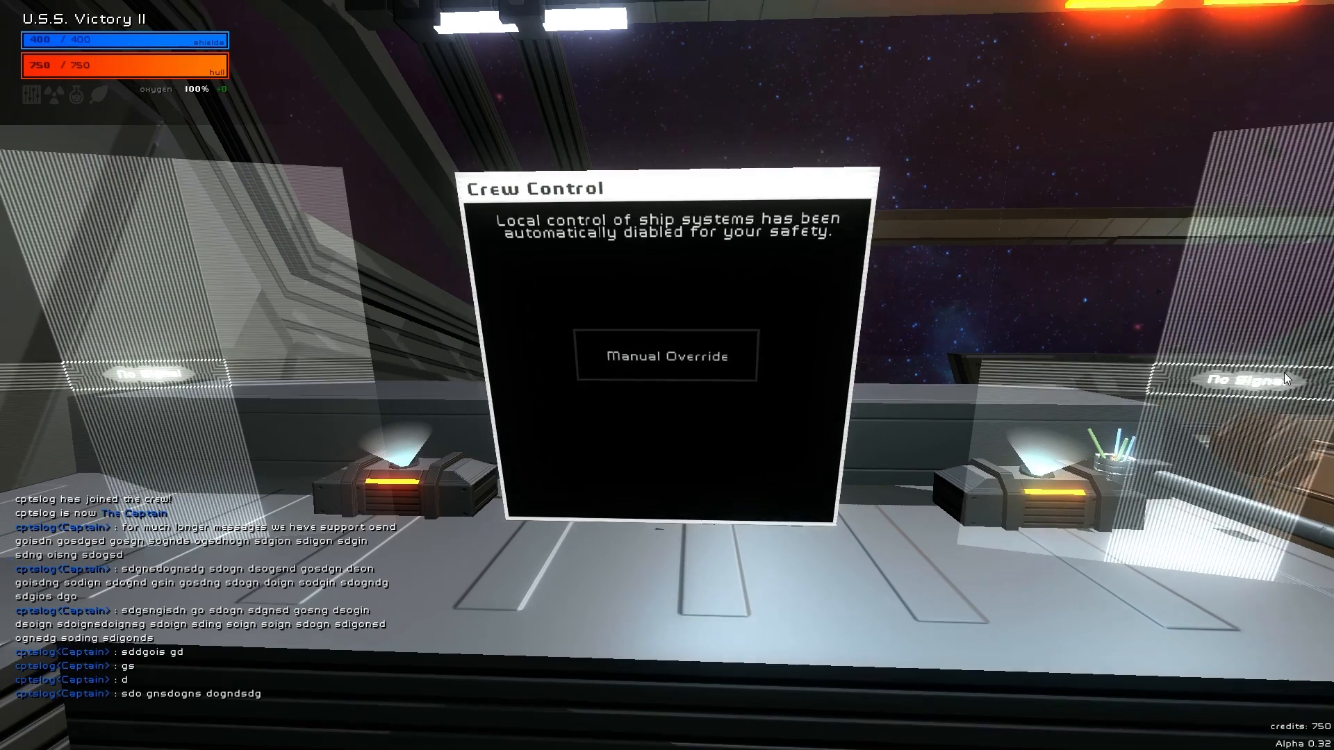
{"action": "left_click", "coordinate": [665, 355]}
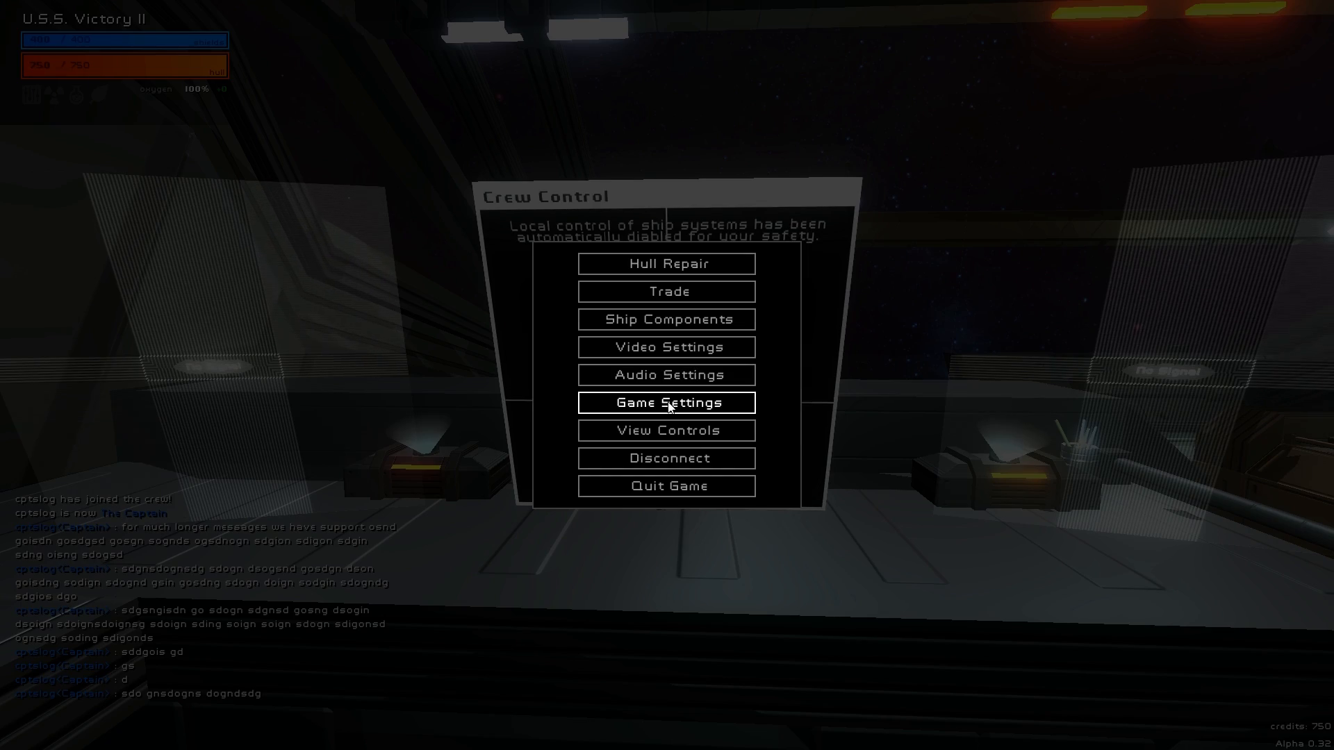
{"action": "left_click", "coordinate": [666, 403]}
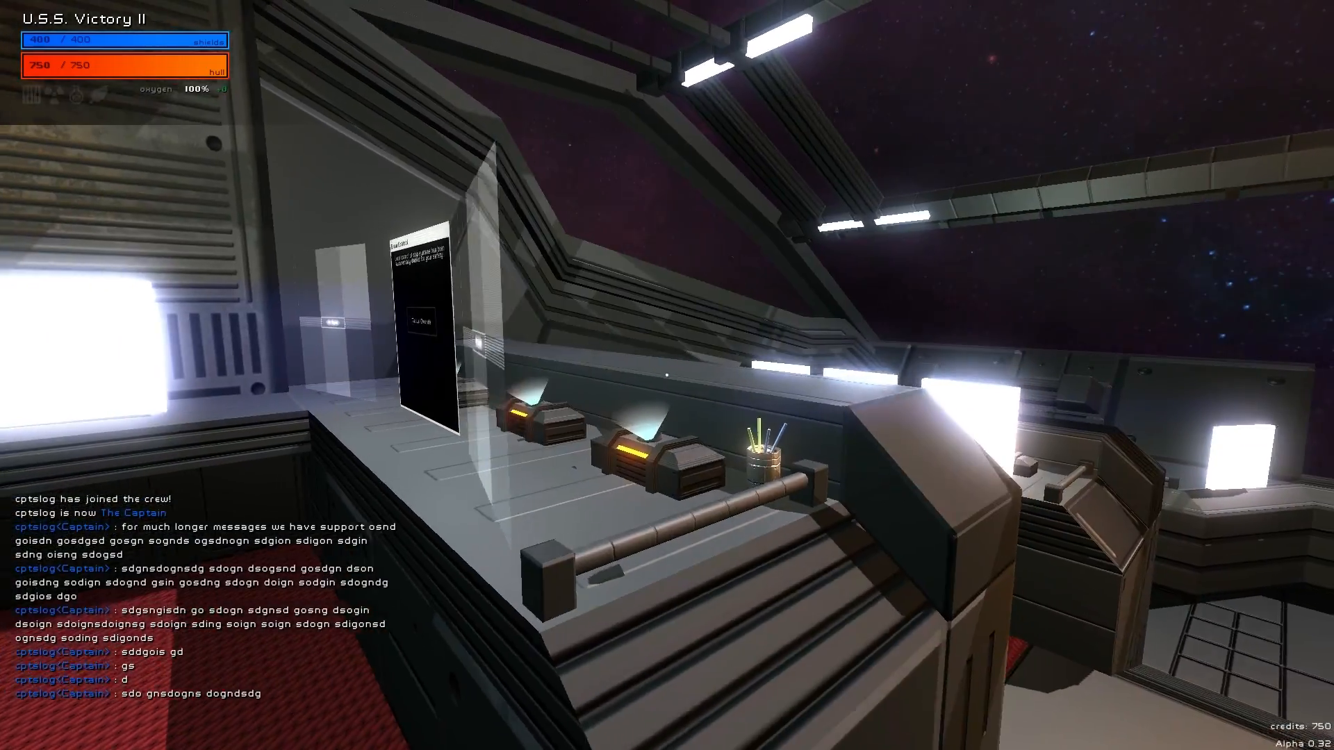
{"action": "mouse_move", "coordinate": [667, 375]}
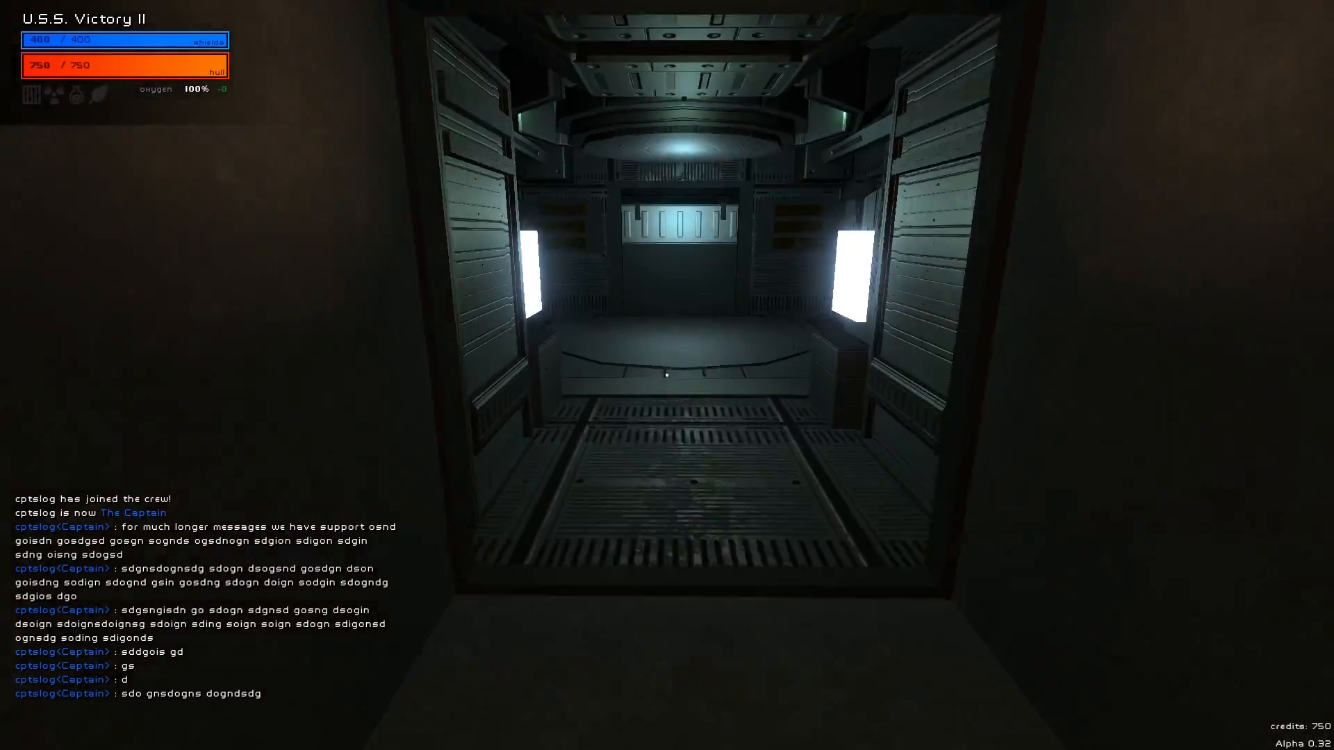
{"action": "mouse_move", "coordinate": [667, 376]}
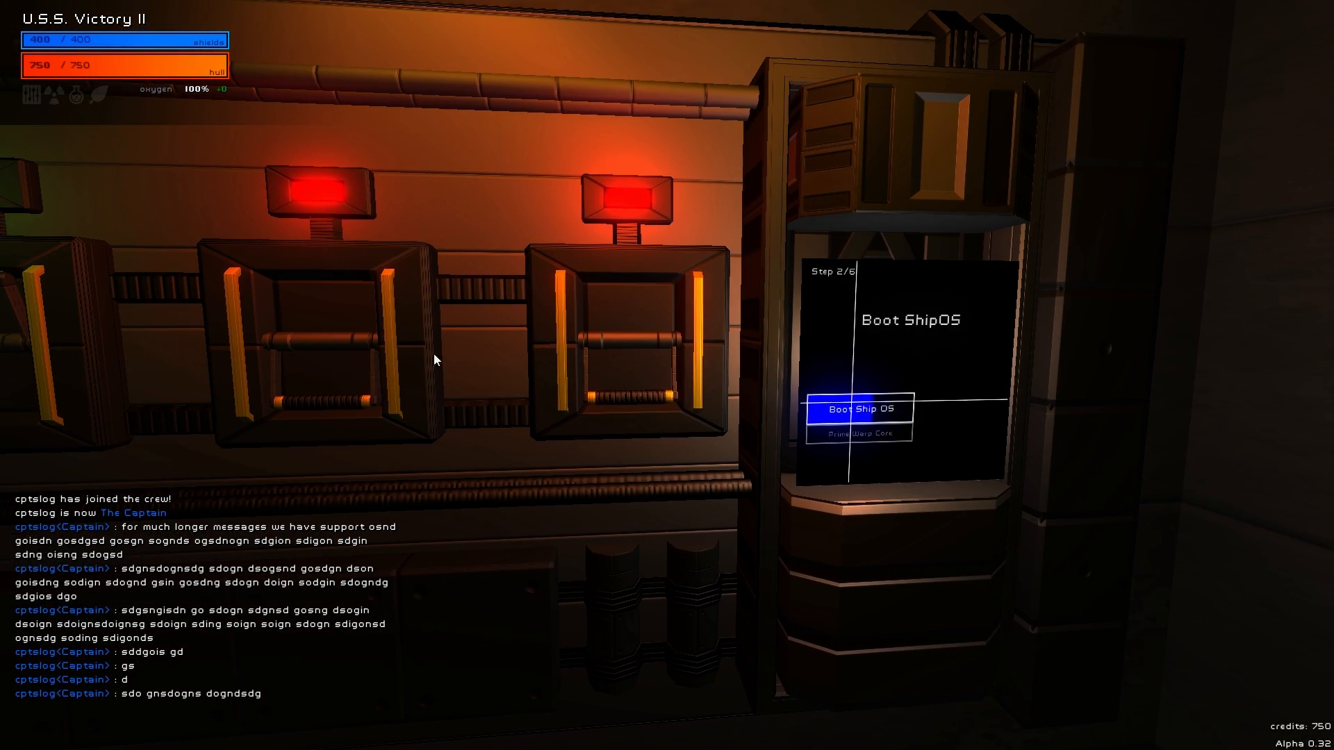
Boot the ship's operating system at the ShipOS console.
{"action": "left_click", "coordinate": [858, 438]}
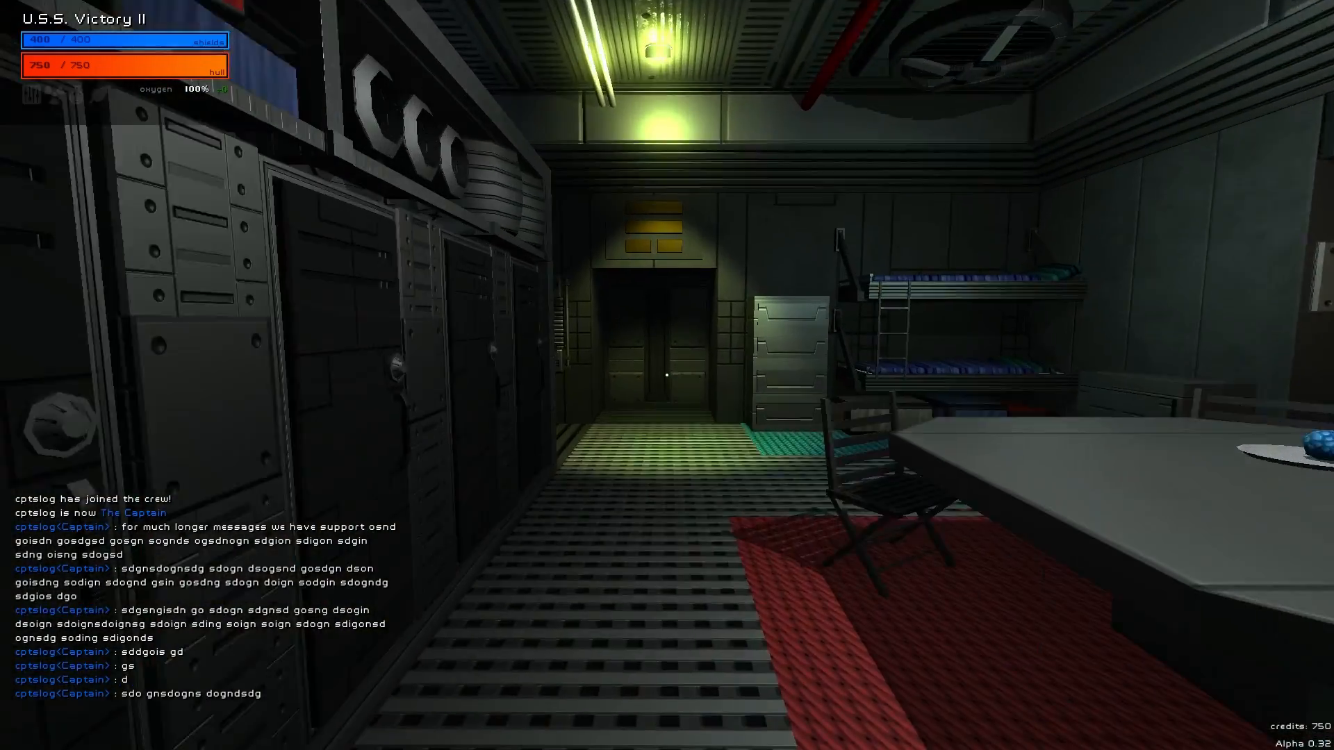
{"action": "mouse_move", "coordinate": [667, 375]}
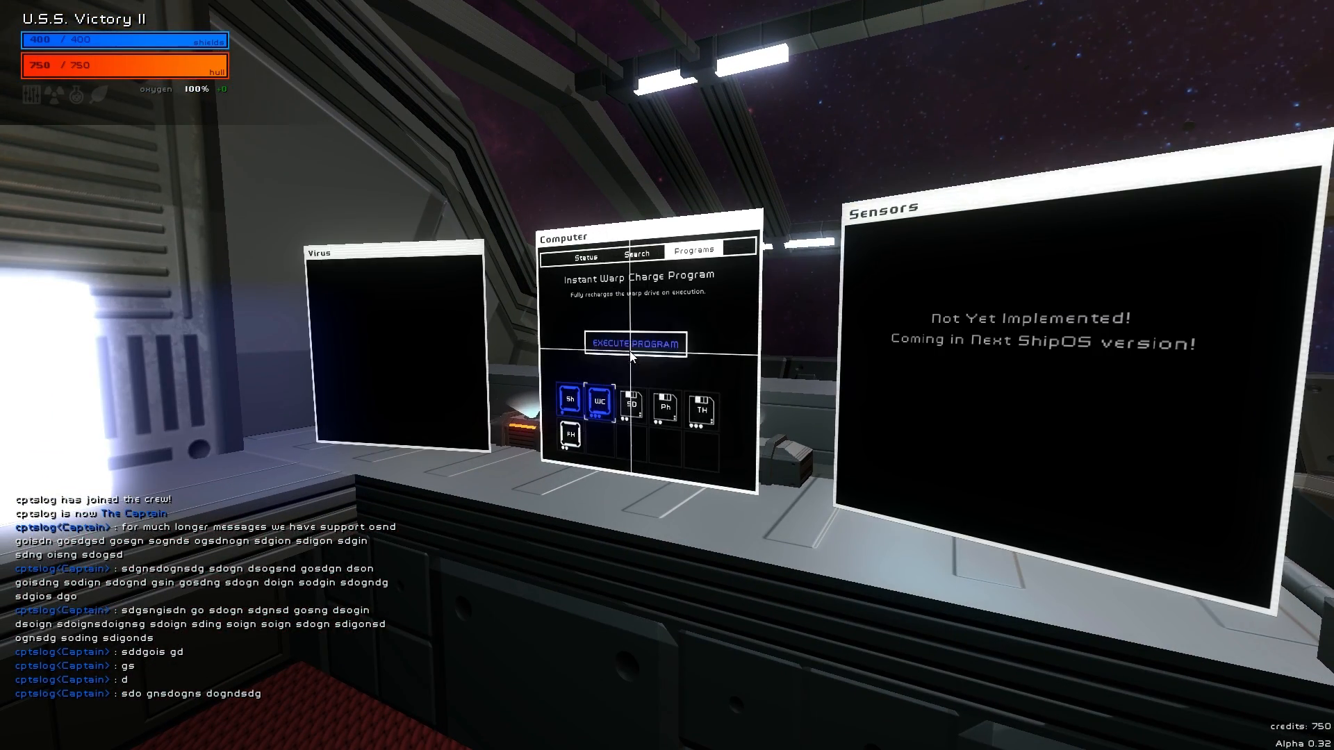
{"action": "mouse_move", "coordinate": [667, 375]}
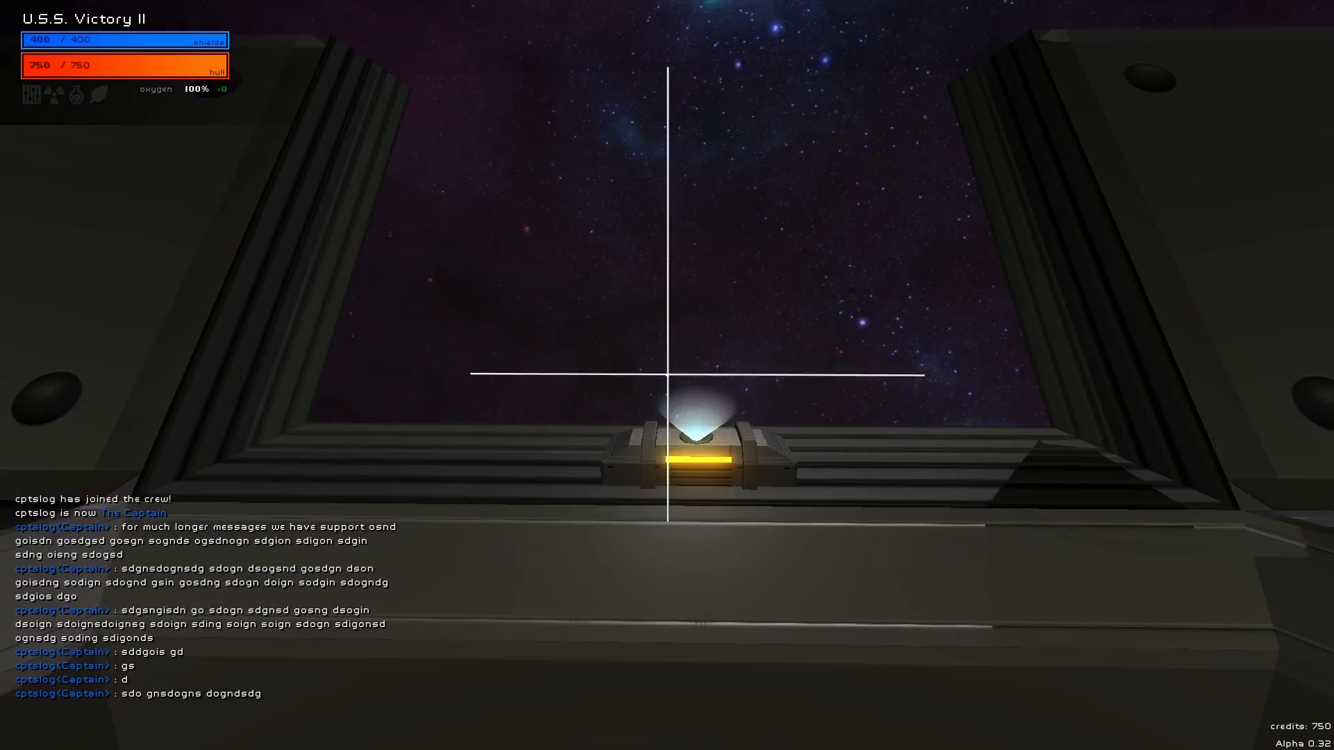
{"action": "mouse_move", "coordinate": [667, 375]}
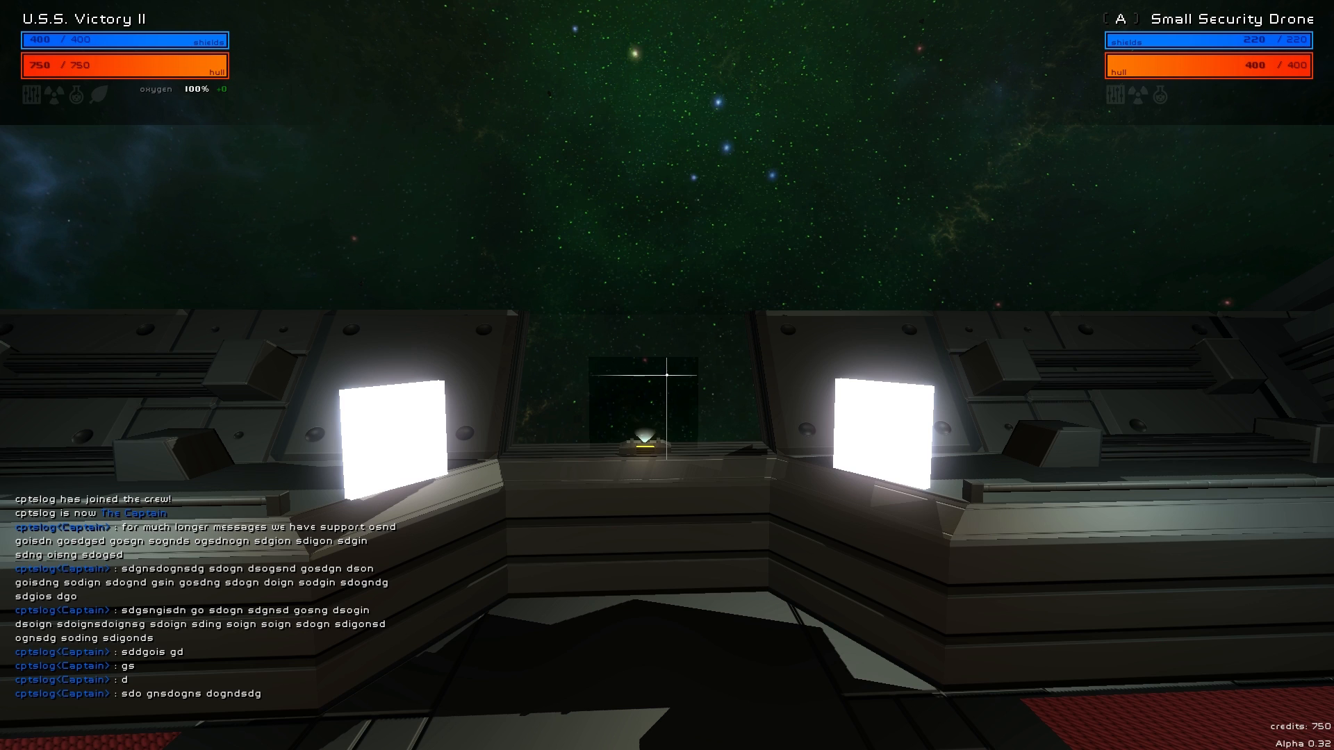
{"action": "mouse_move", "coordinate": [667, 375]}
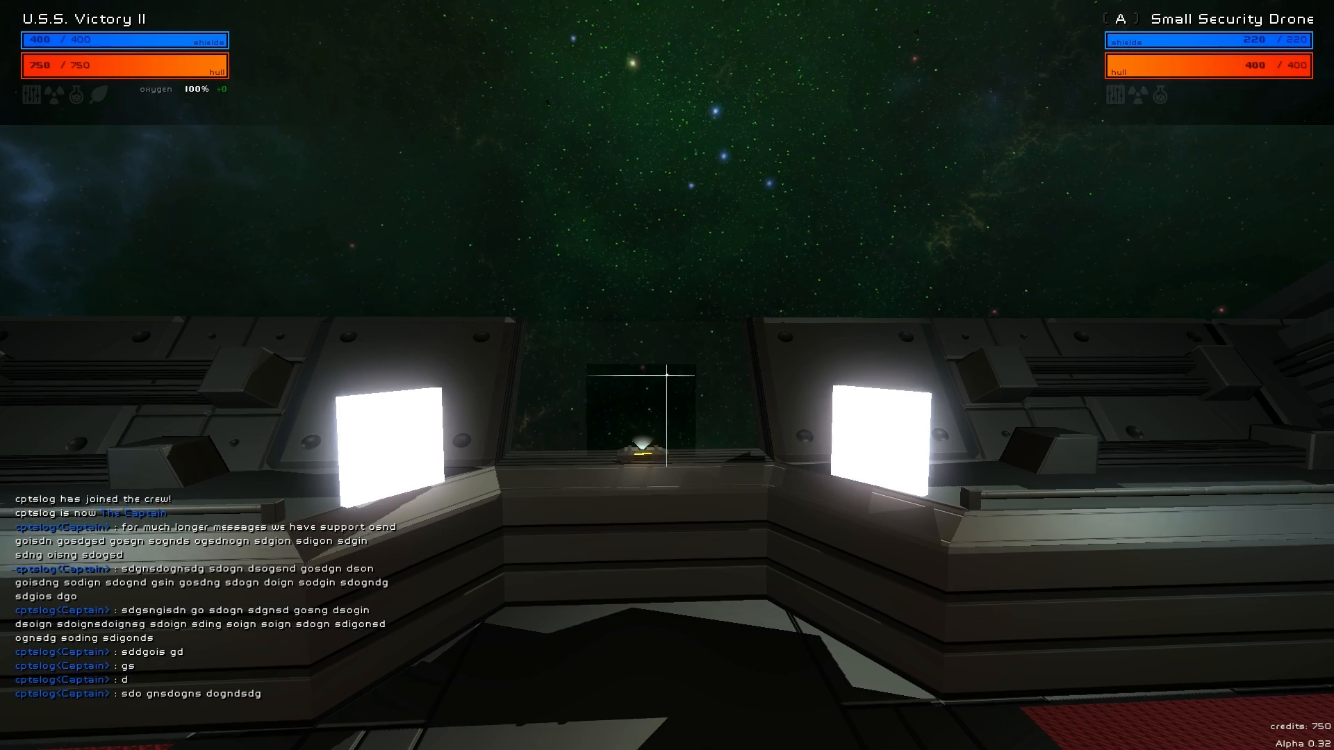
{"action": "mouse_move", "coordinate": [667, 375]}
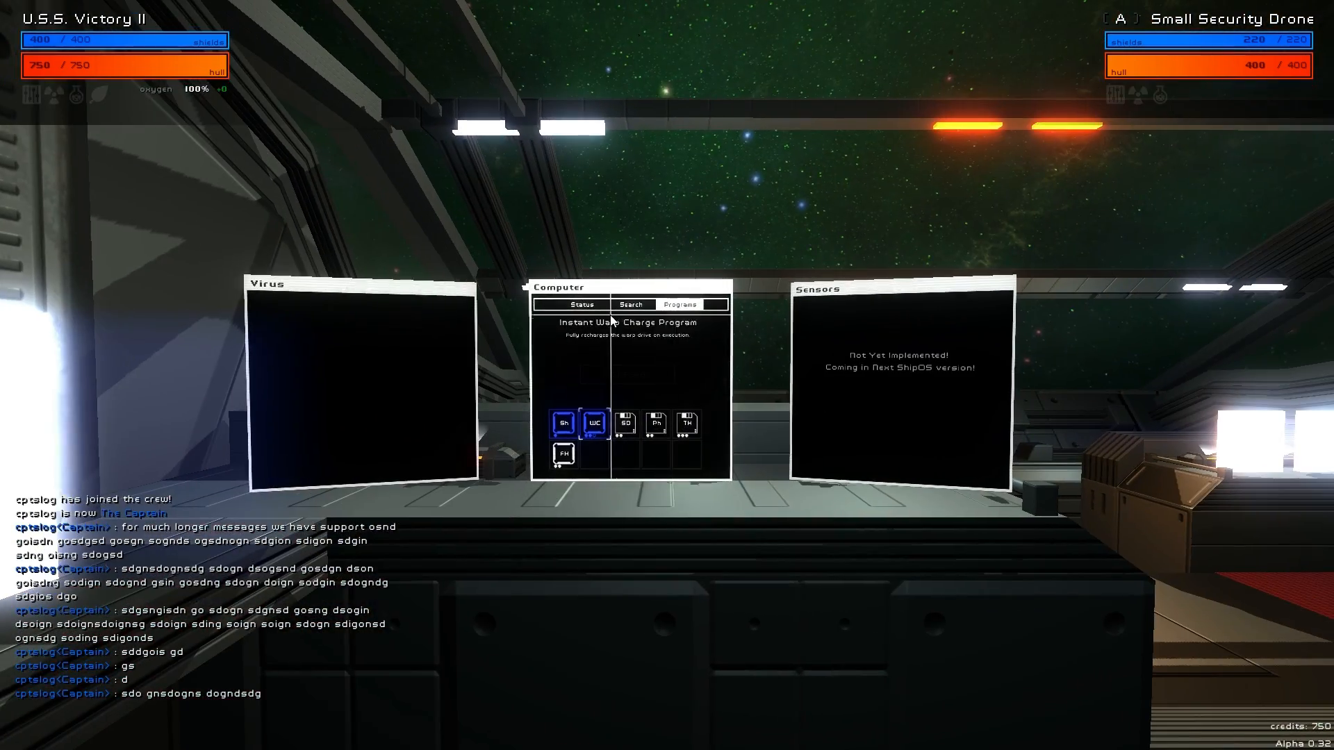
View the Phalanyx and then the Sitting Duck virus programs on the bridge computer.
{"action": "left_click", "coordinate": [620, 433]}
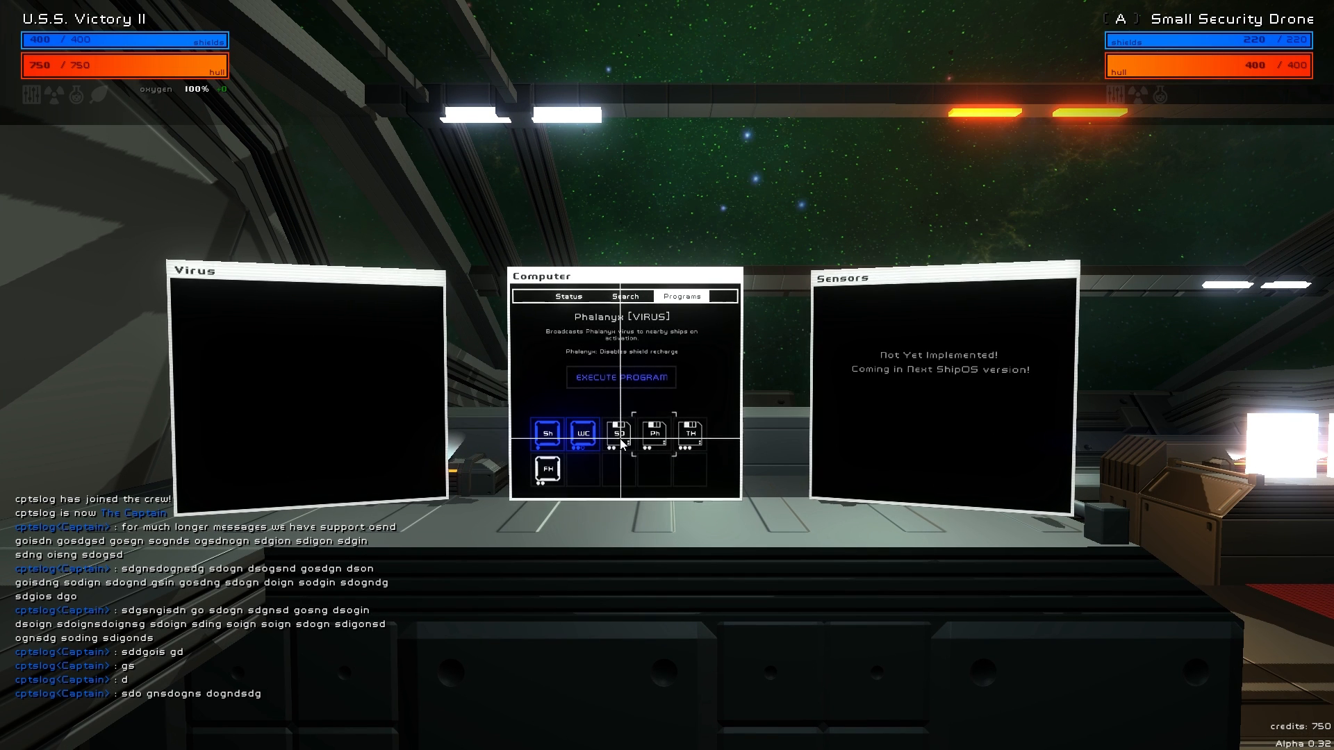
{"action": "left_click", "coordinate": [619, 434]}
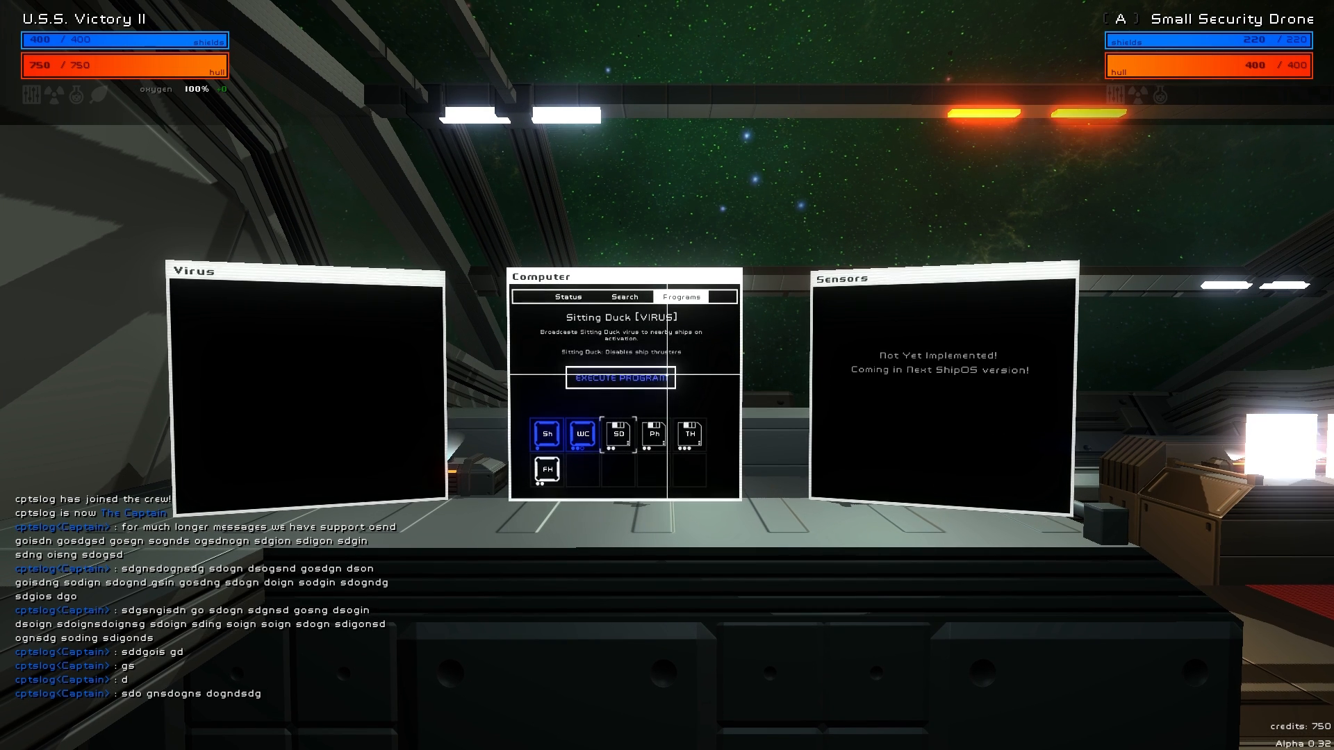